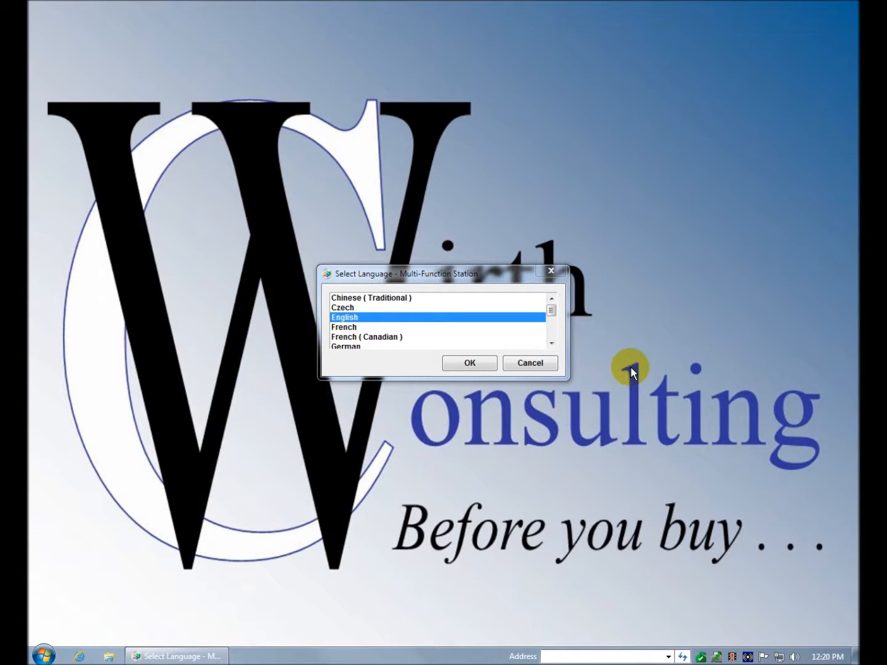
mouse_move(551, 309)
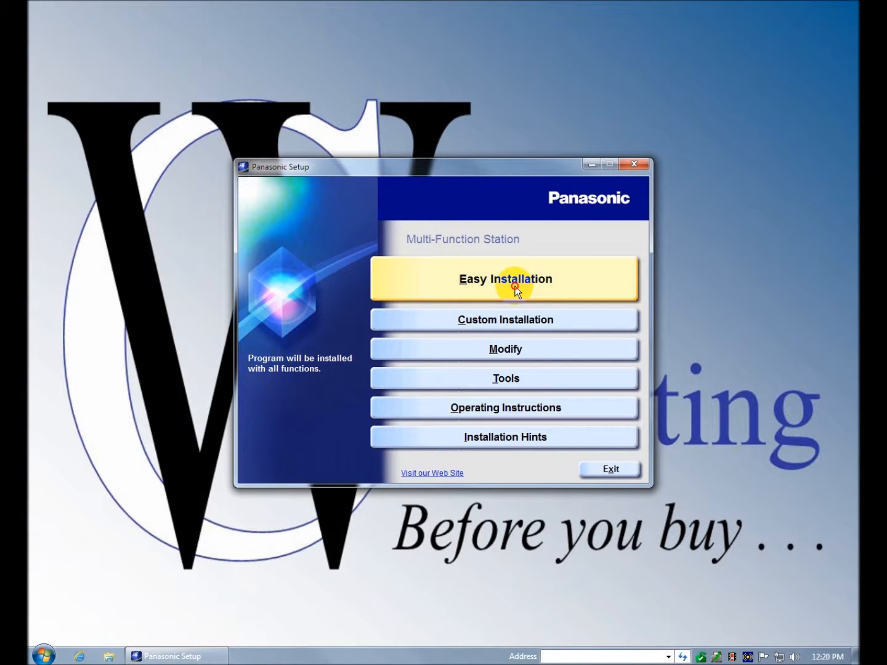
mouse_move(504, 320)
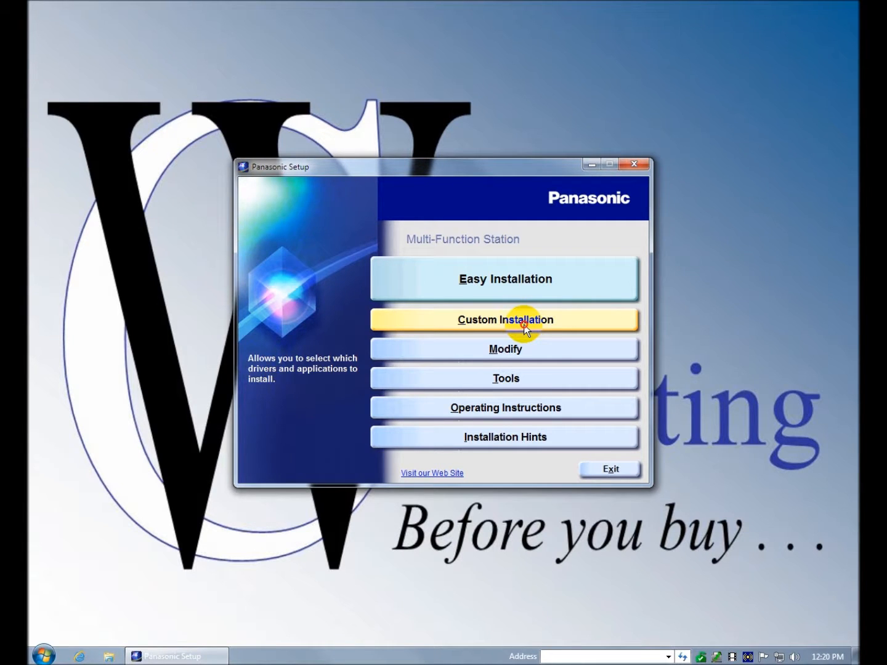
Step: Launch Custom Installation from the Panasonic Setup menu to reach the InstallShield welcome page
click(505, 319)
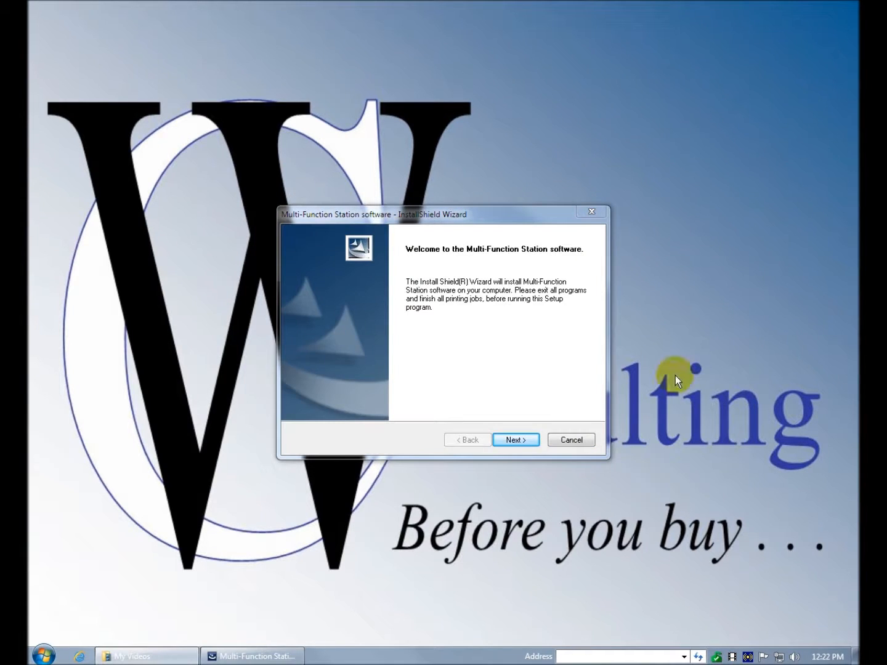
mouse_move(659, 400)
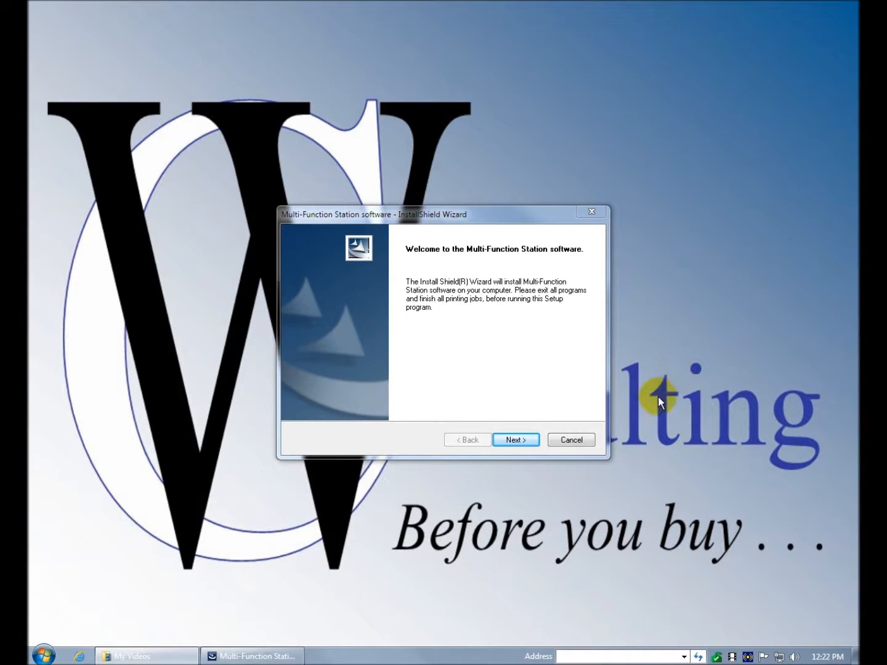
Step: Accept the license, keep the default folder, select Custom setup, then step back to Destination
click(515, 439)
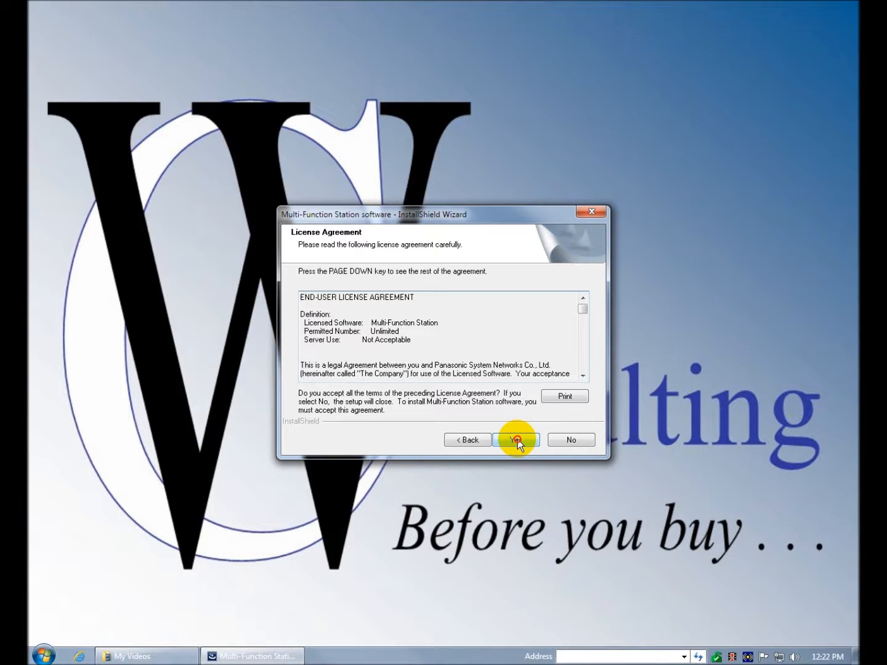
click(515, 440)
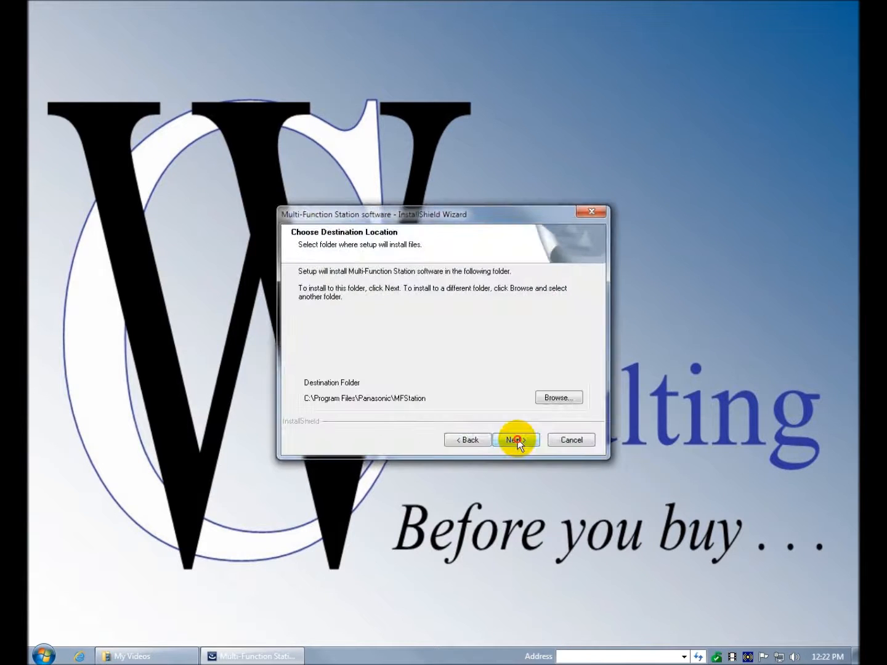
mouse_move(423, 424)
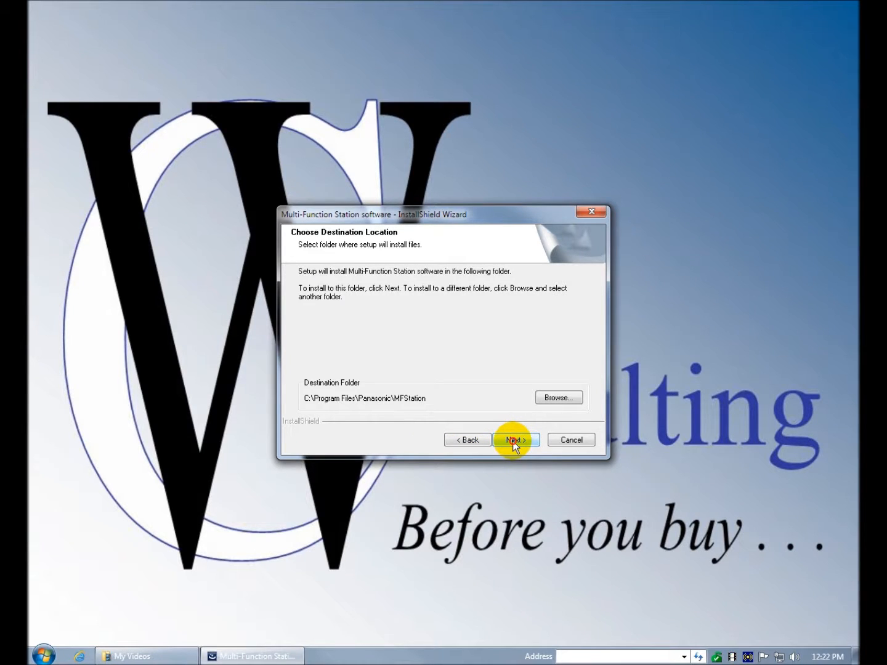
click(515, 440)
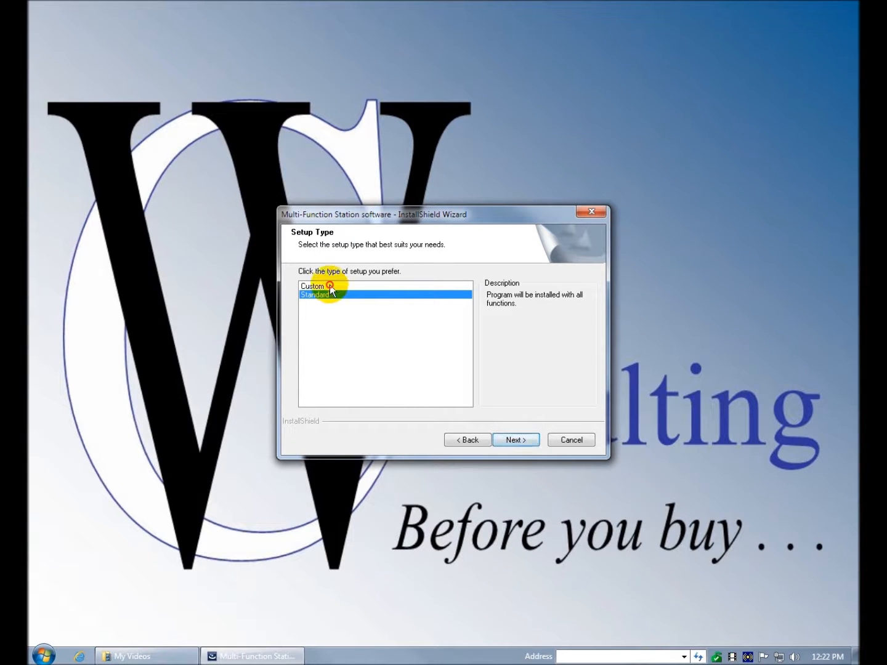
click(312, 286)
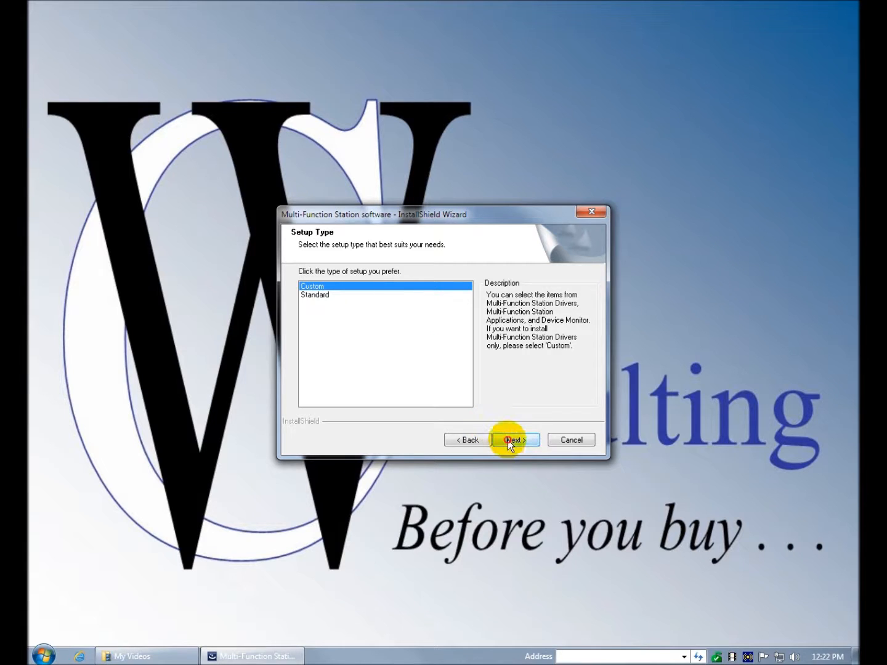
click(513, 440)
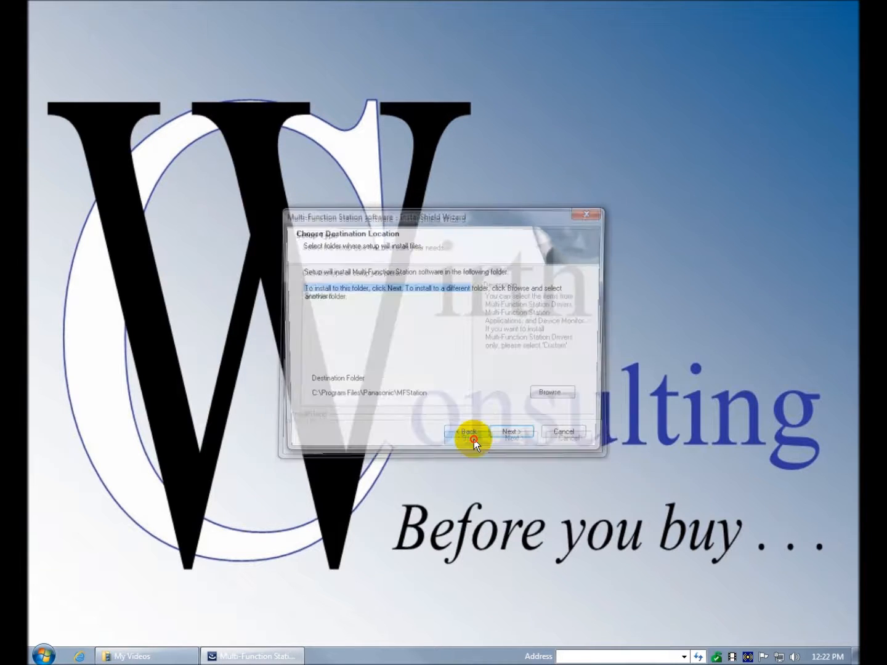
Step: Step back through the license and welcome pages of the InstallShield Wizard
click(468, 431)
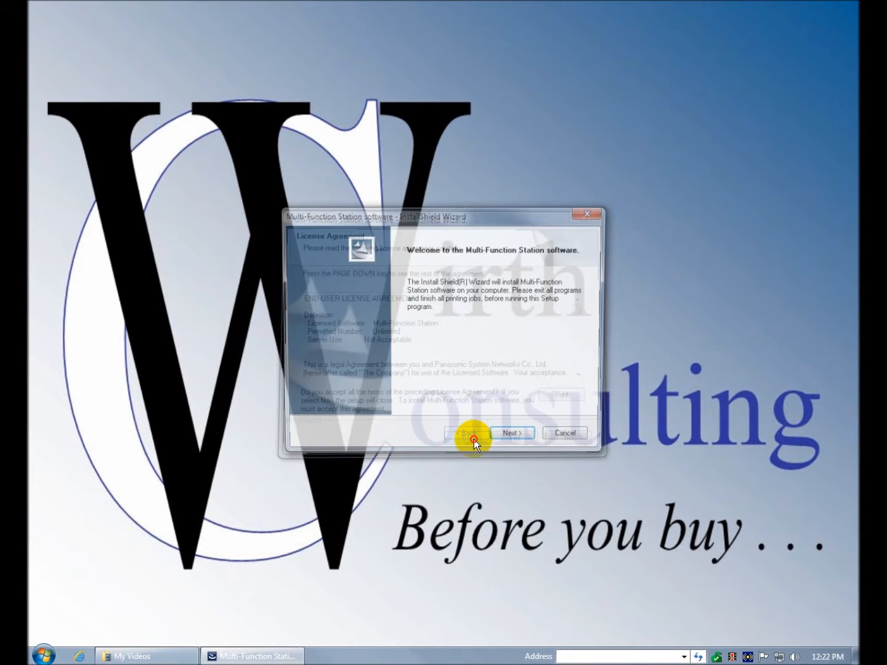
click(569, 440)
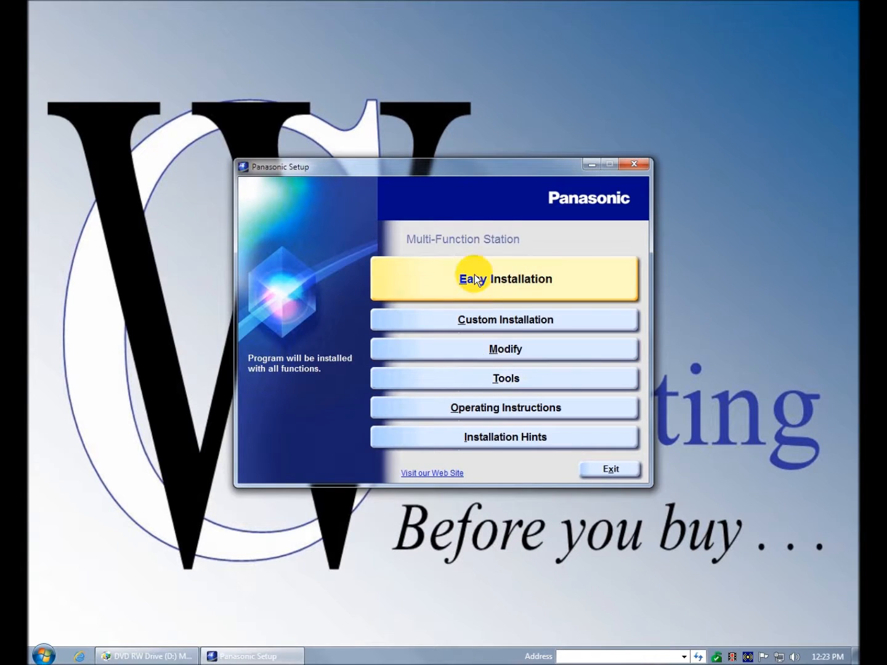
mouse_move(504, 319)
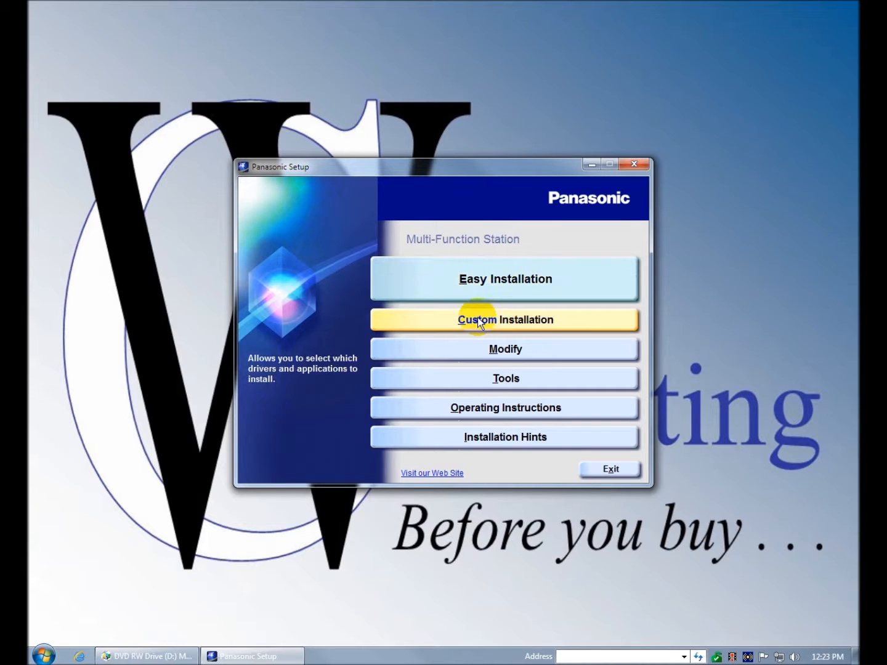
mouse_move(505, 349)
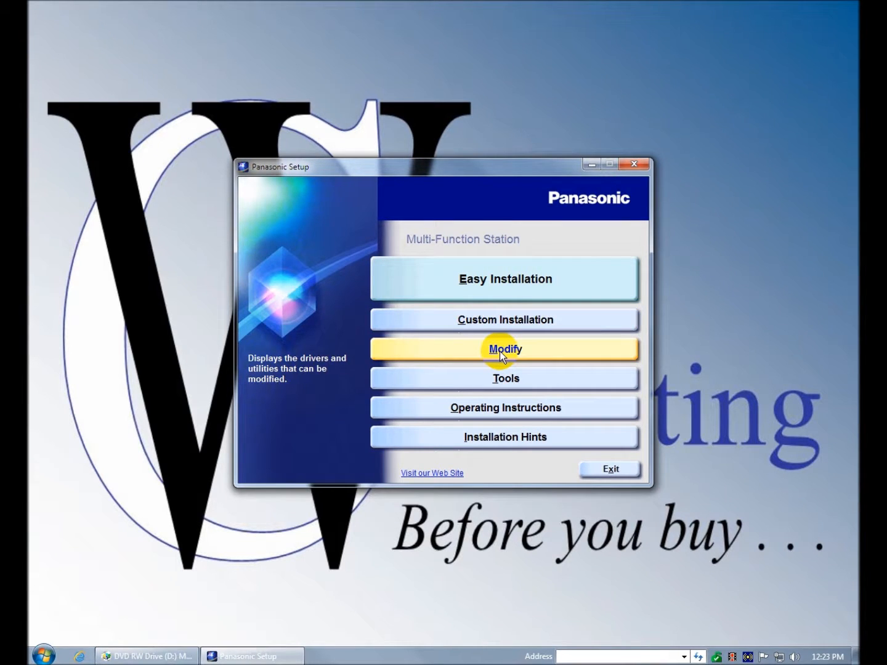
mouse_move(505, 319)
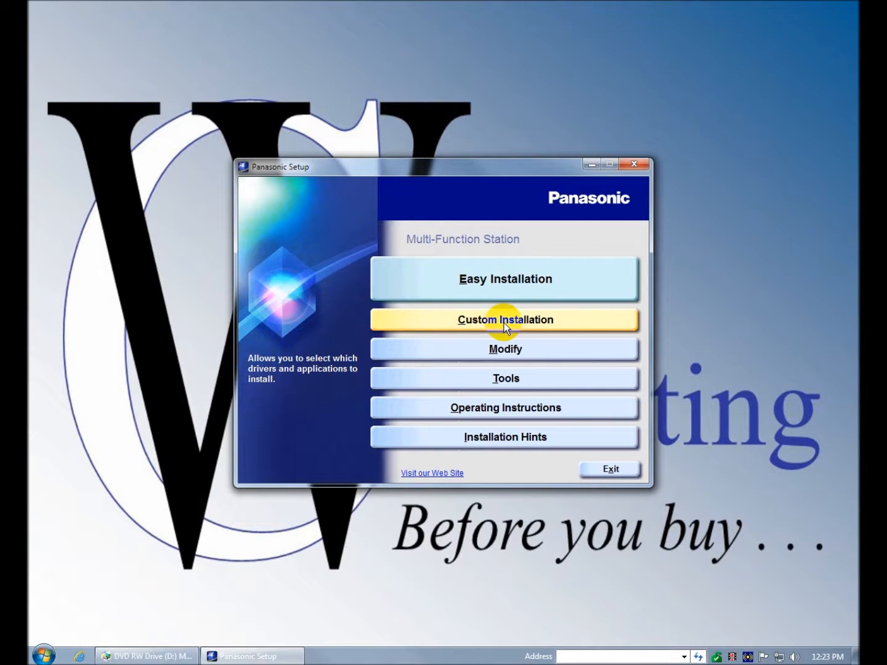
mouse_move(504, 349)
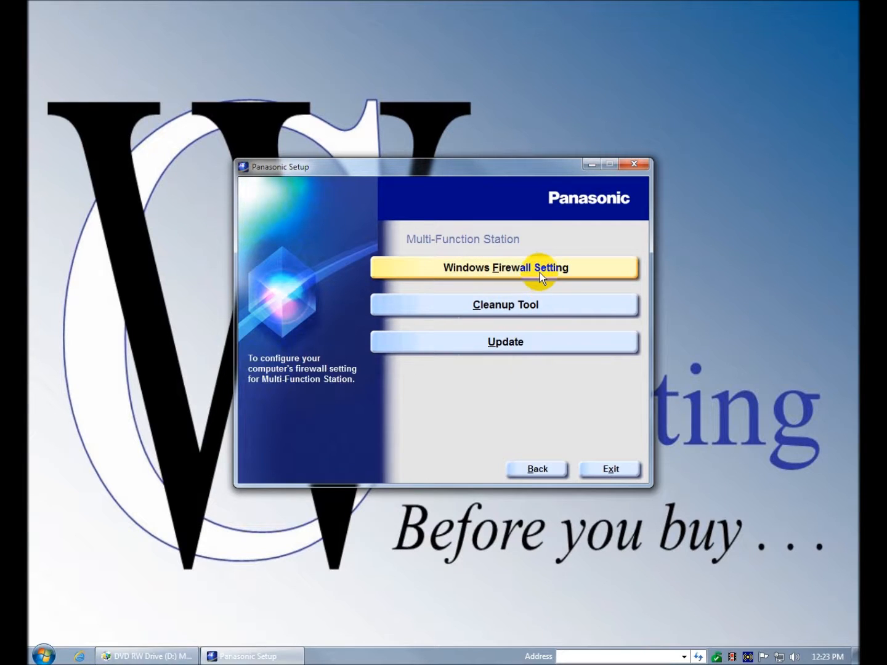
mouse_move(540, 299)
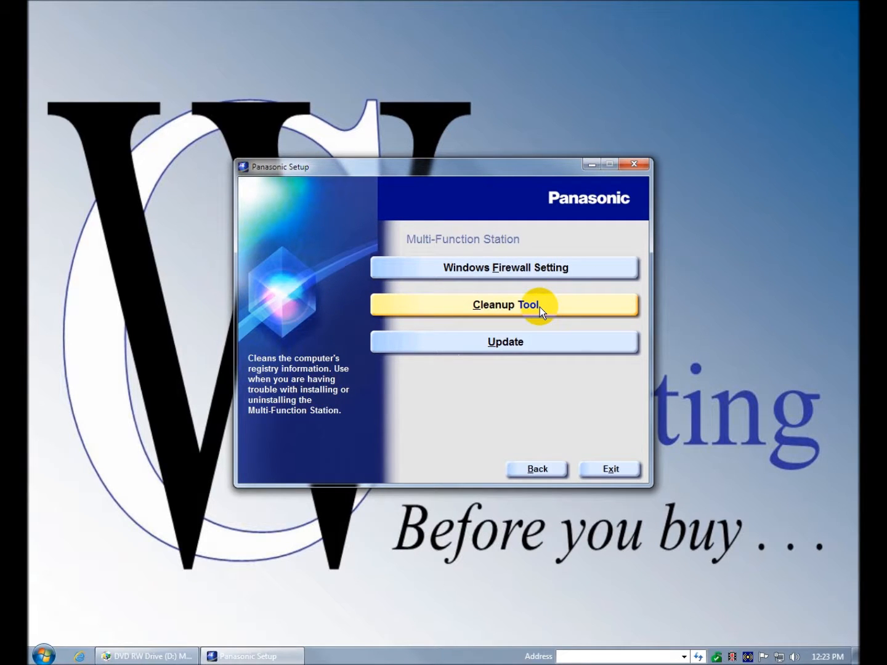
mouse_move(504, 342)
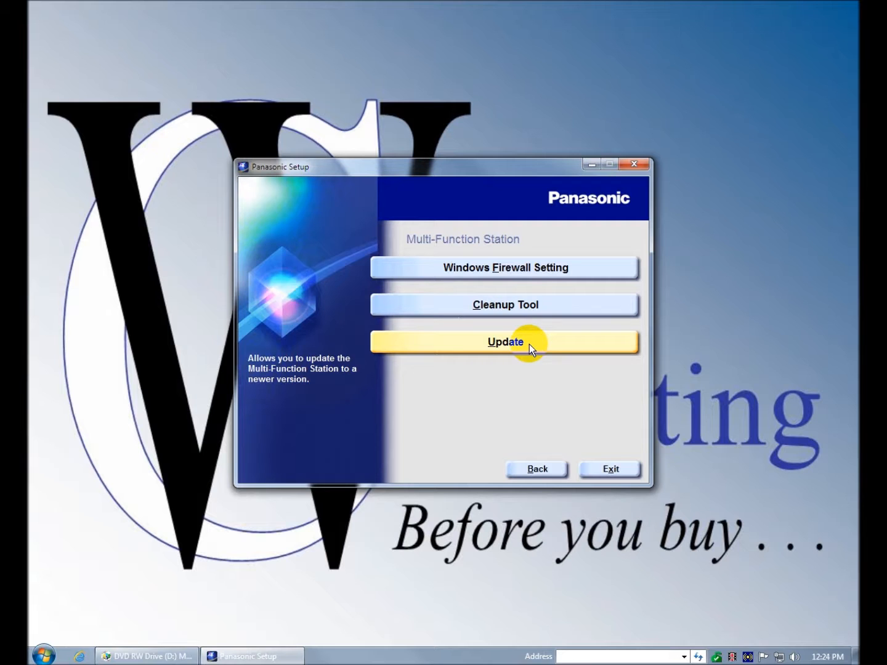
mouse_move(536, 468)
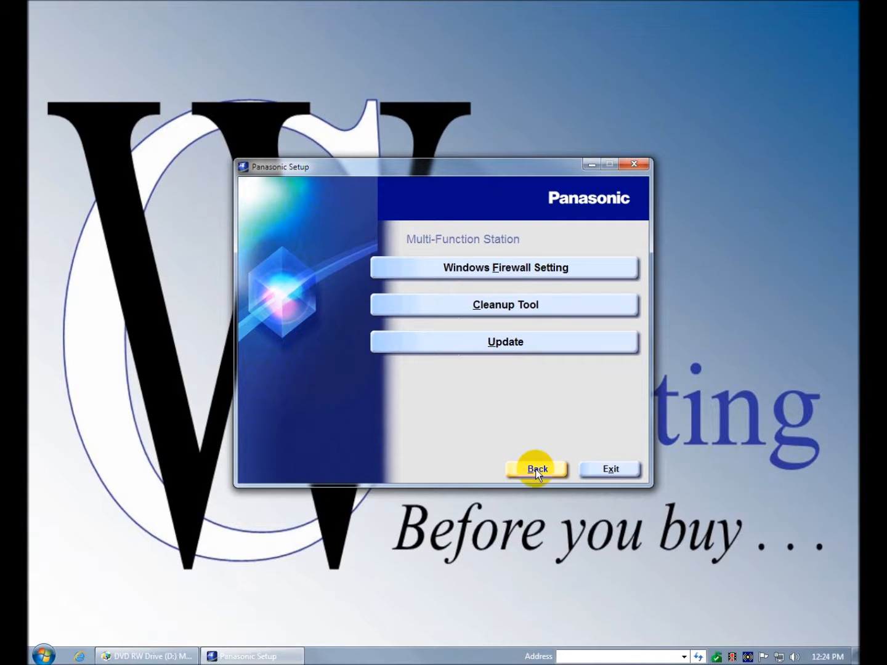
mouse_move(505, 341)
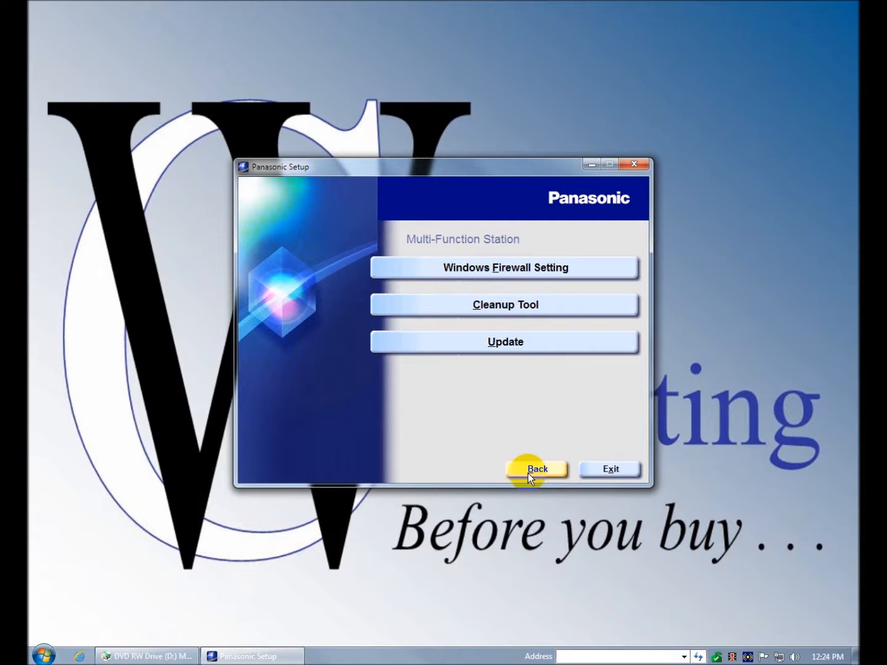
Step: Return to the main setup menu and open the Operating Instructions dialog
click(536, 469)
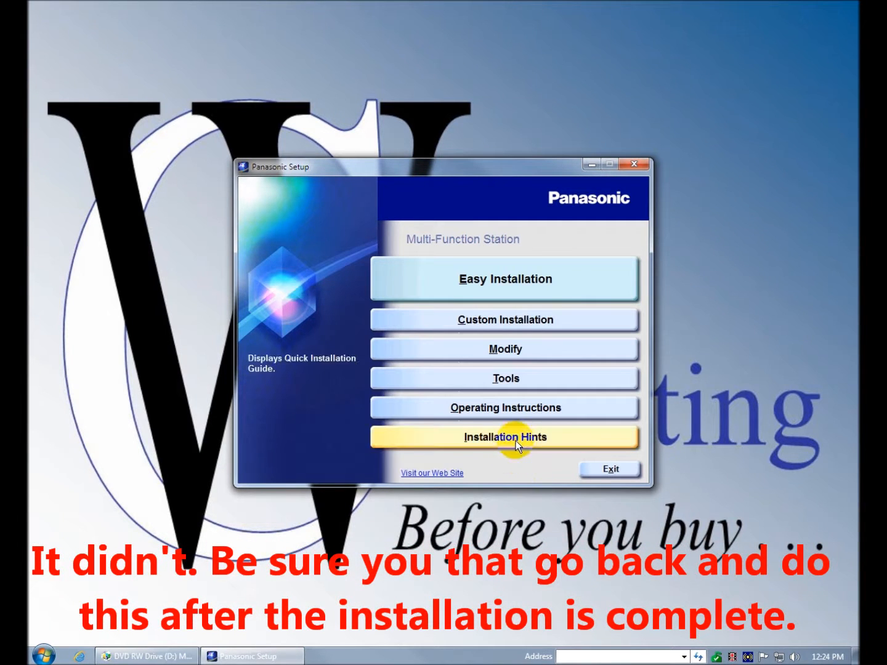
mouse_move(505, 407)
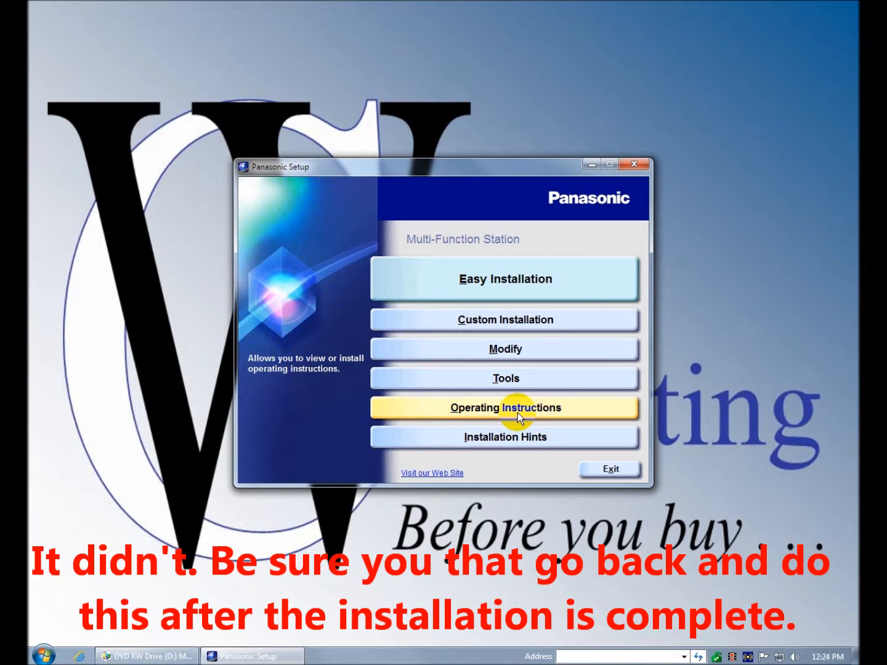
click(505, 407)
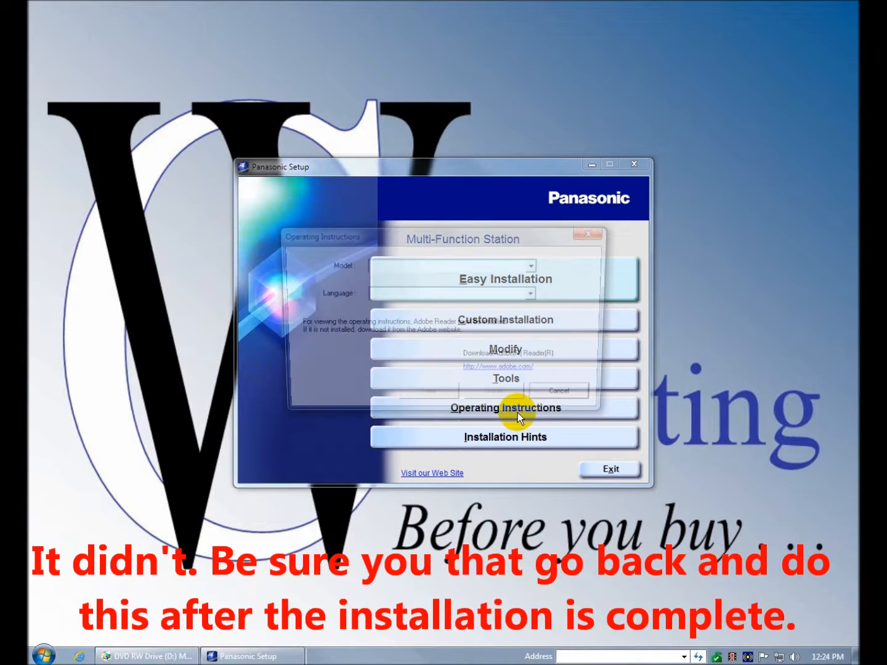
click(505, 407)
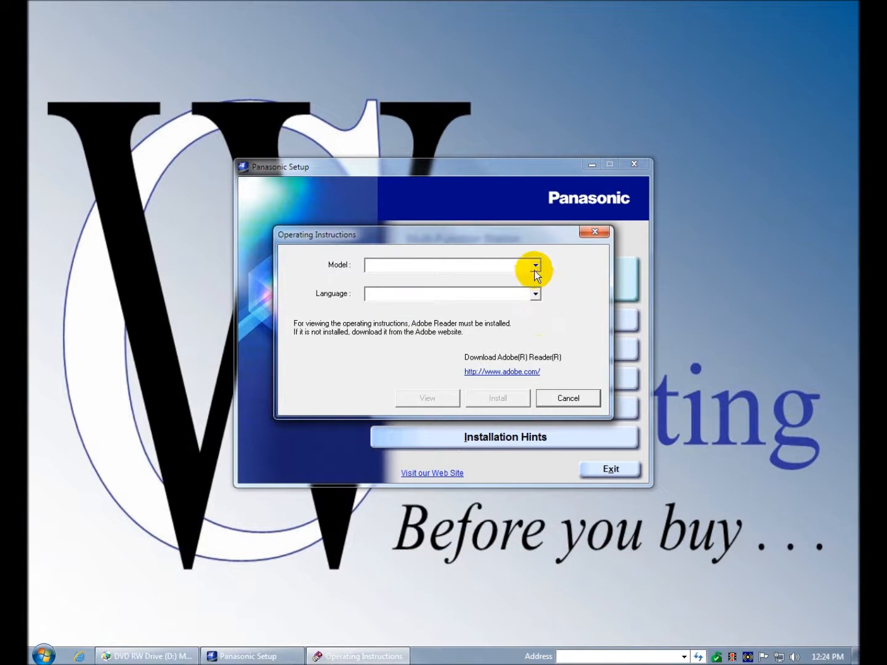
Step: Keep model KX-MB1520 and choose English as the instructions language
click(535, 266)
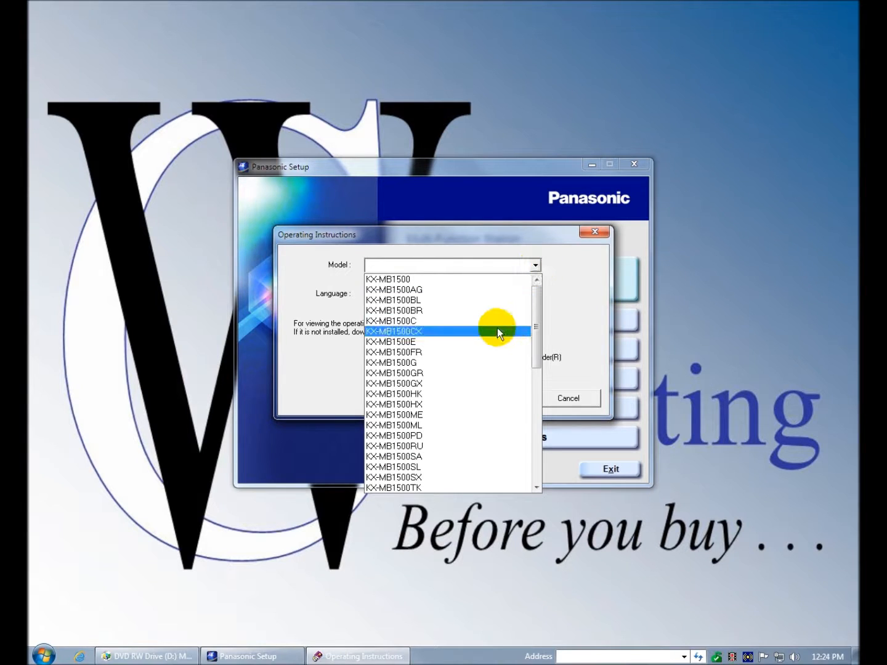
scroll(down, 3)
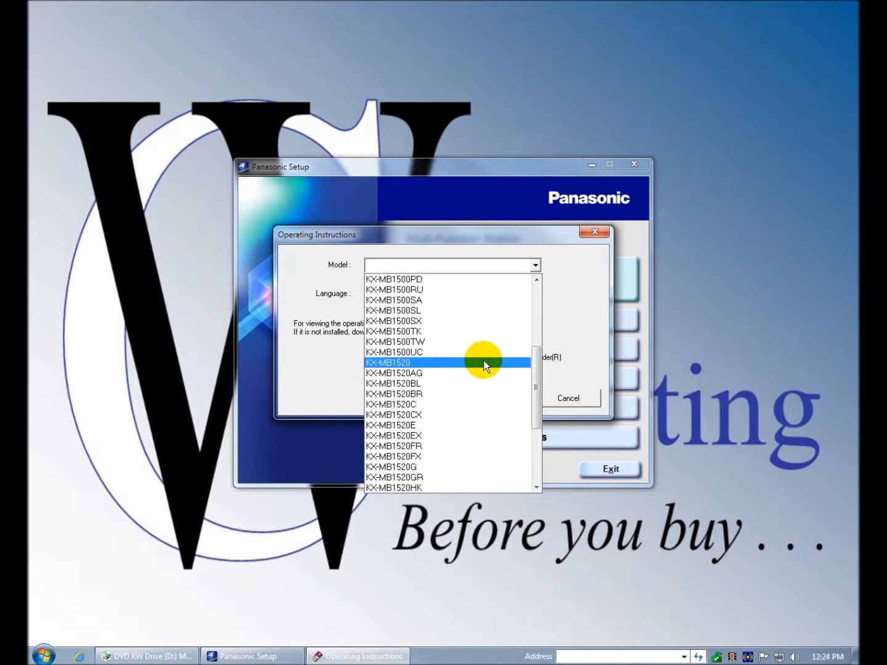
click(388, 362)
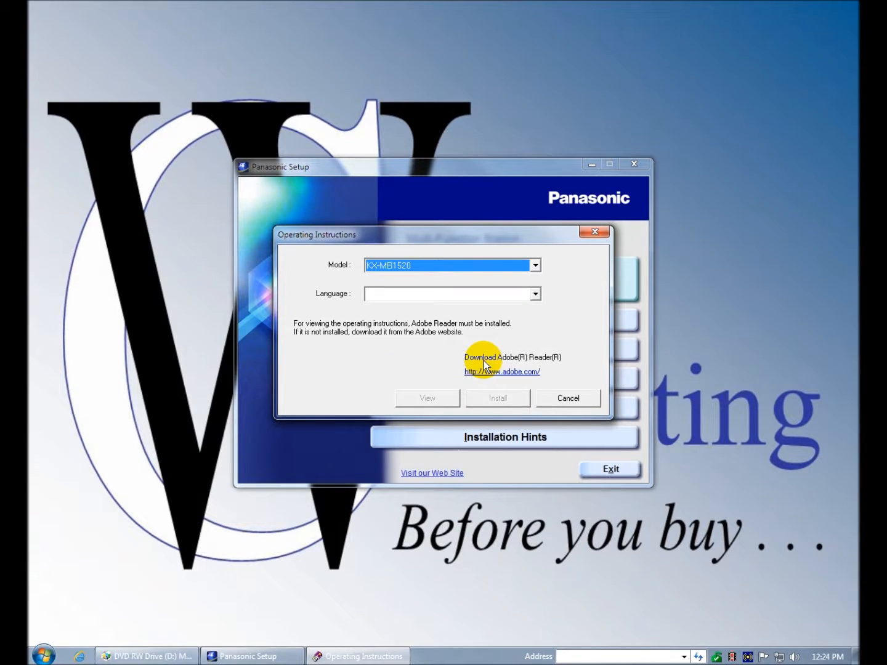
mouse_move(535, 294)
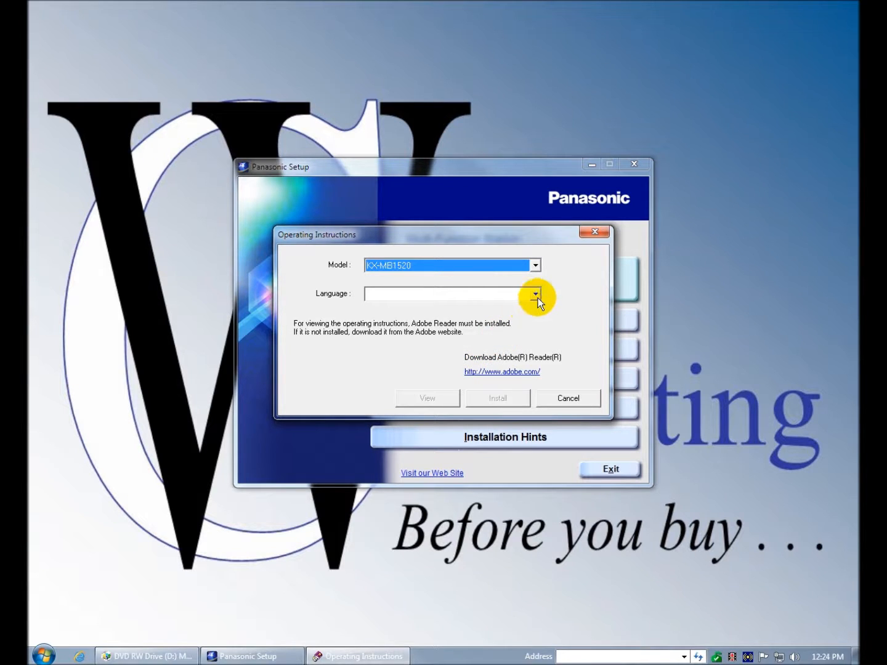
click(534, 294)
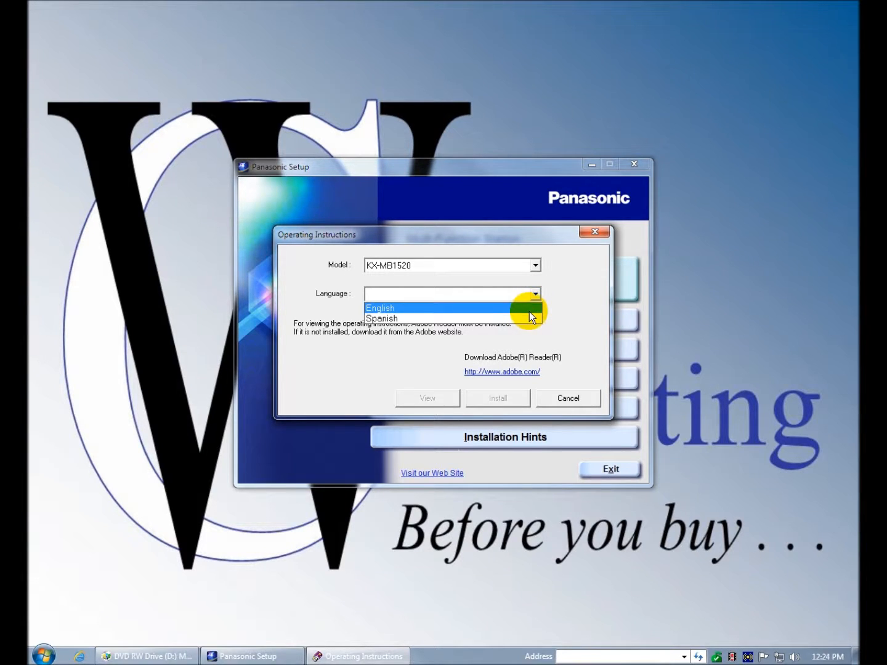
click(379, 308)
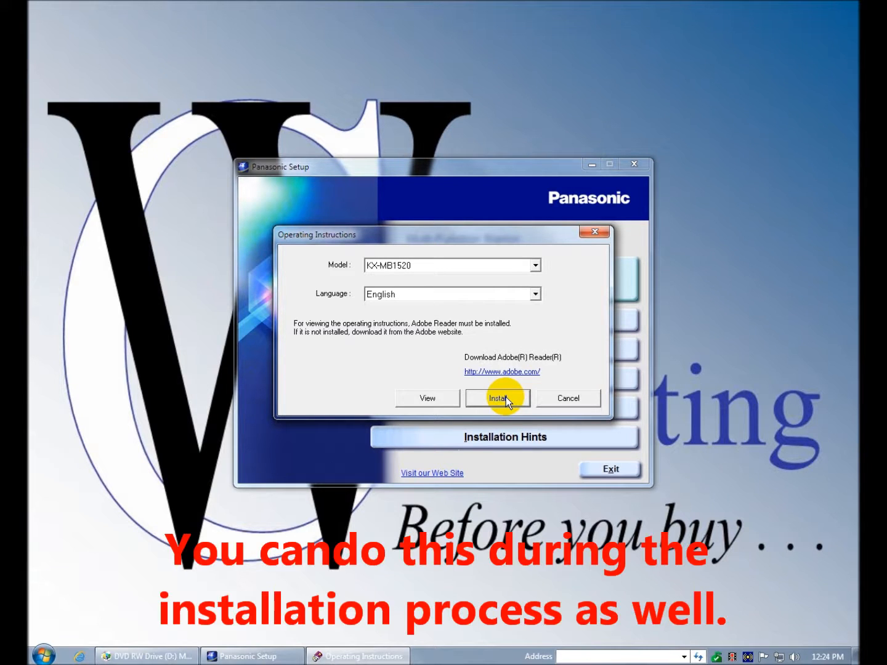
mouse_move(509, 406)
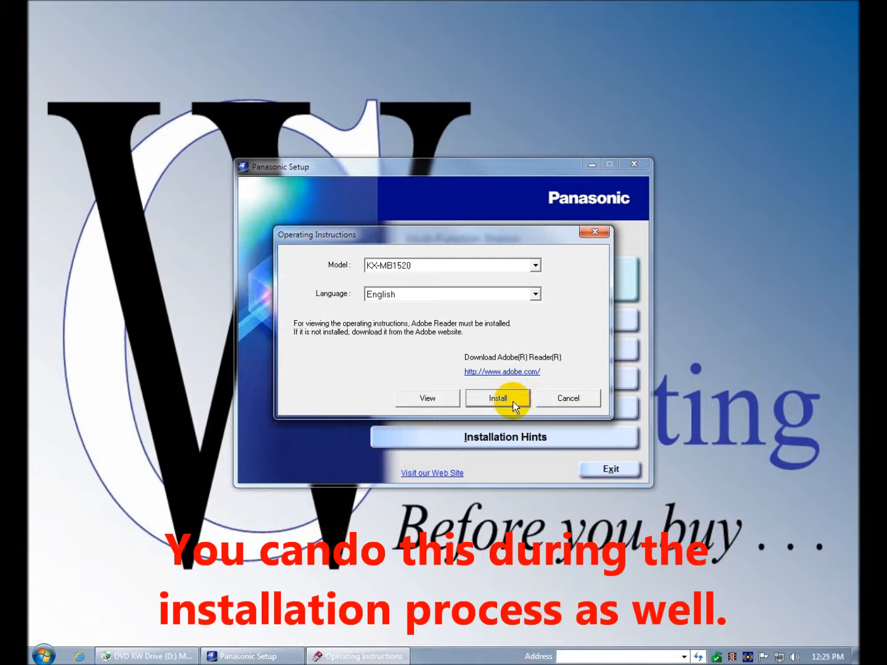
Step: Install the operating instructions into C:\Program Files\Panasonic\MFStation and close the finished wizard
click(567, 398)
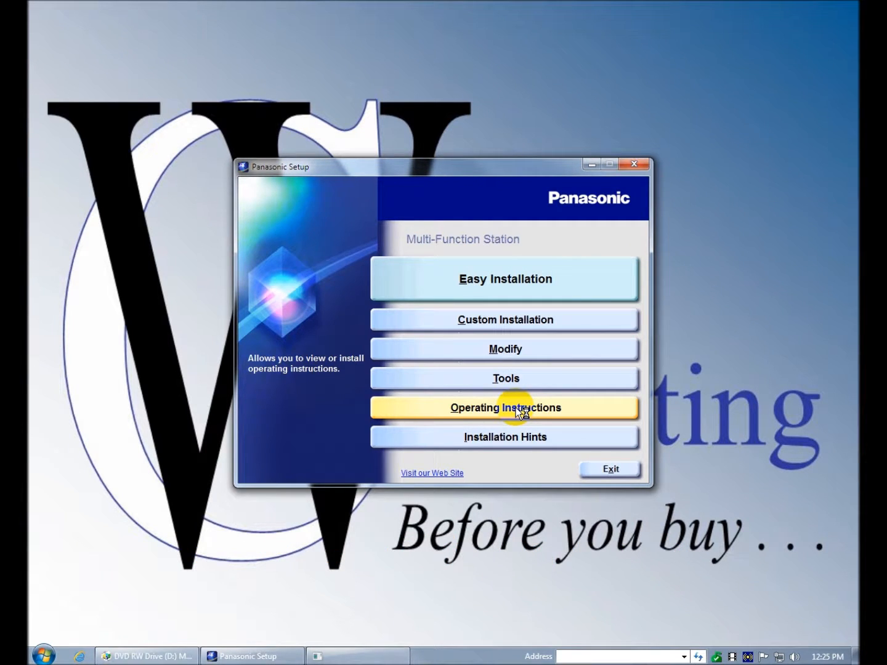
click(504, 407)
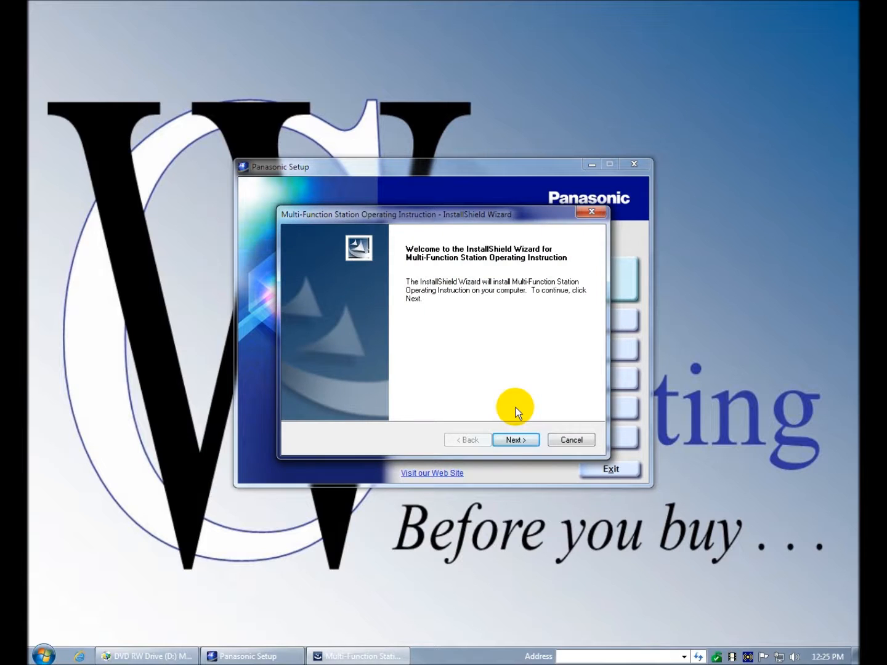
click(515, 439)
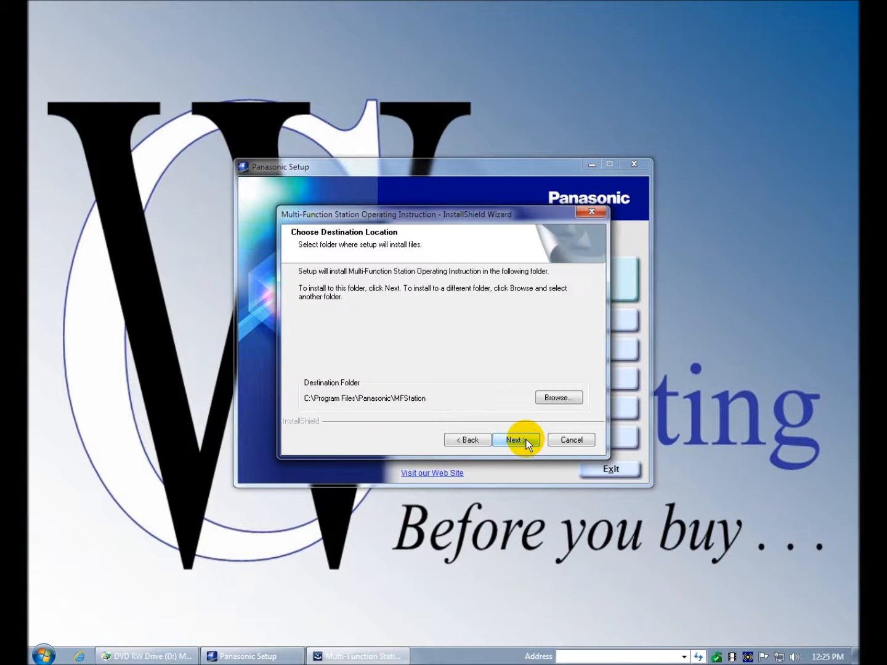
click(516, 440)
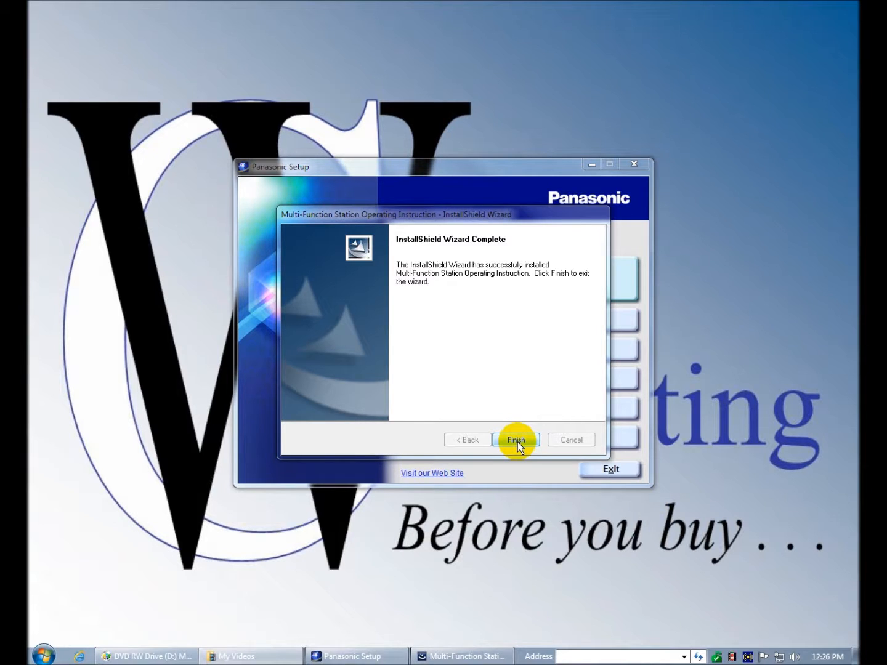
click(516, 440)
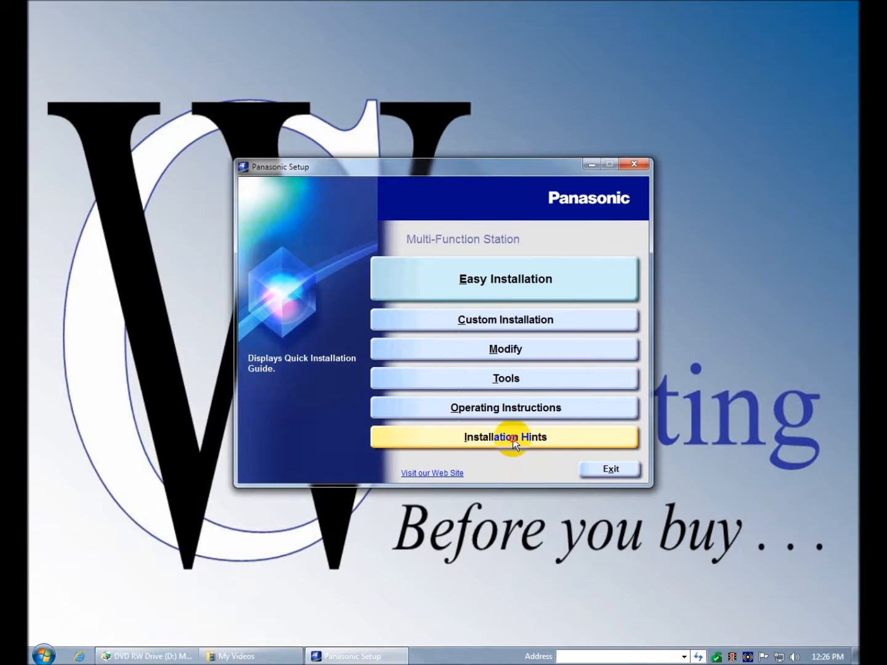
Step: Open Installation Hints and scroll down to the cleanup tool steps
click(505, 436)
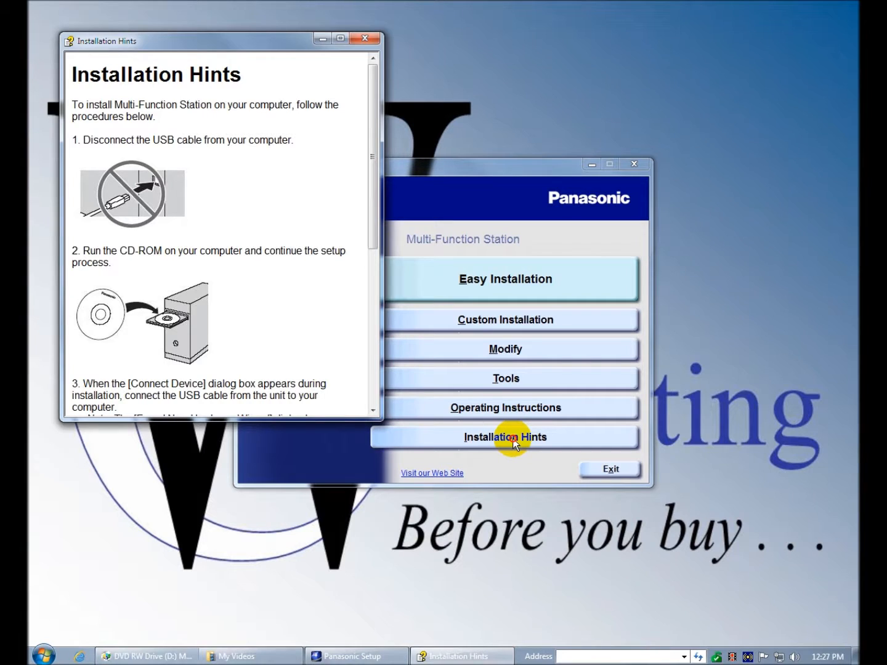
mouse_move(391, 477)
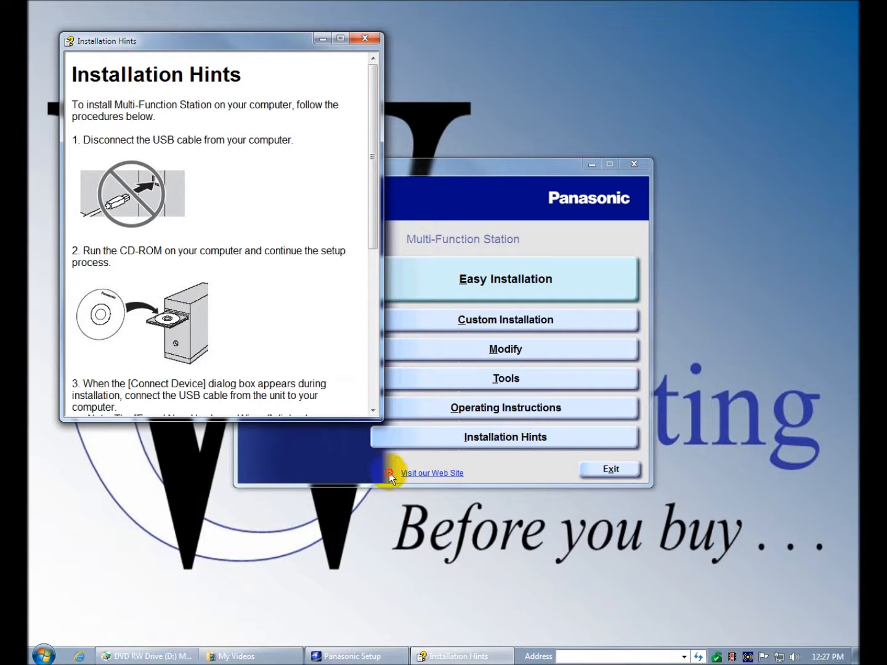
mouse_move(137, 229)
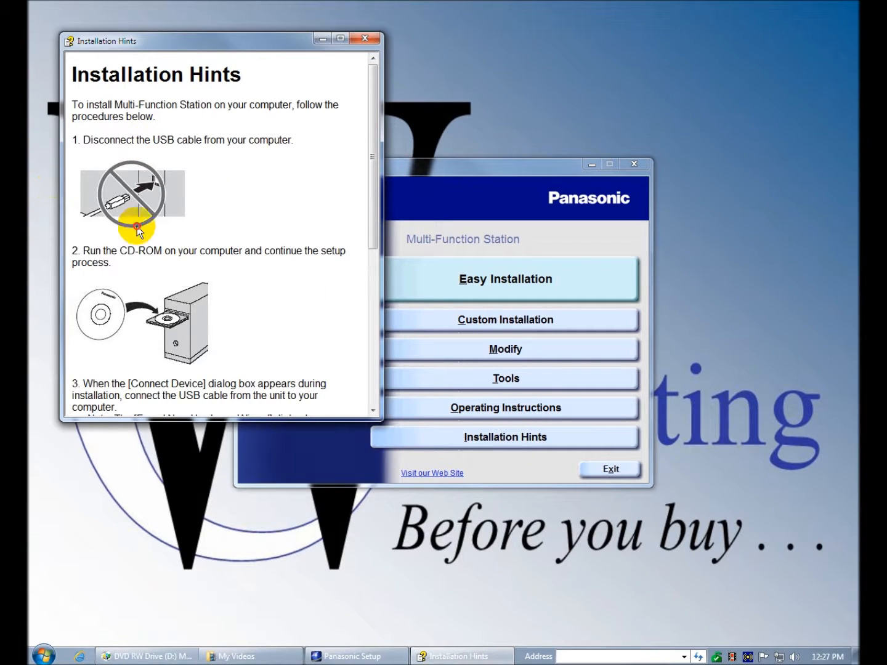
mouse_move(275, 183)
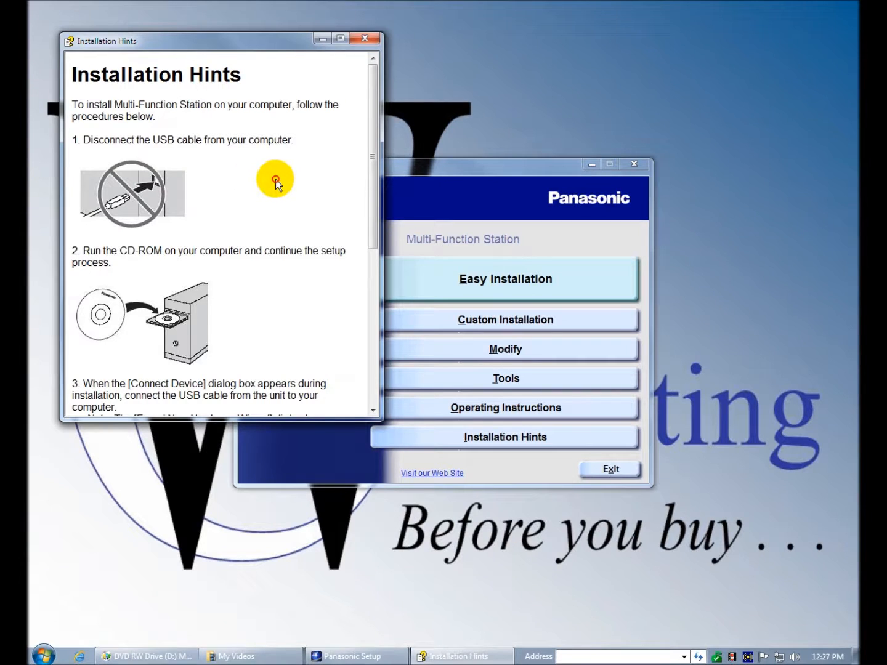
scroll(down, 3)
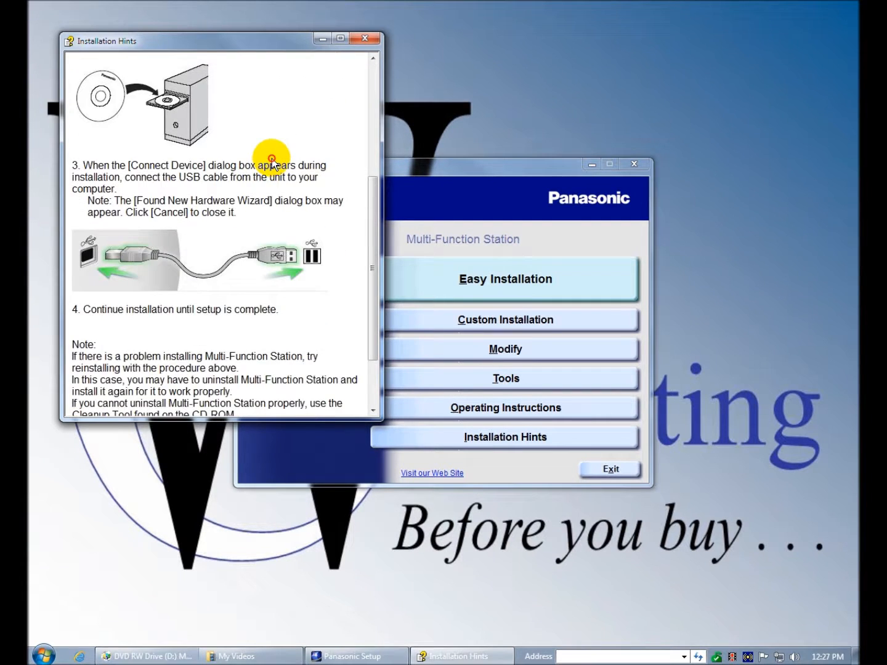
scroll(down, 3)
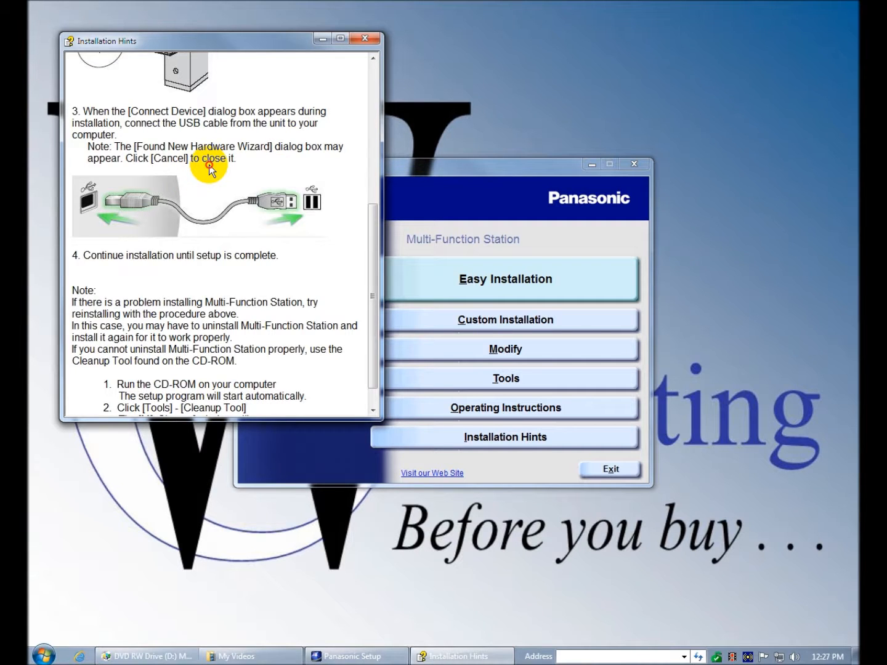
scroll(down, 3)
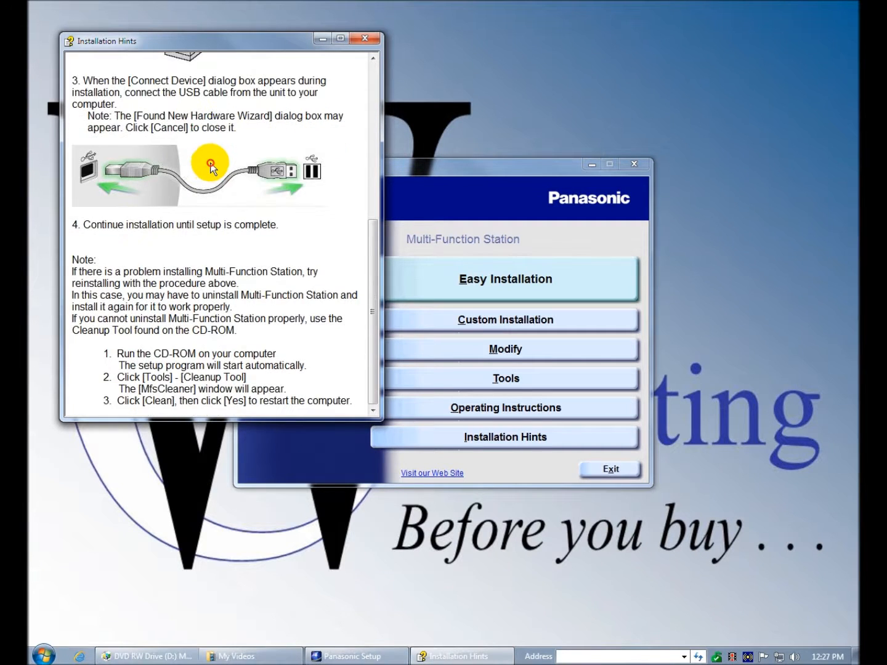
mouse_move(292, 222)
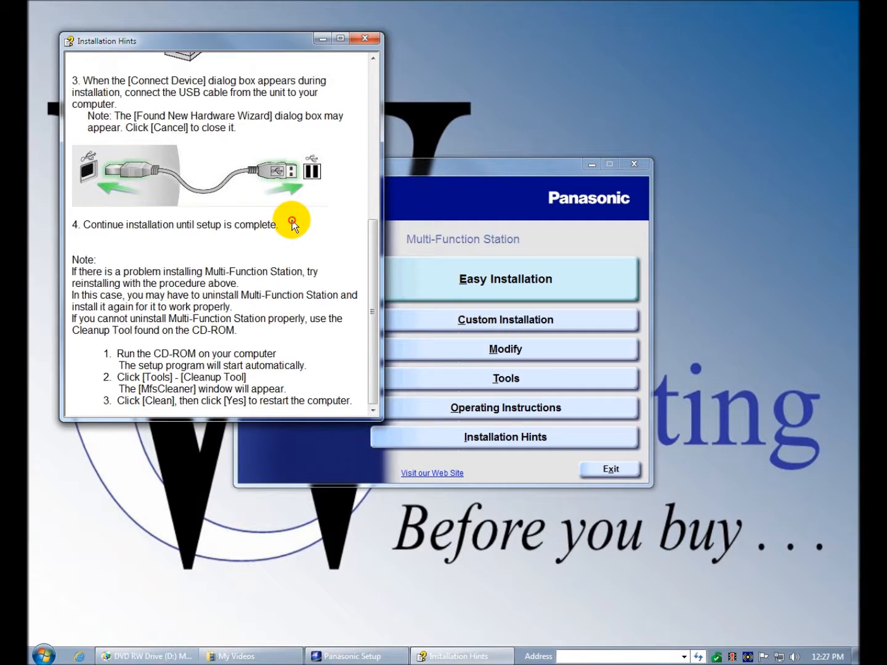
mouse_move(388, 90)
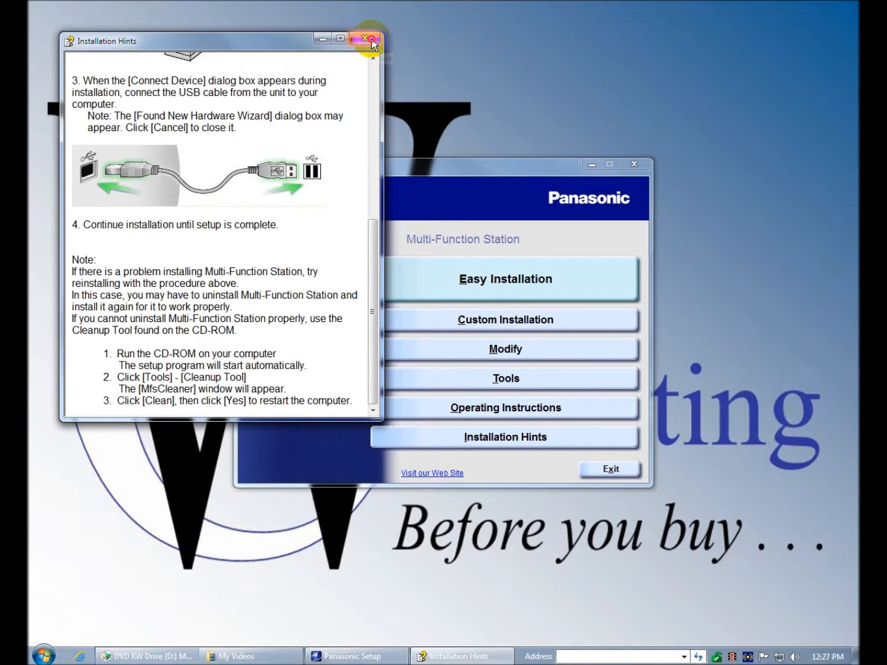
Step: Close the hints window and launch Easy Installation, reaching the license agreement
click(367, 39)
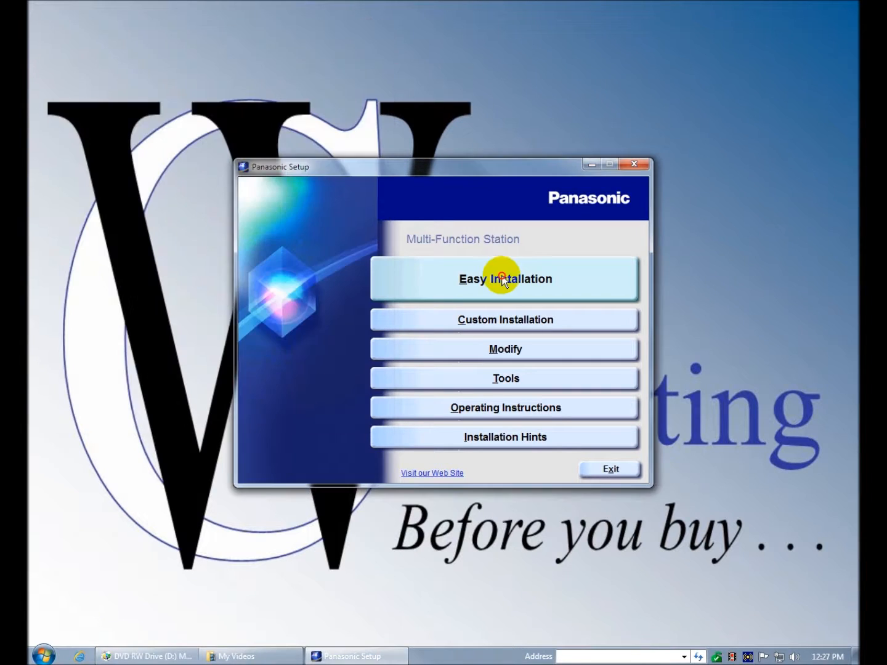
mouse_move(504, 319)
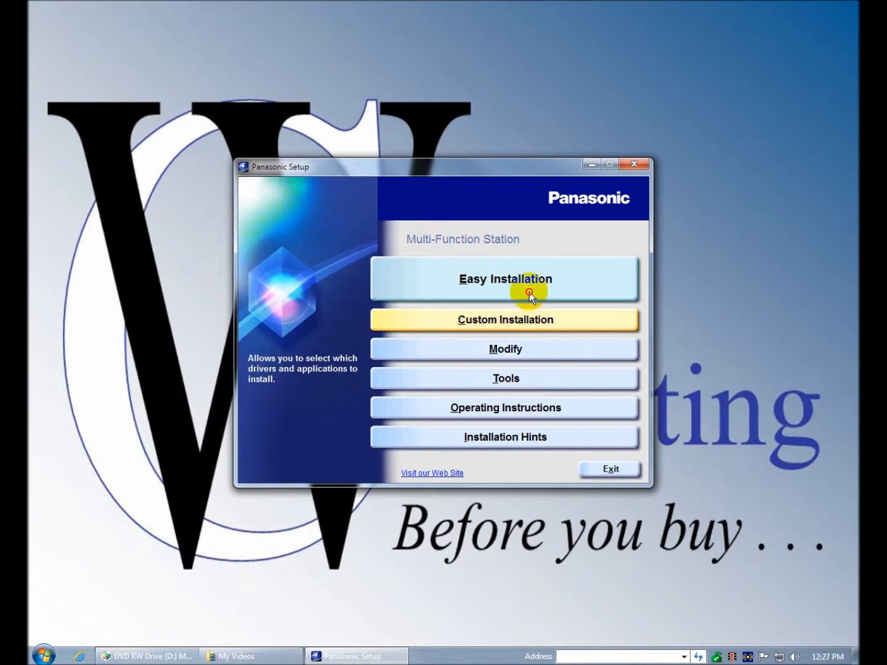
mouse_move(505, 278)
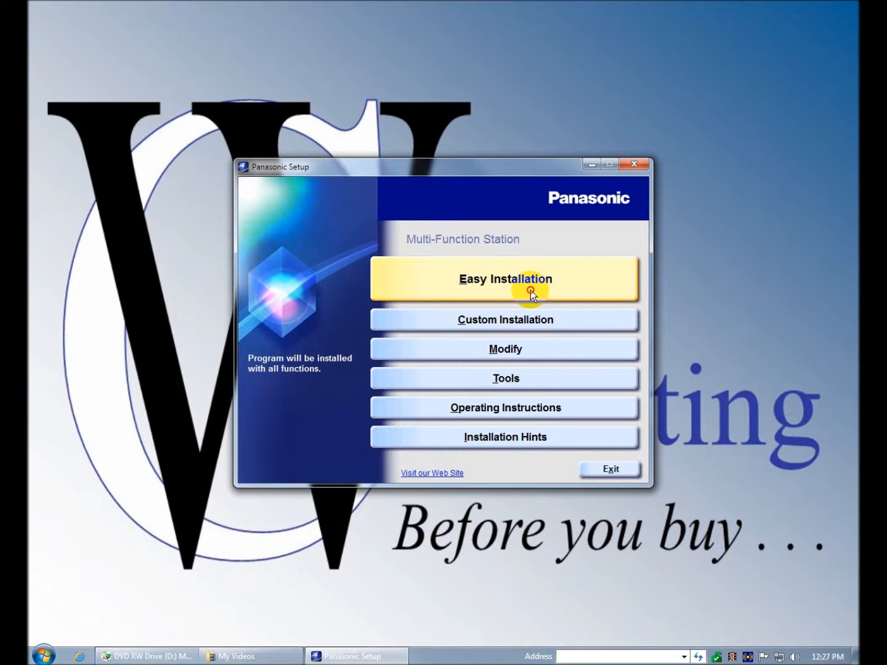
click(504, 278)
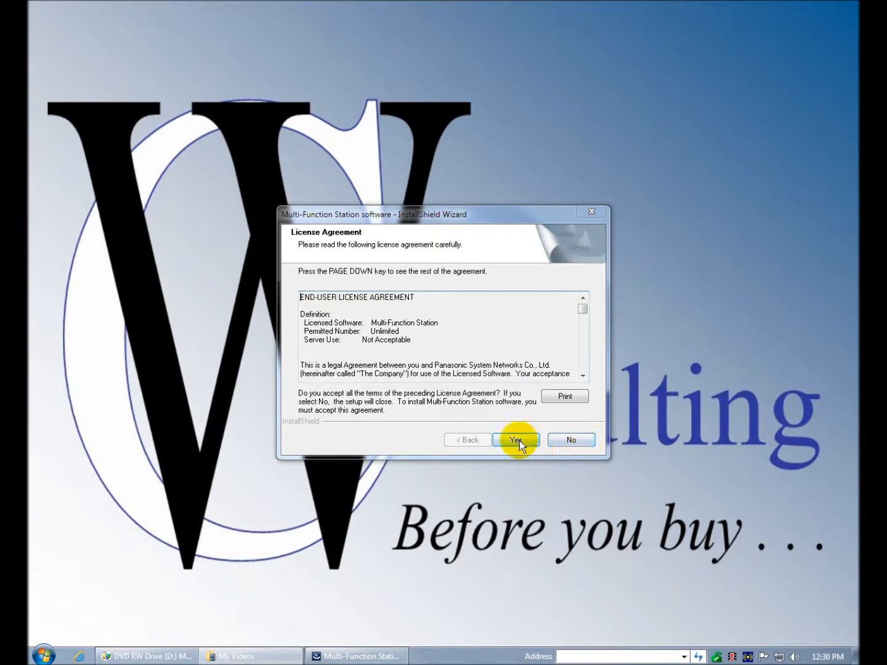
Step: Answer Yes on the software License Agreement page
click(516, 439)
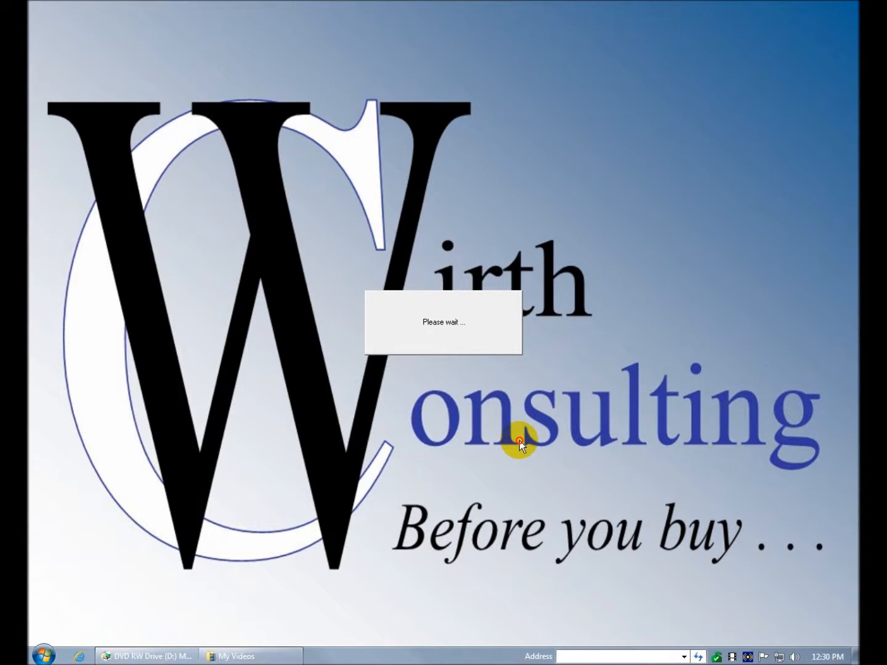
mouse_move(520, 440)
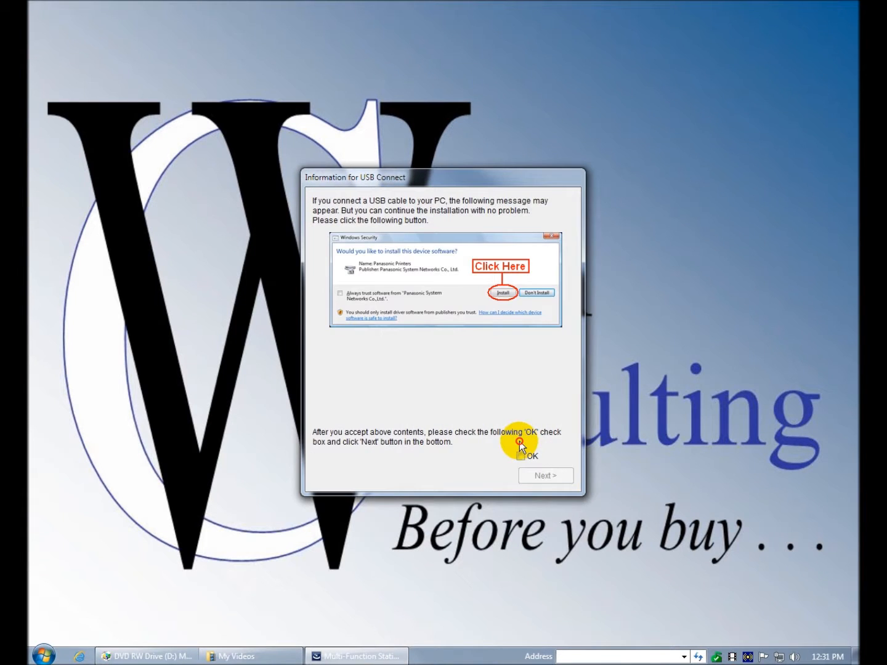
mouse_move(466, 362)
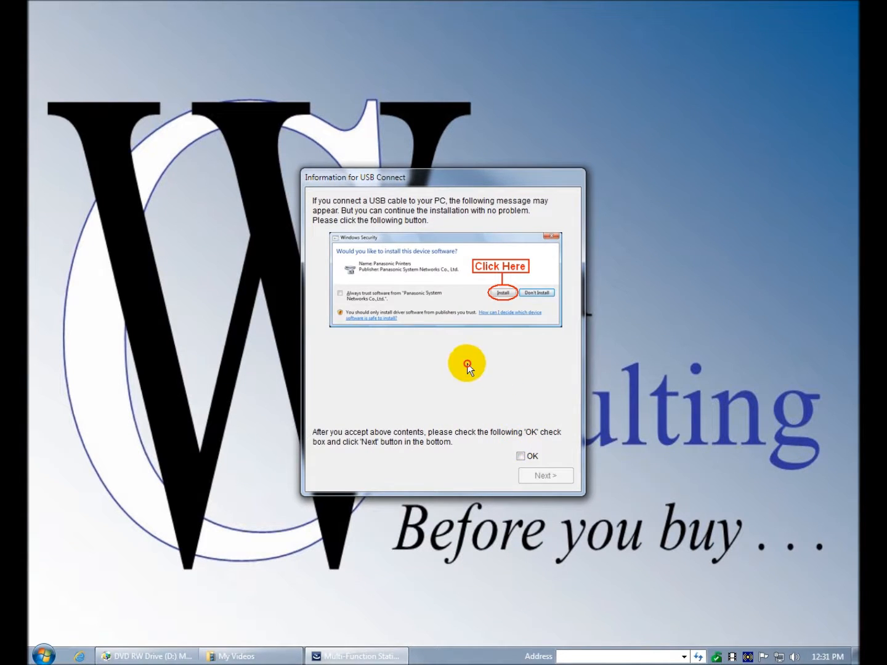
mouse_move(490, 209)
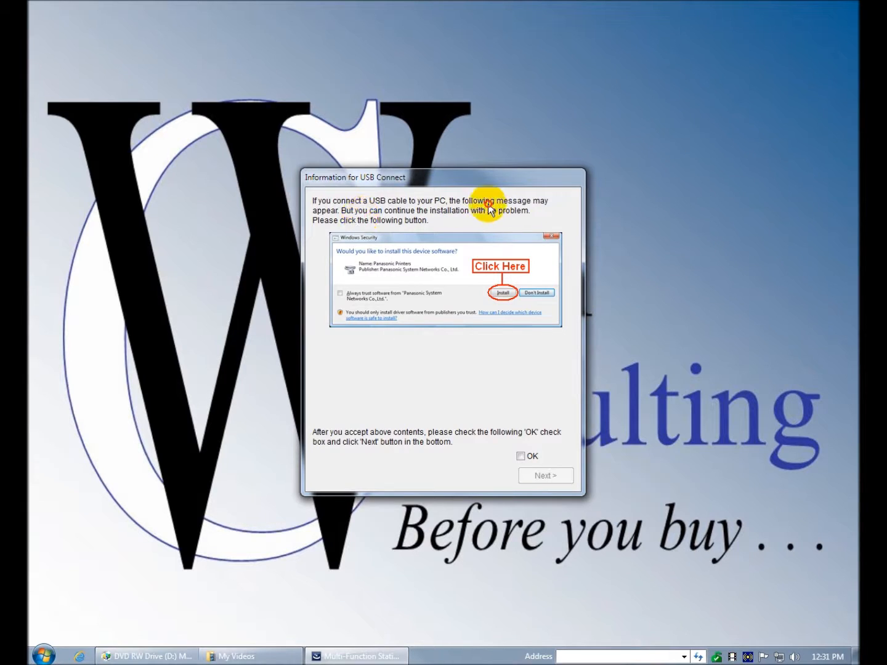
mouse_move(435, 223)
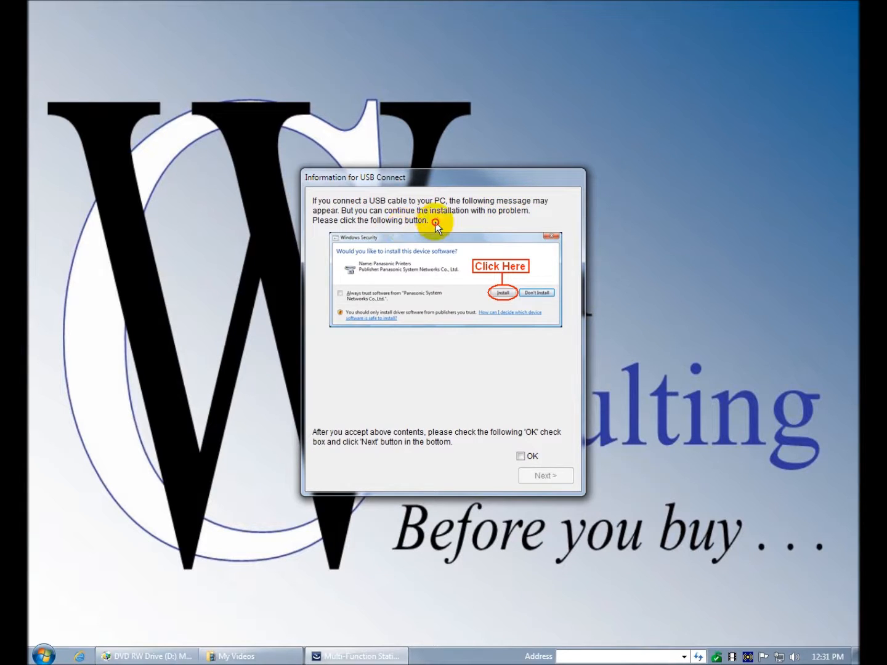
mouse_move(462, 222)
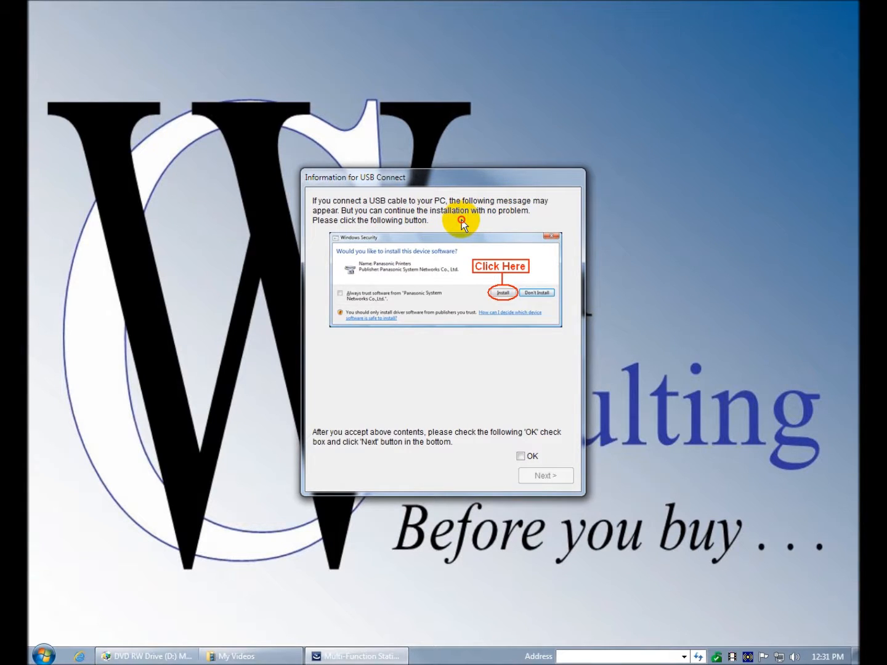
mouse_move(360, 302)
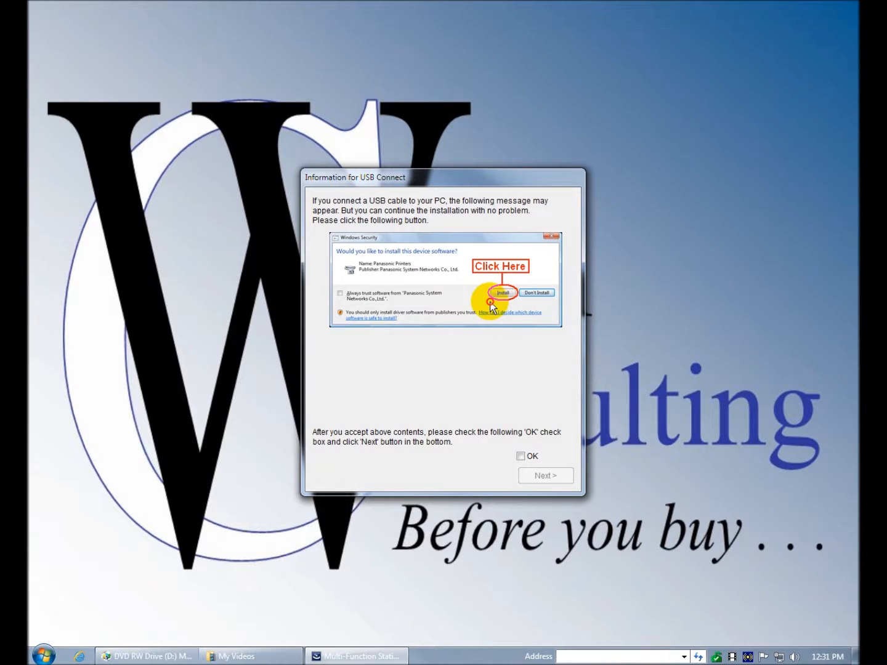
mouse_move(497, 310)
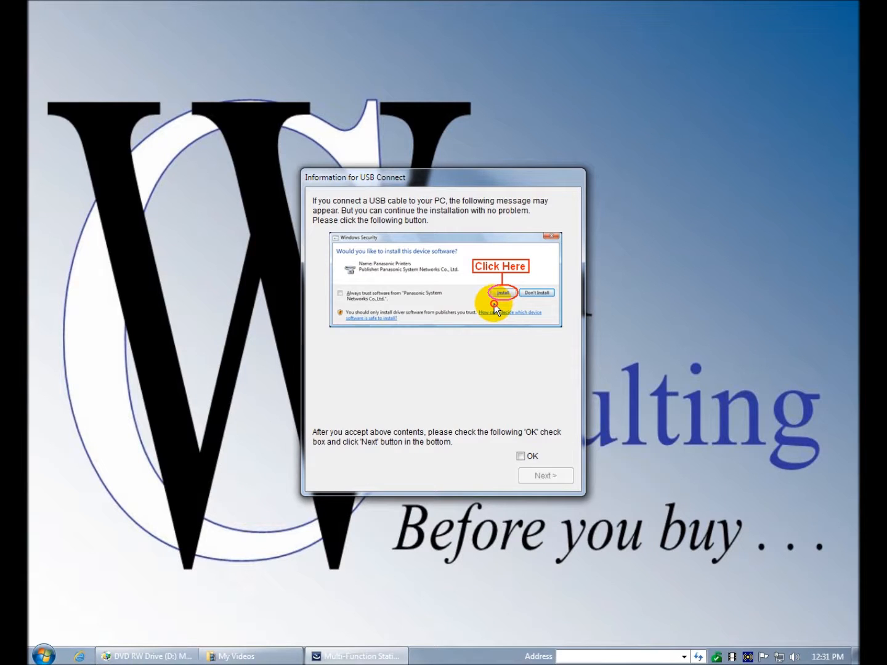
mouse_move(346, 439)
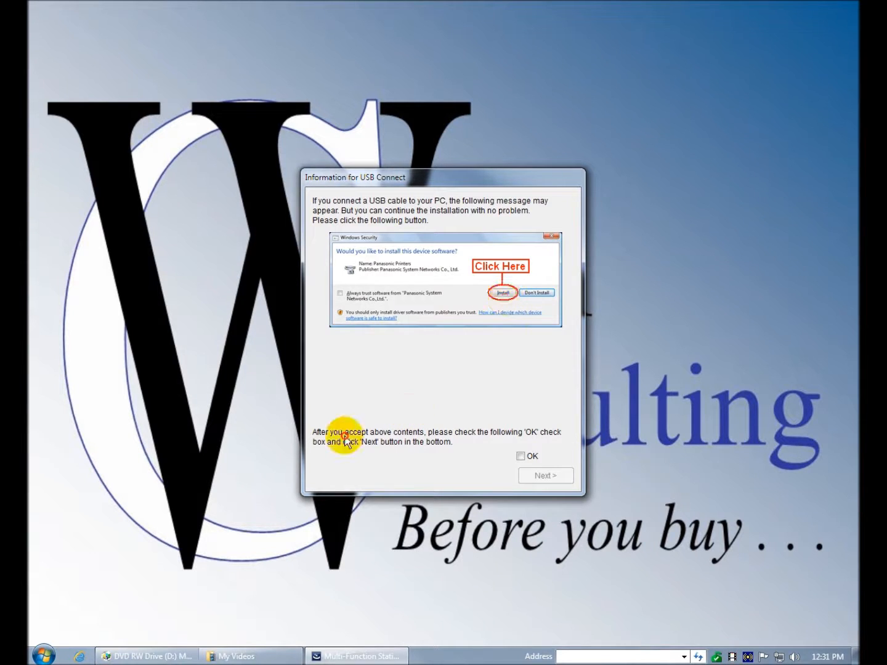
mouse_move(480, 436)
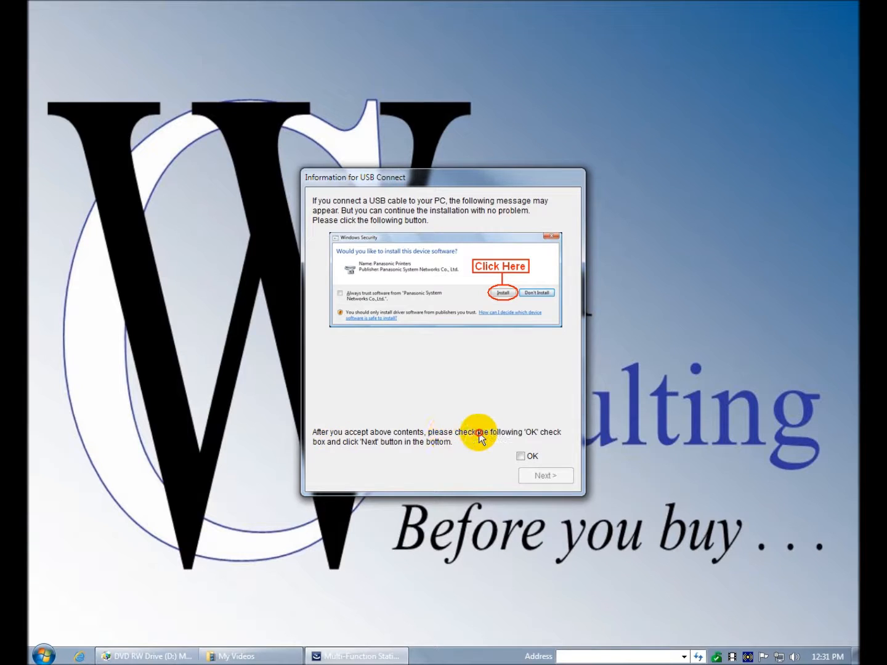
mouse_move(542, 440)
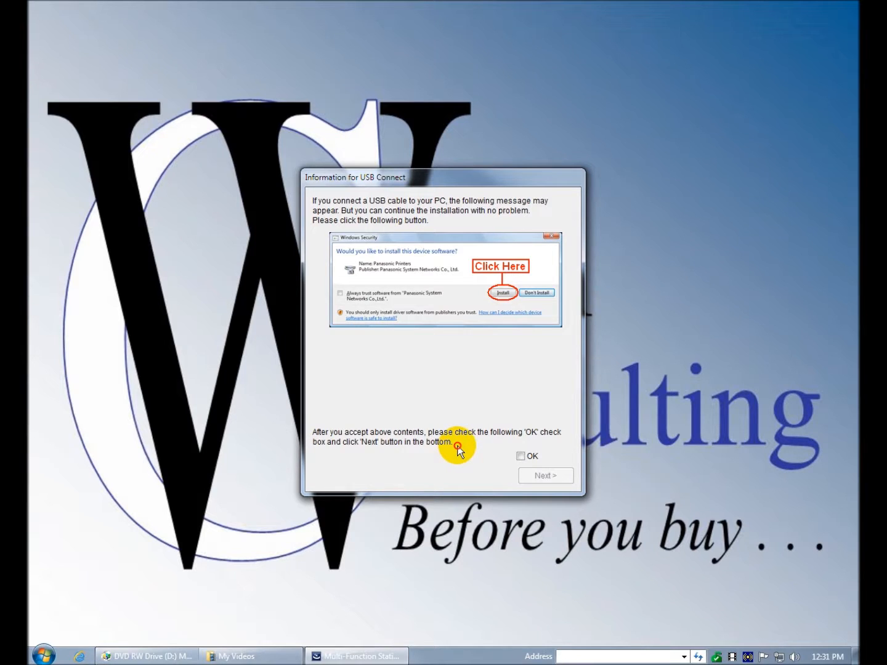
mouse_move(479, 380)
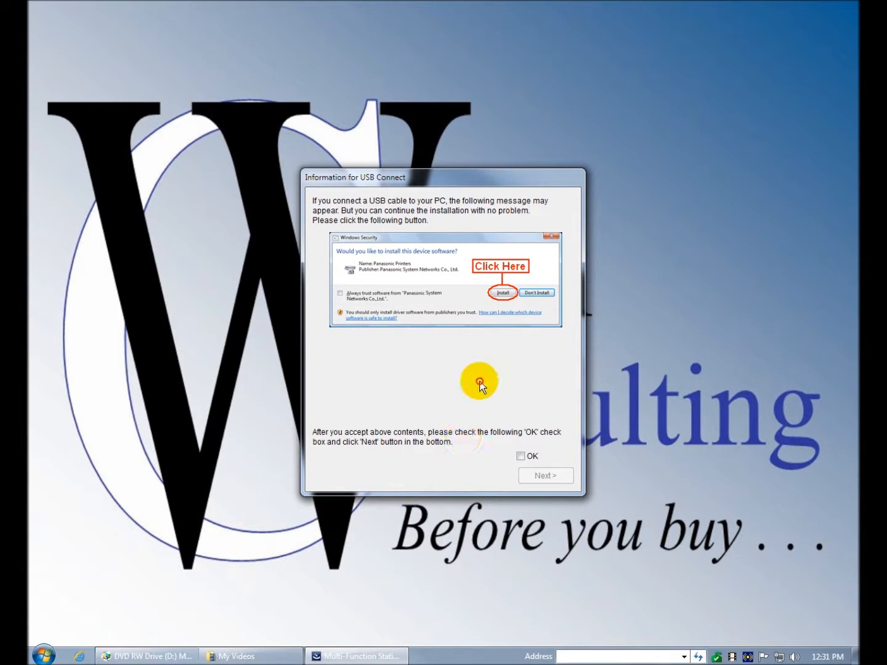
mouse_move(461, 453)
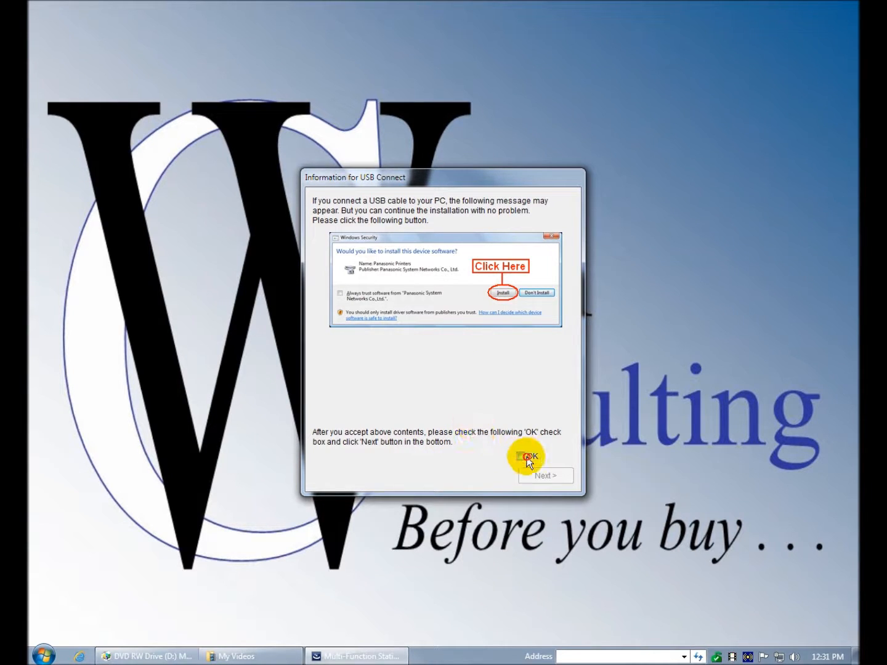
Step: Tick OK on the Information for USB Connect notice and continue with Next
click(521, 455)
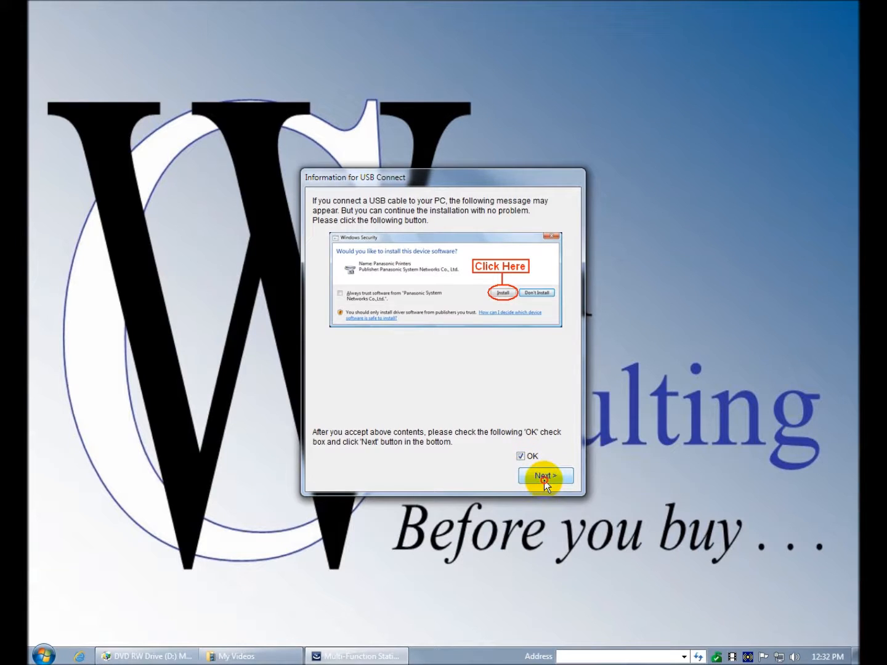
click(545, 476)
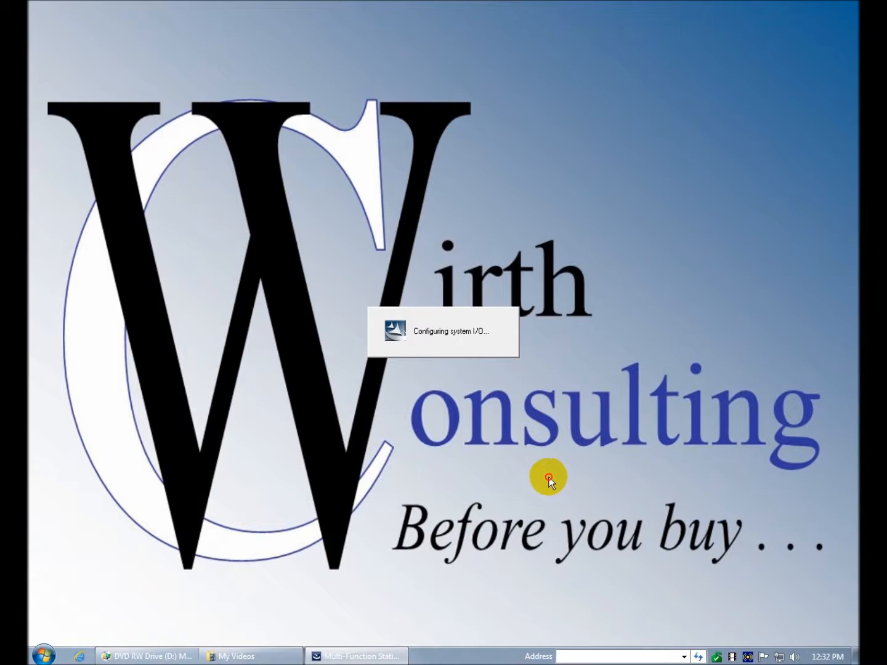
mouse_move(570, 471)
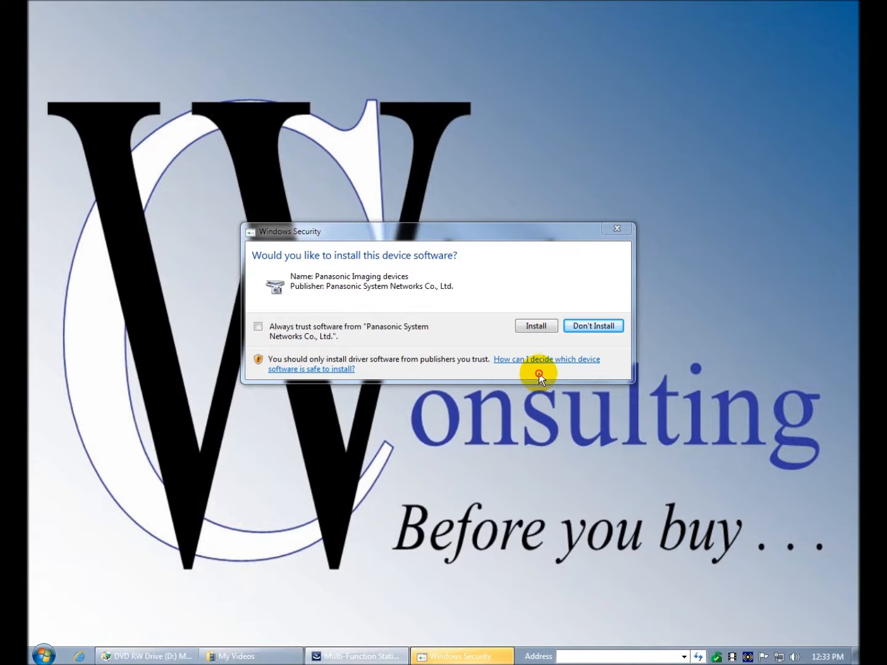
mouse_move(546, 354)
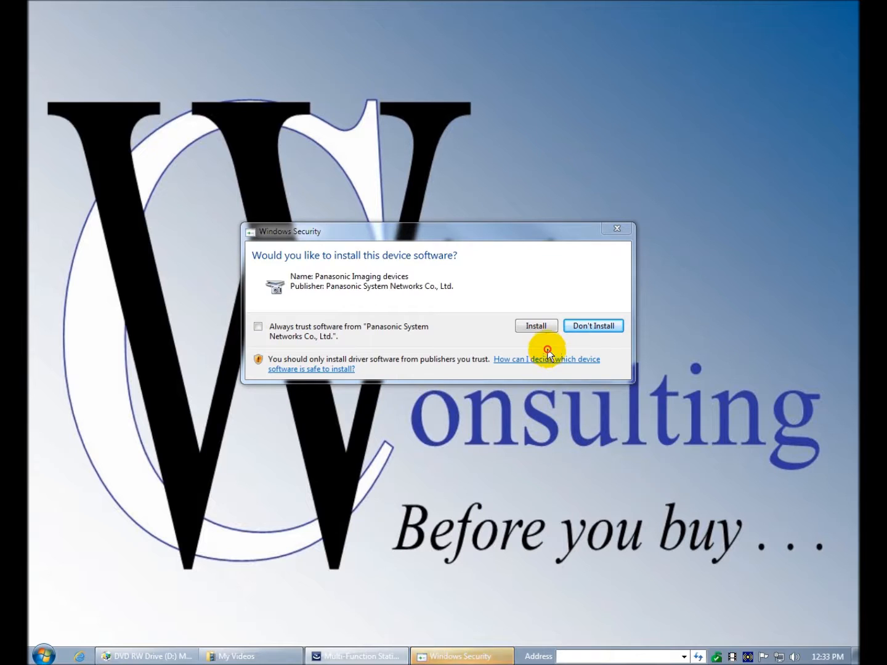
mouse_move(544, 357)
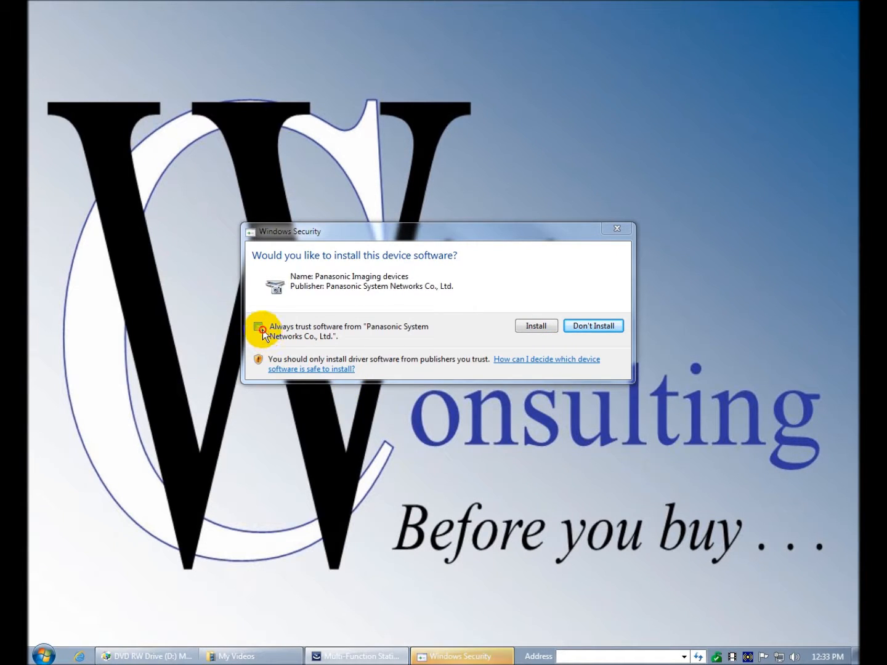
Step: Always trust Panasonic System Networks Co., Ltd. and install the Imaging devices driver
click(258, 326)
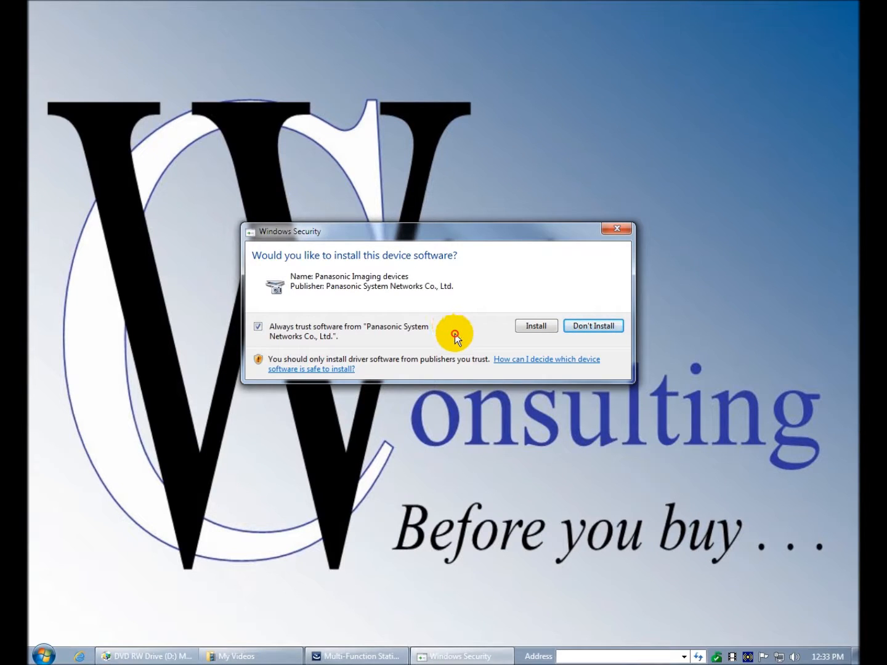
mouse_move(479, 340)
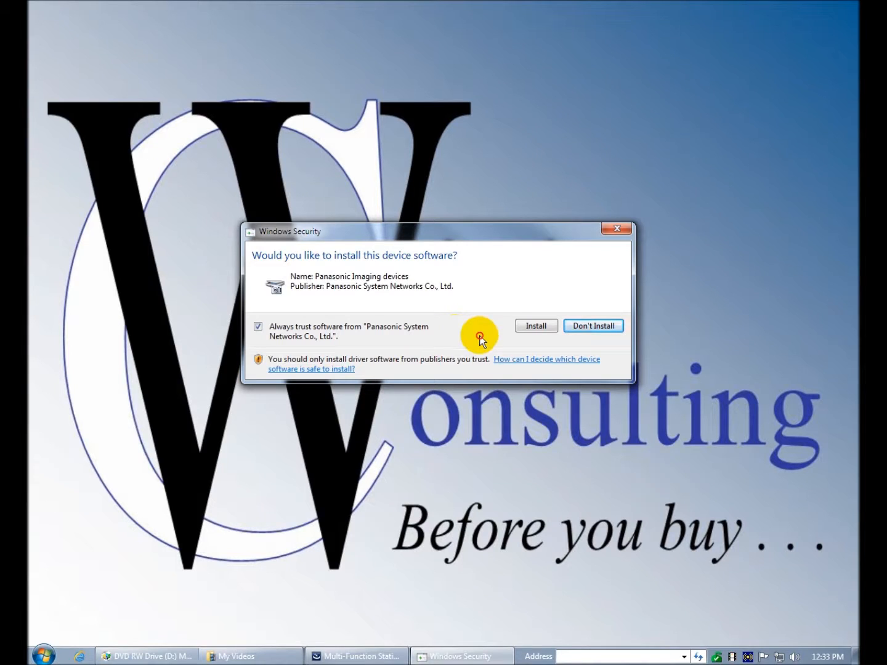
click(535, 325)
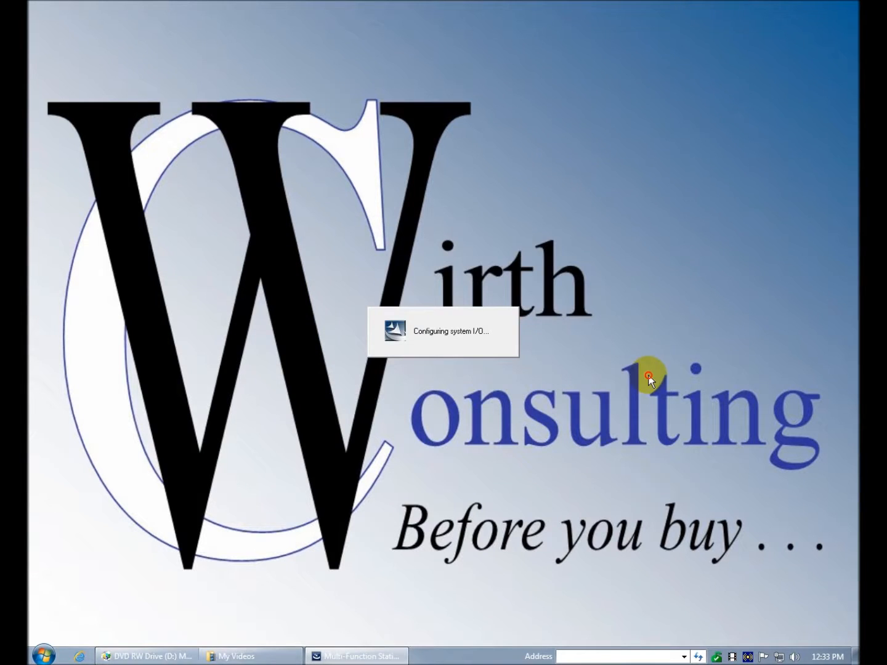
mouse_move(669, 362)
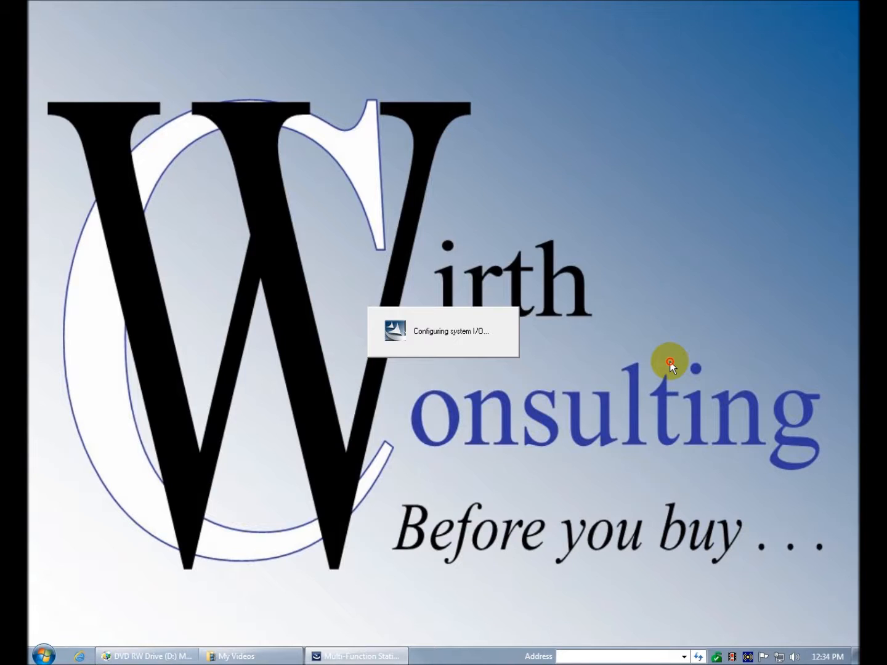
mouse_move(537, 306)
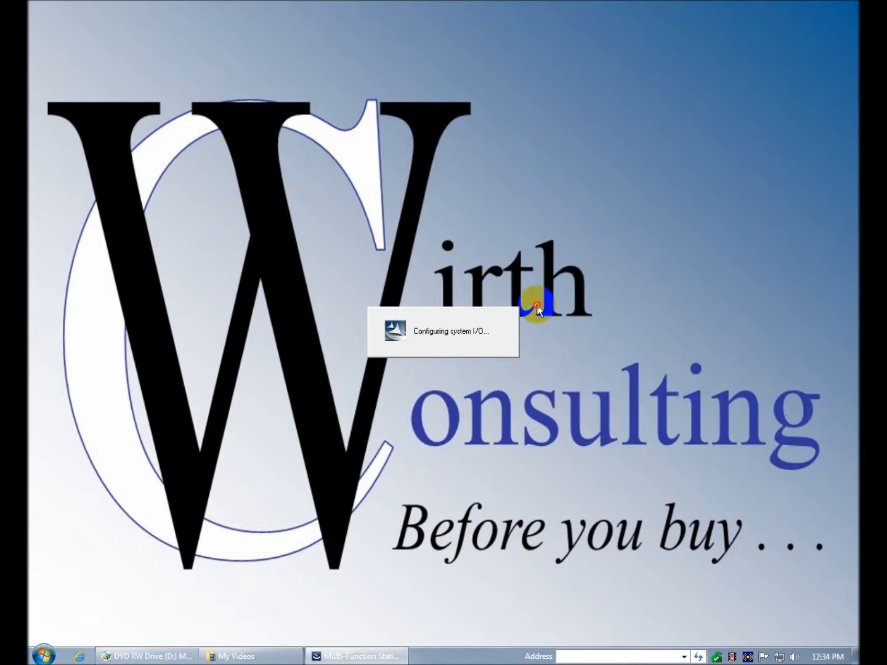
mouse_move(533, 354)
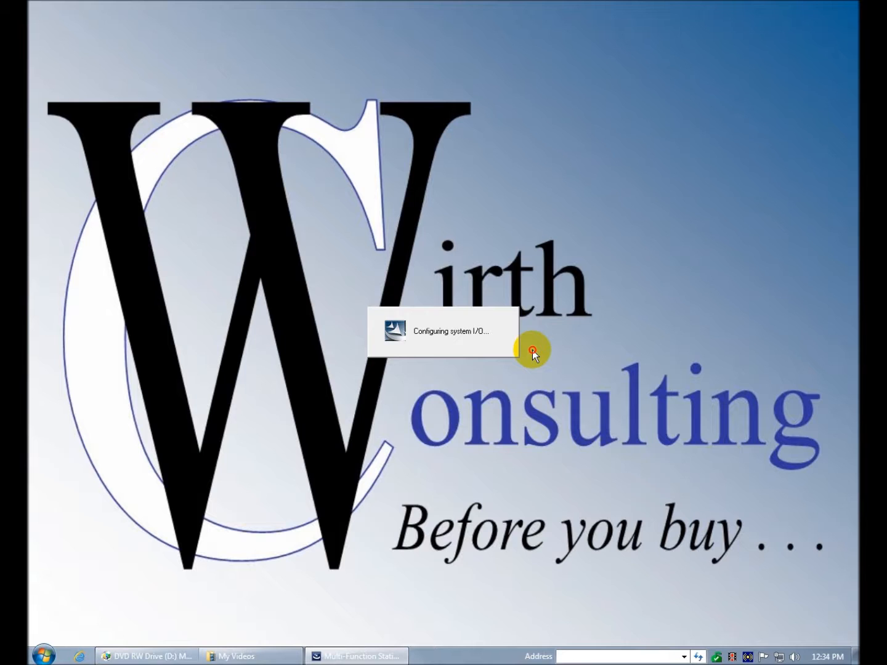
mouse_move(520, 377)
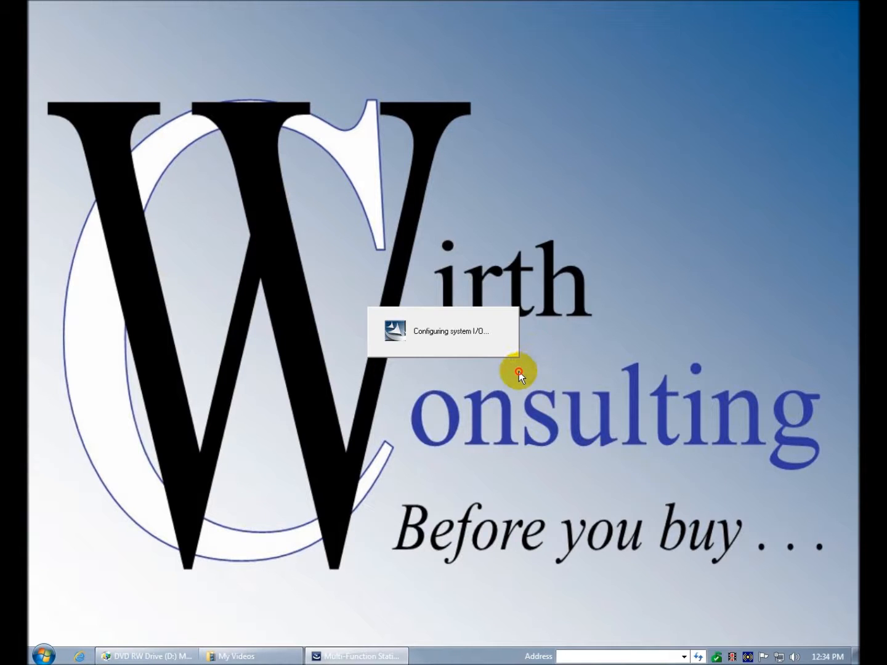
mouse_move(522, 369)
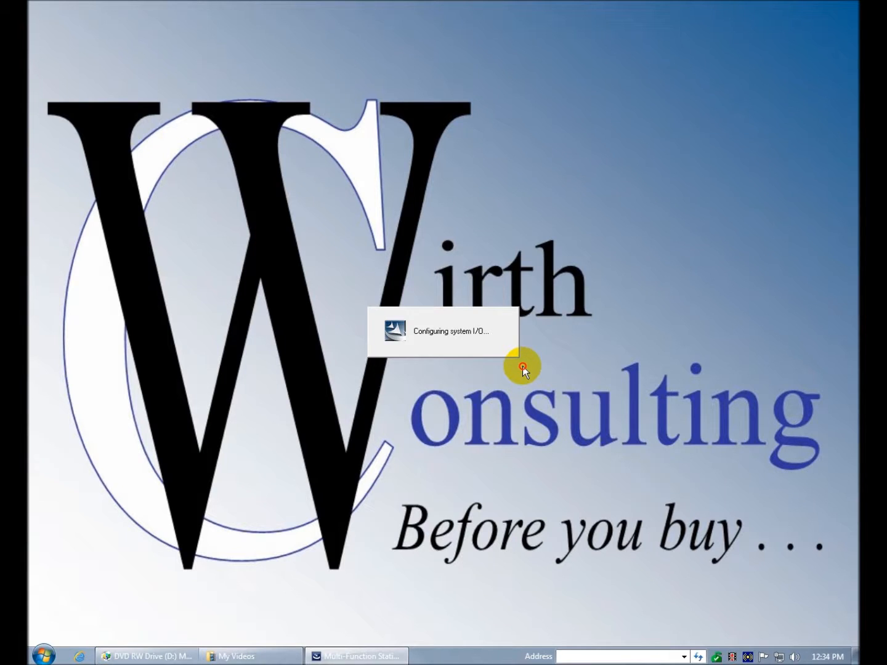
mouse_move(438, 391)
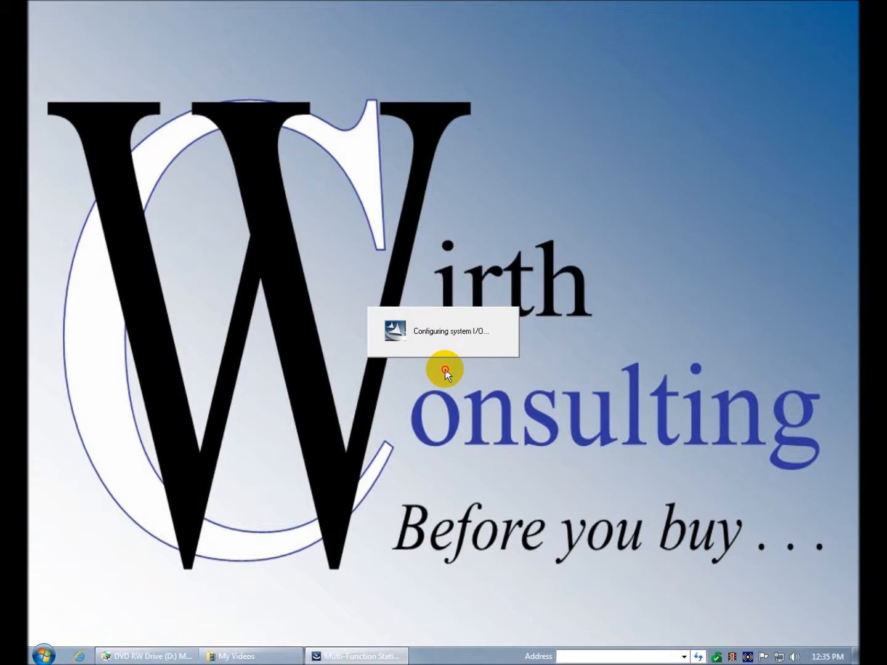
mouse_move(422, 437)
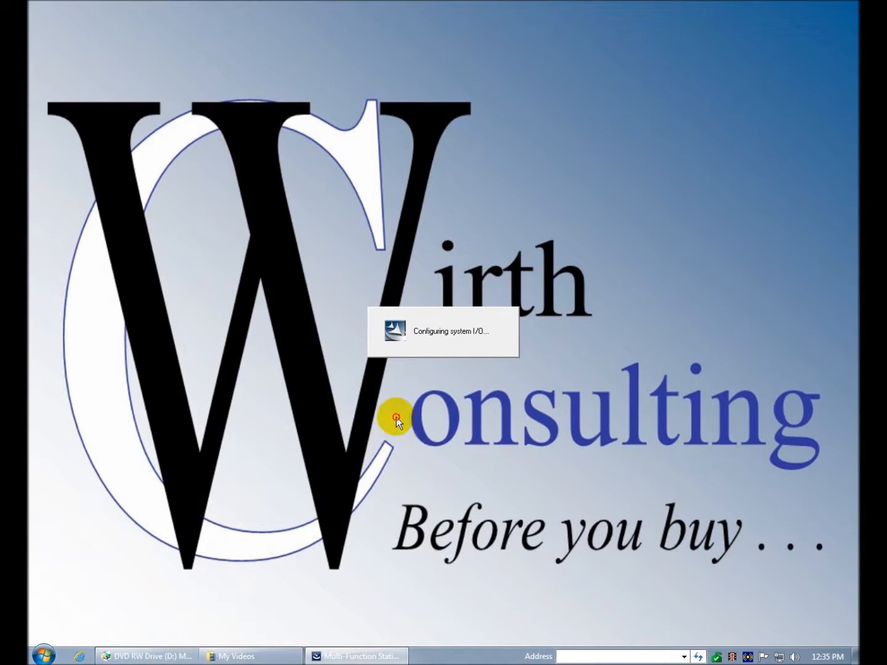
mouse_move(407, 391)
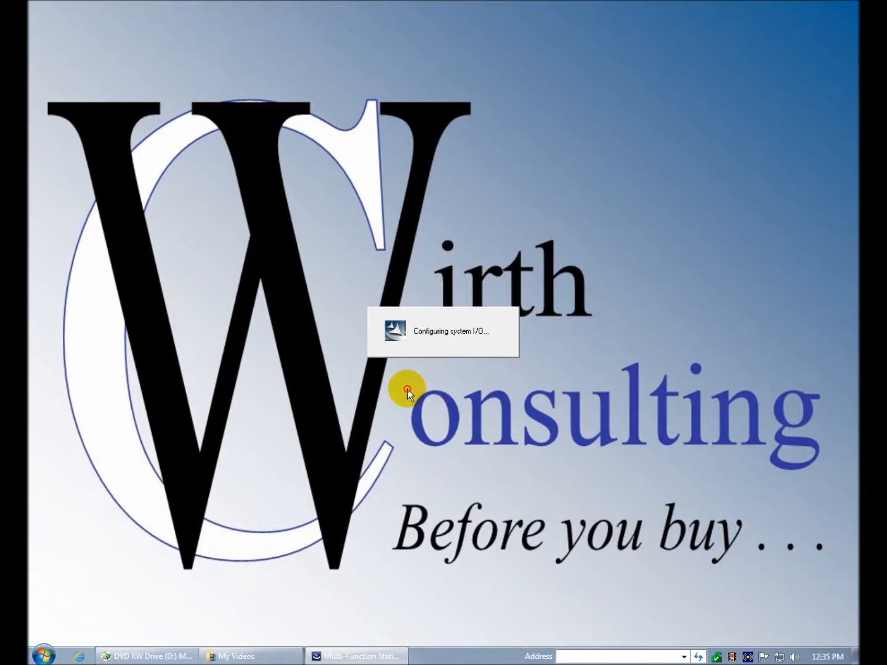
mouse_move(412, 382)
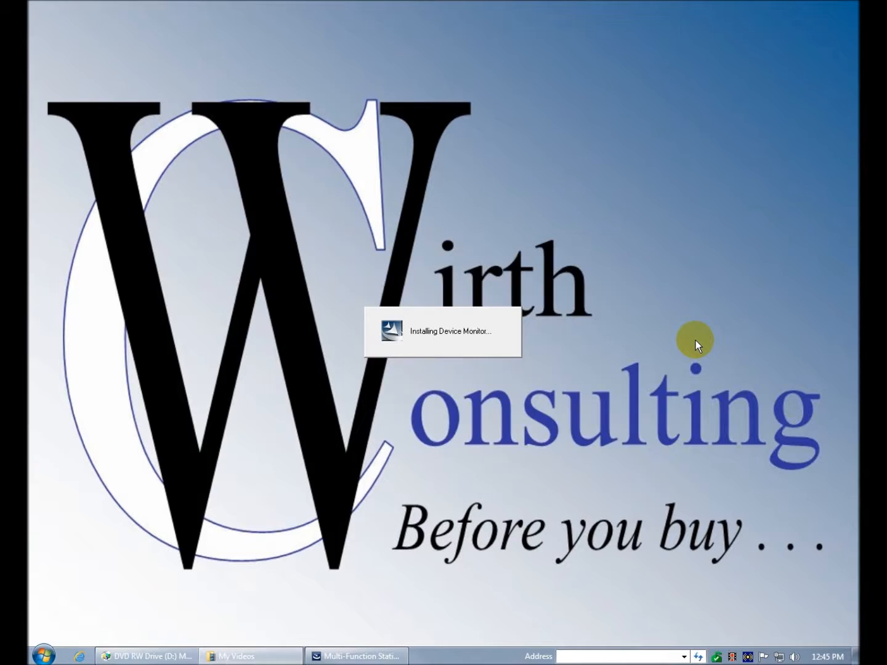
mouse_move(726, 422)
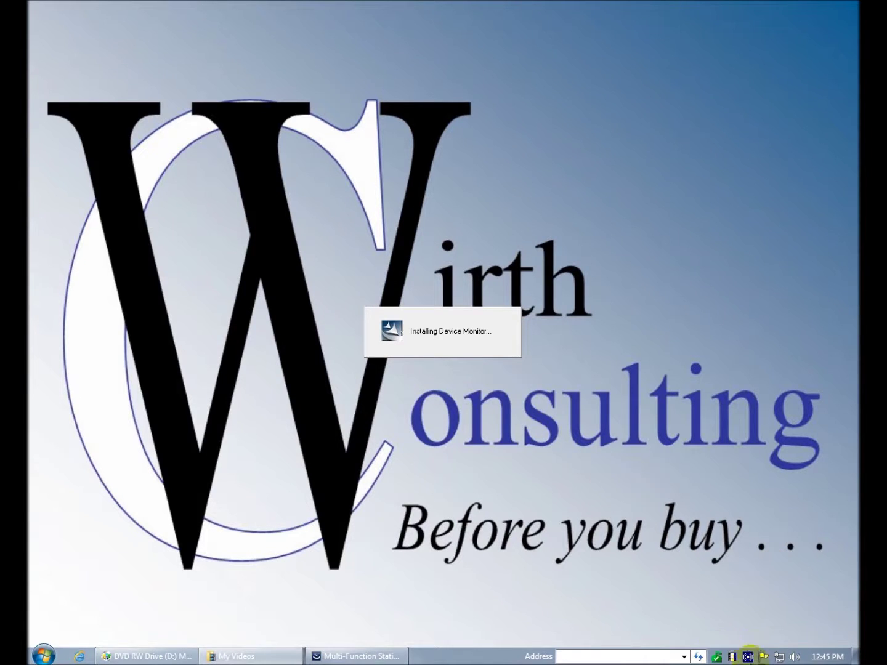
mouse_move(721, 393)
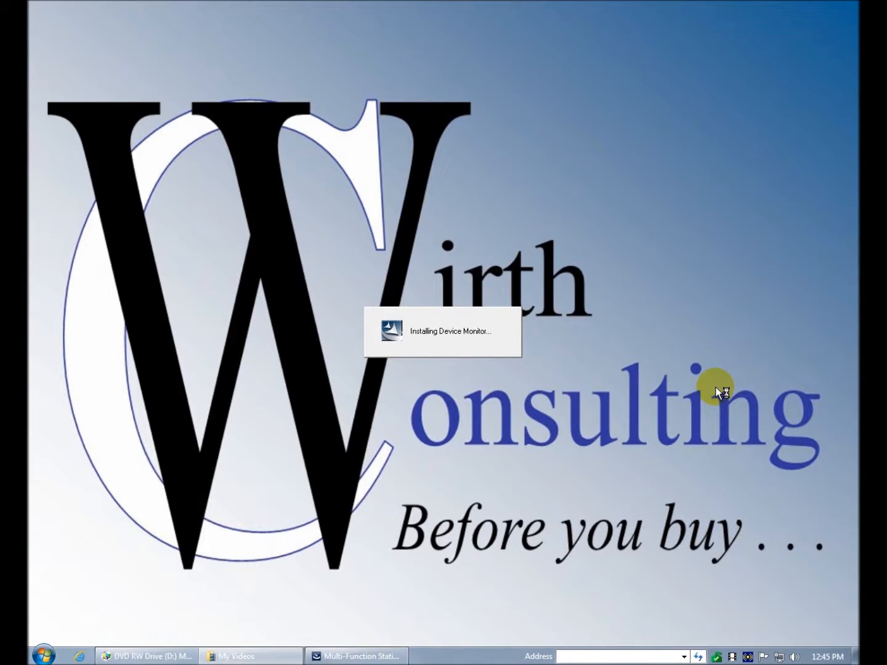
mouse_move(720, 393)
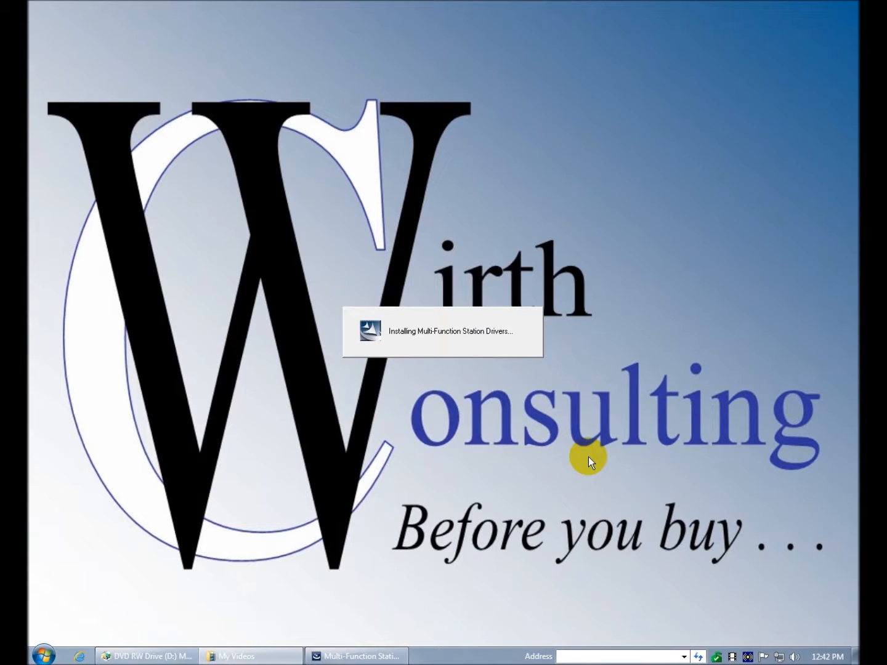
mouse_move(450, 391)
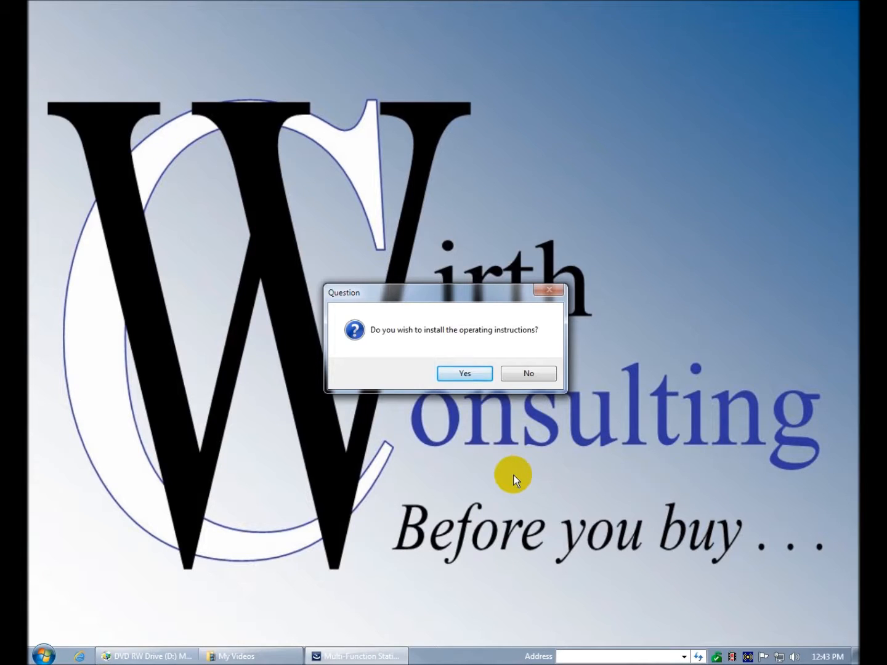
mouse_move(465, 453)
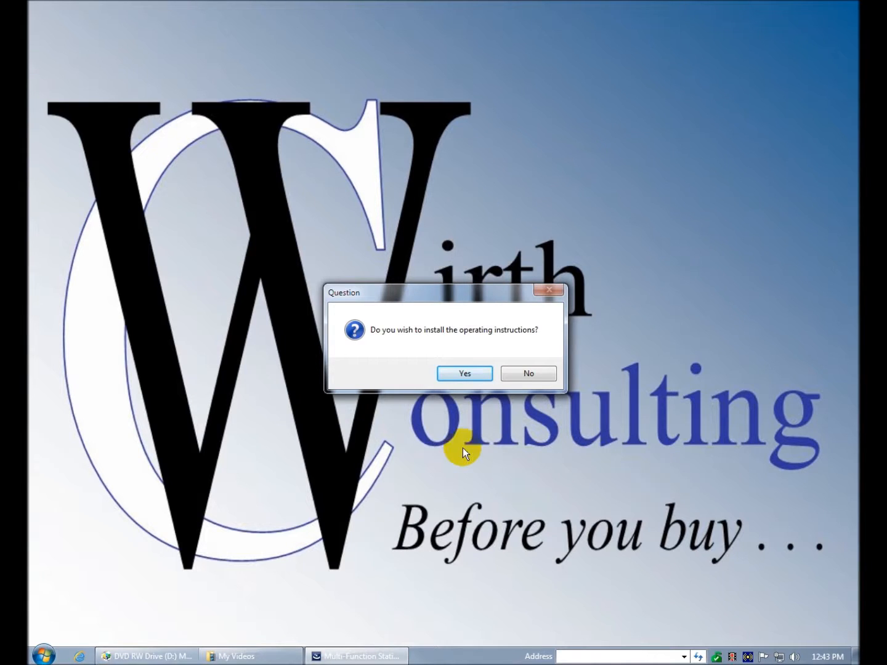
mouse_move(579, 418)
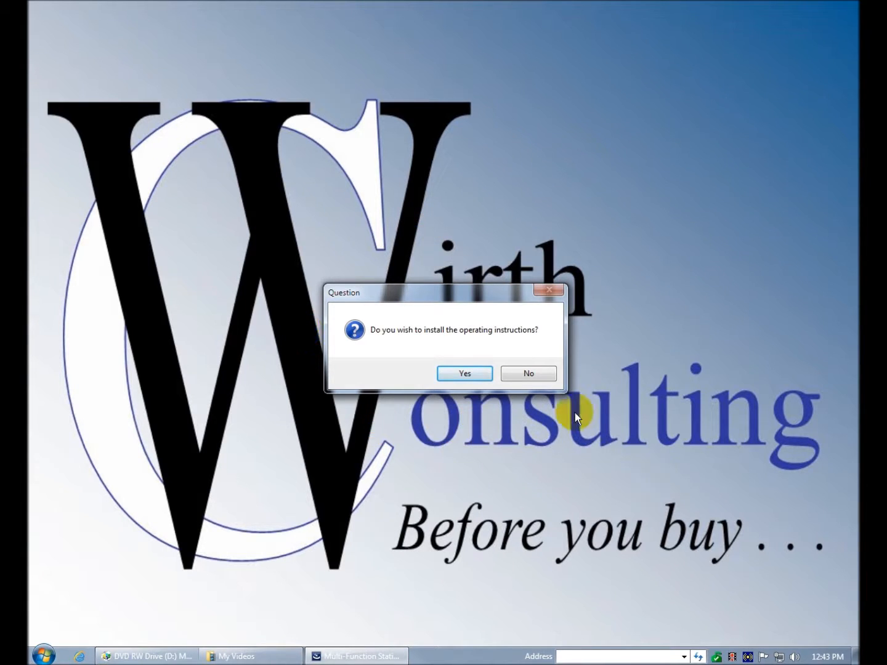
mouse_move(594, 401)
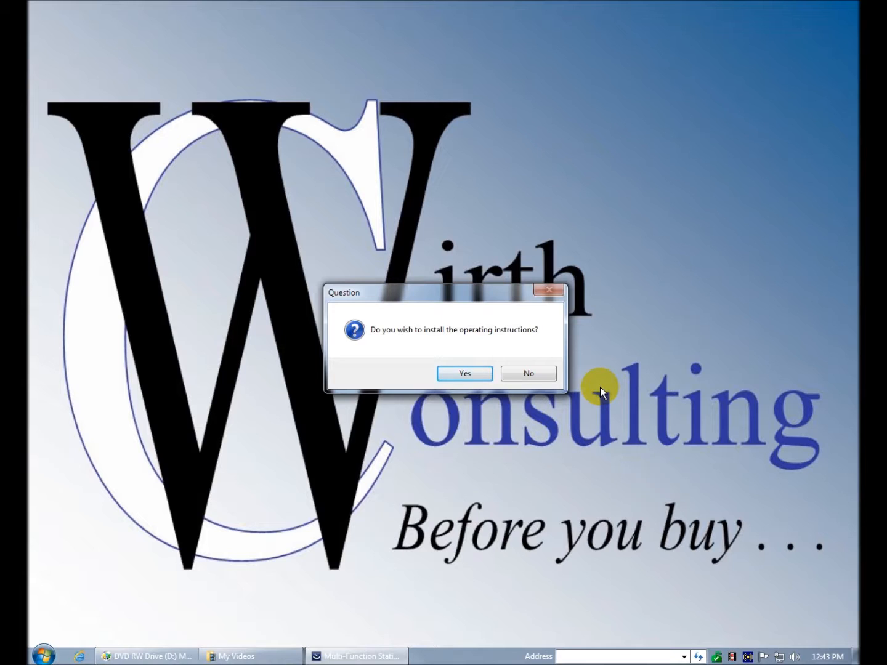
mouse_move(591, 419)
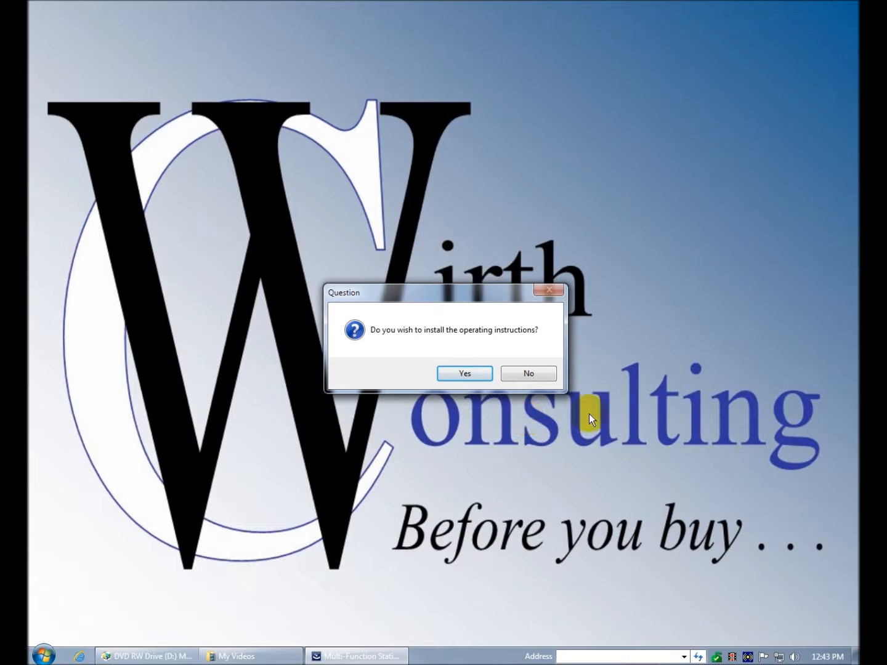
mouse_move(561, 421)
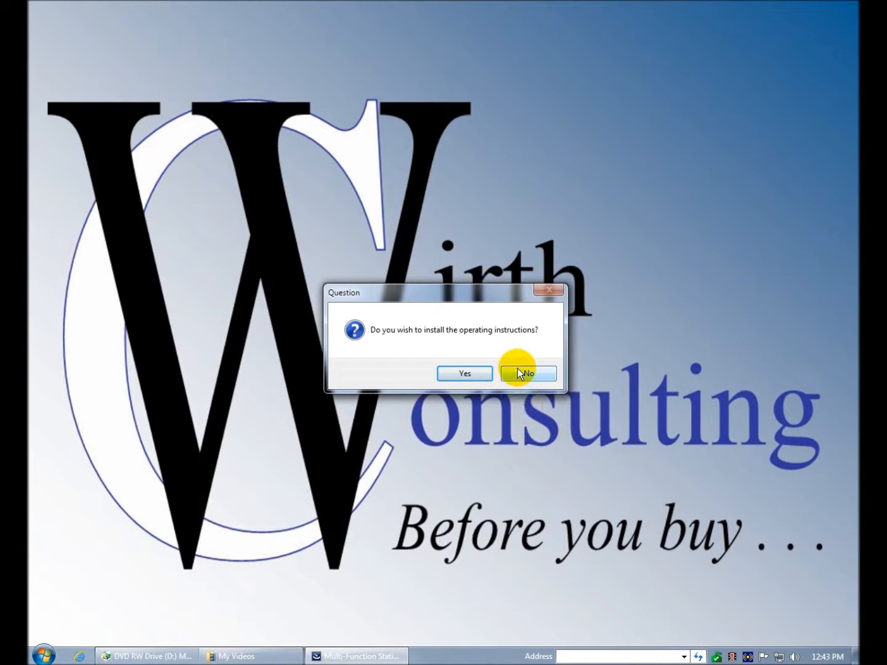
Step: Decline installing the operating instructions by answering No
click(526, 373)
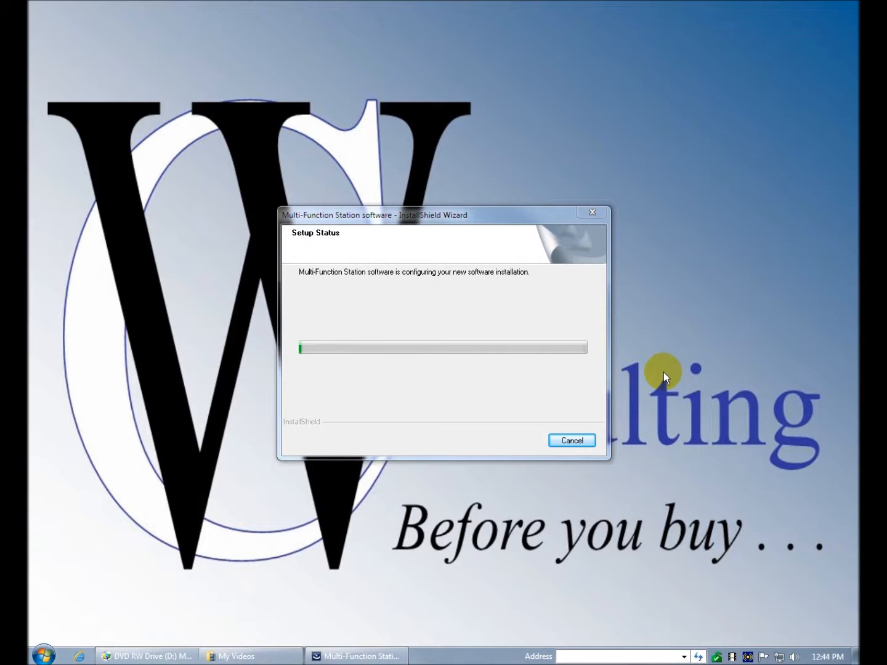
mouse_move(225, 394)
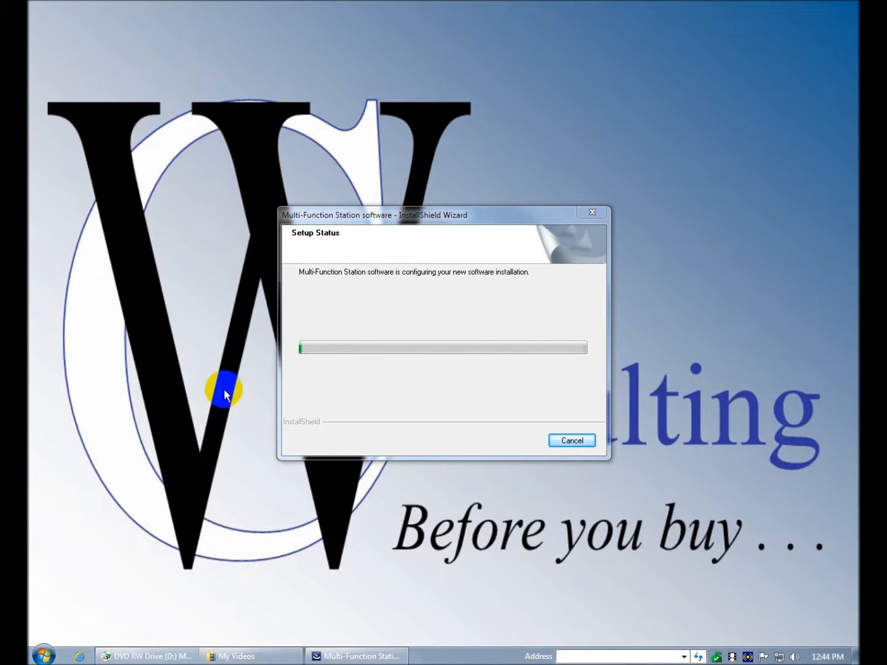
mouse_move(225, 394)
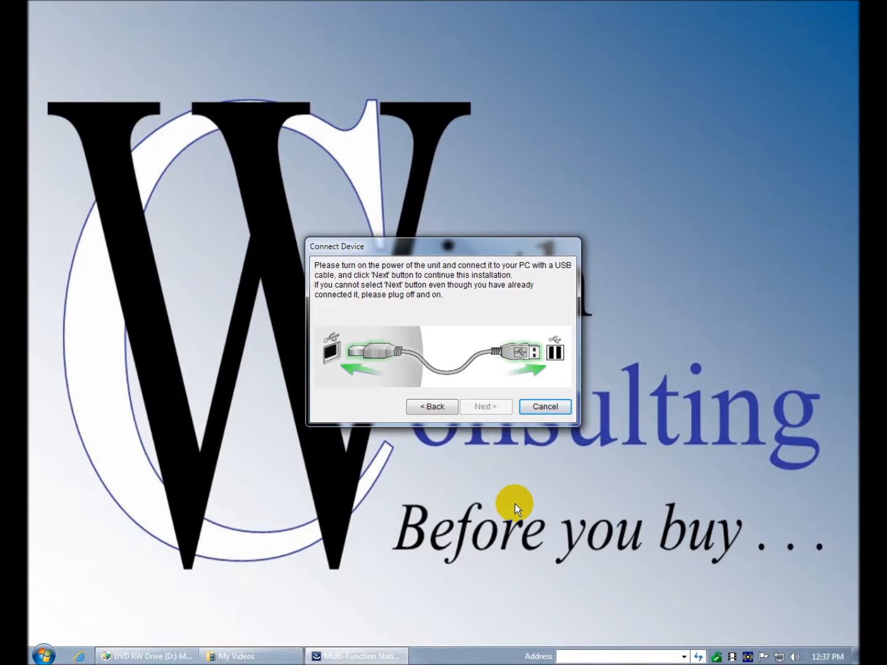
Step: Connect the powered-on unit by USB so the USB port starts configuring
click(486, 406)
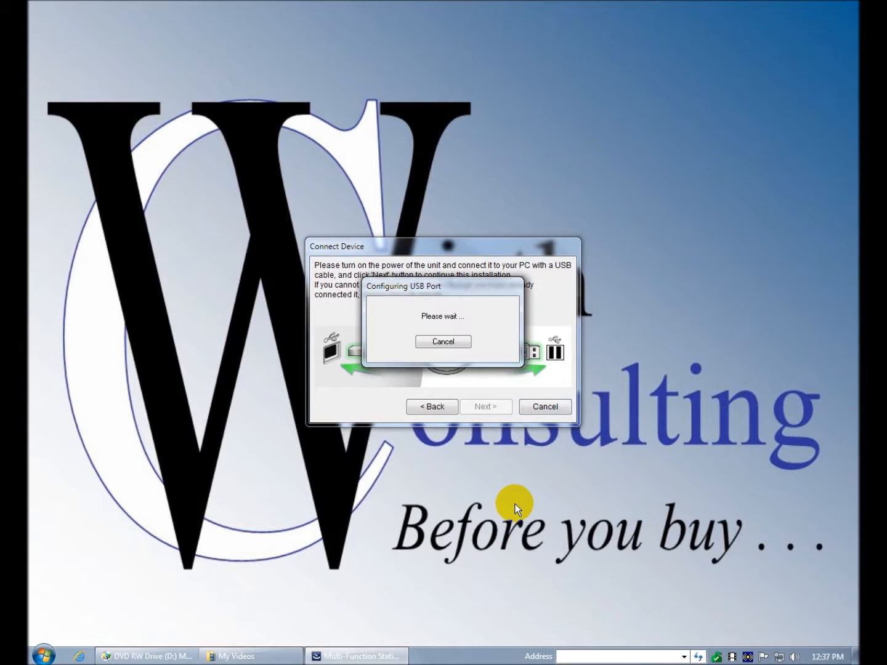
mouse_move(521, 508)
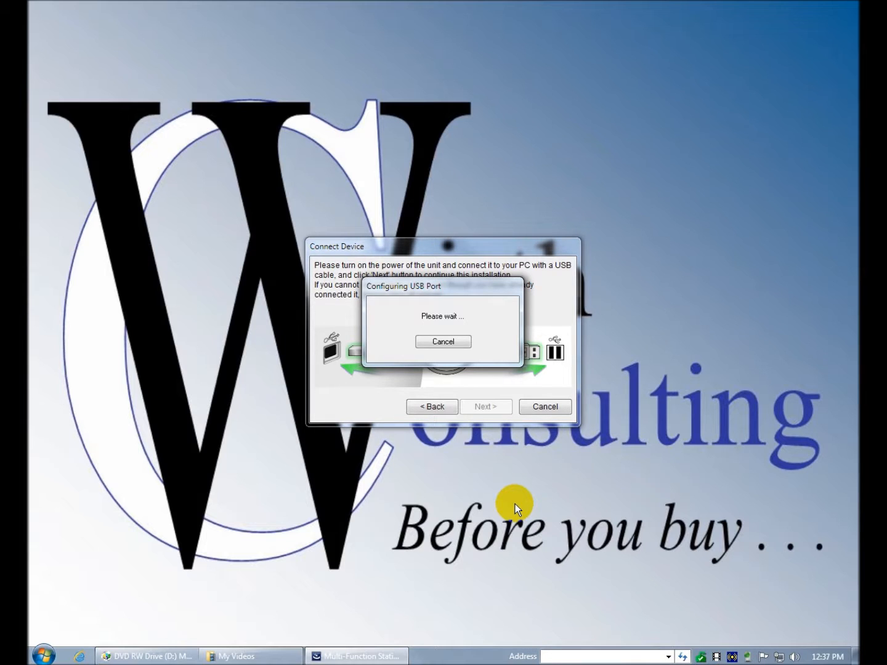
mouse_move(533, 499)
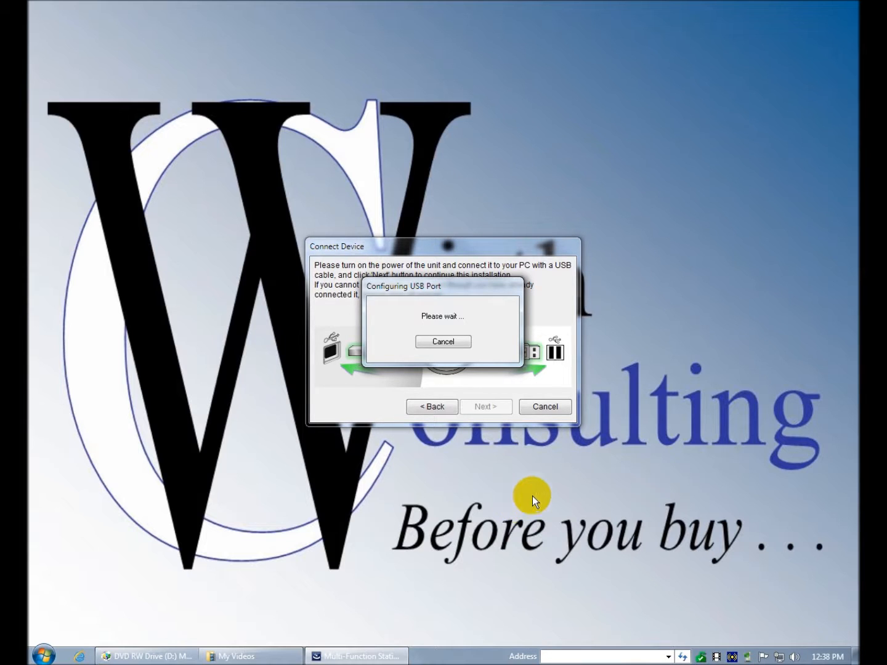
mouse_move(502, 465)
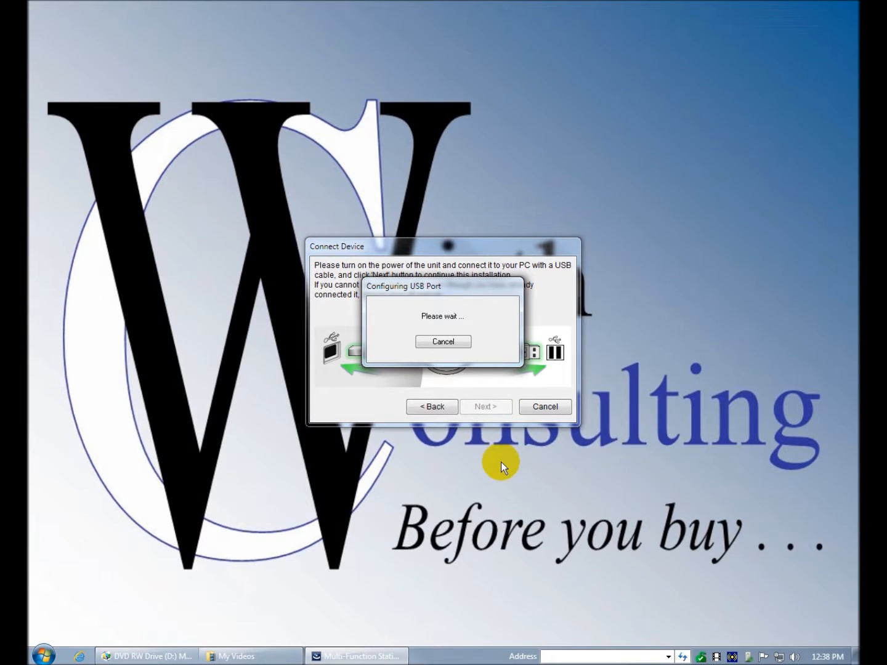
mouse_move(546, 469)
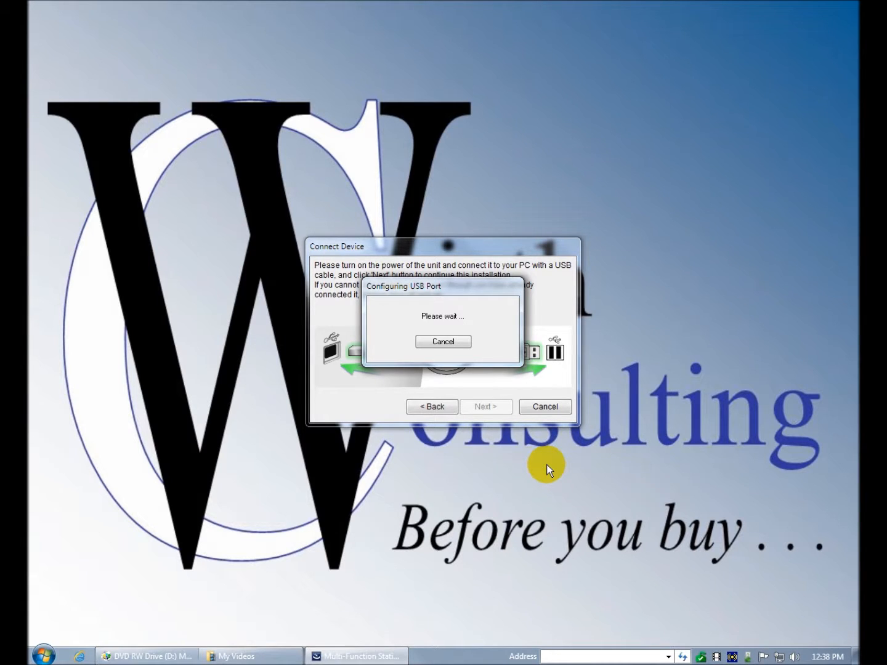
mouse_move(510, 455)
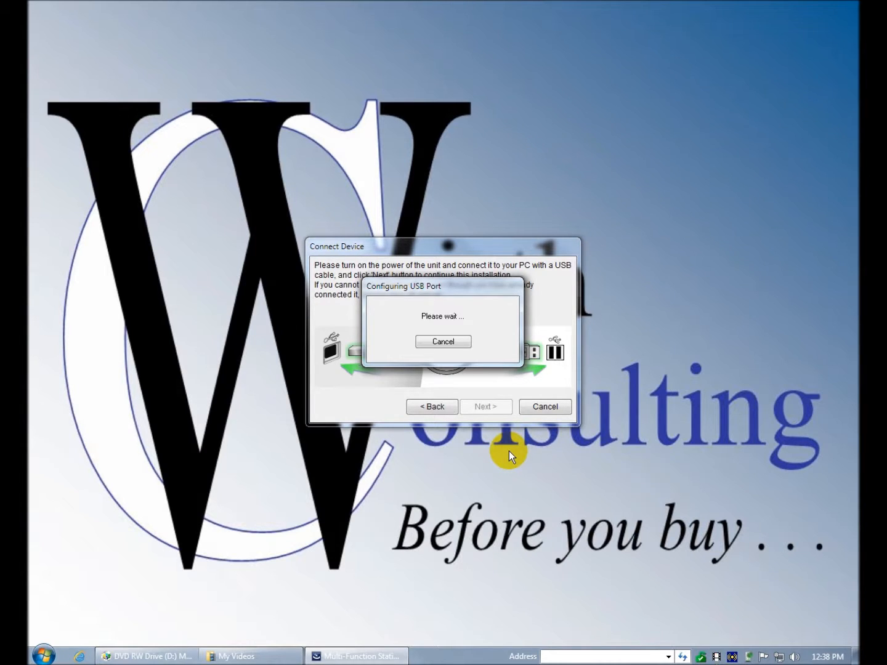
mouse_move(790, 610)
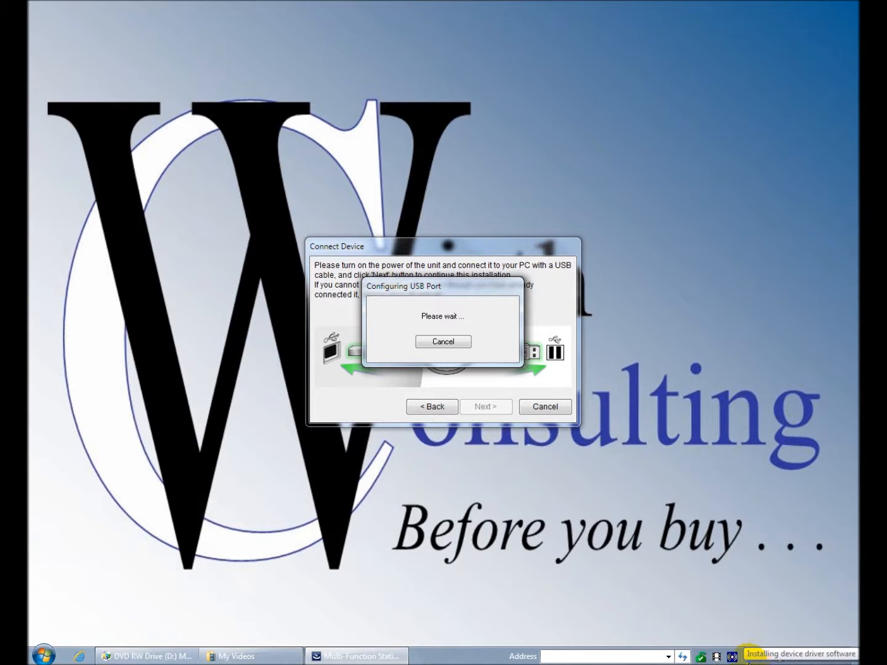
mouse_move(781, 616)
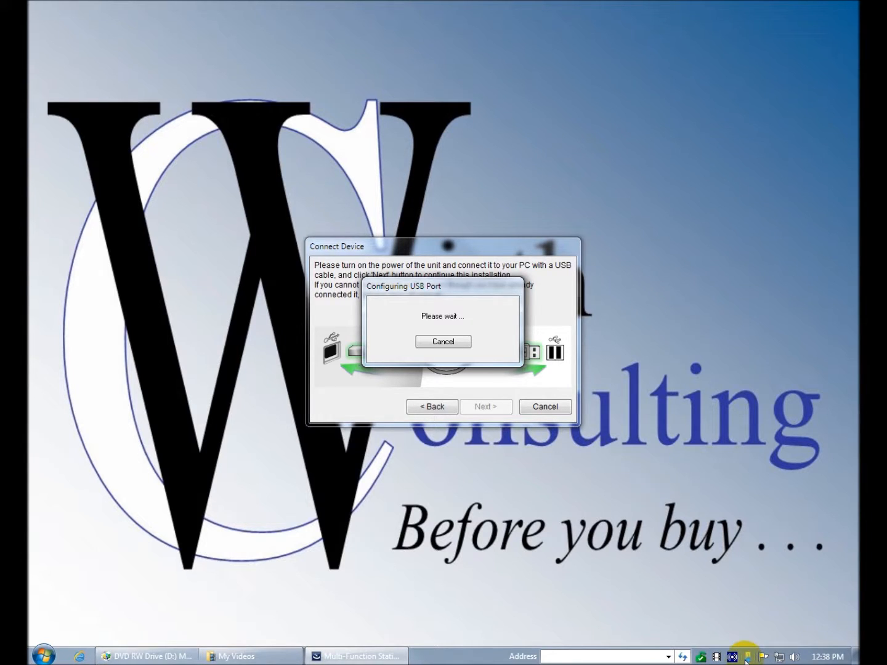
mouse_move(442, 341)
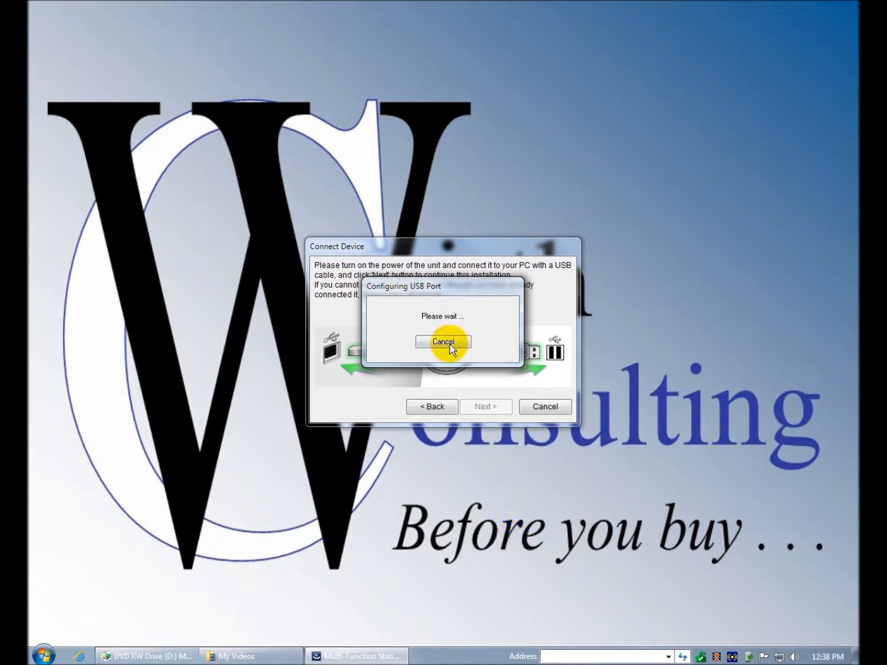
mouse_move(607, 530)
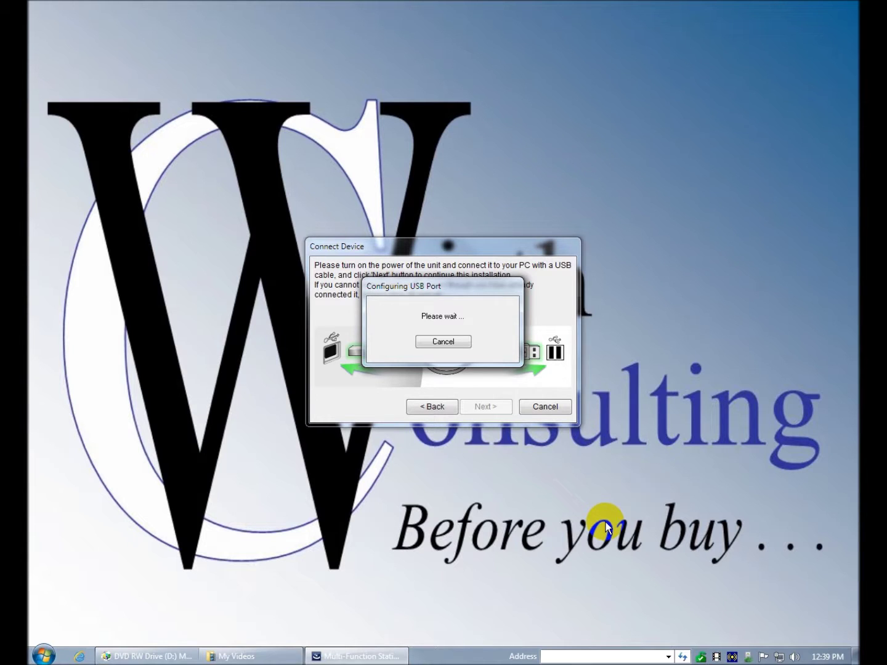
mouse_move(740, 610)
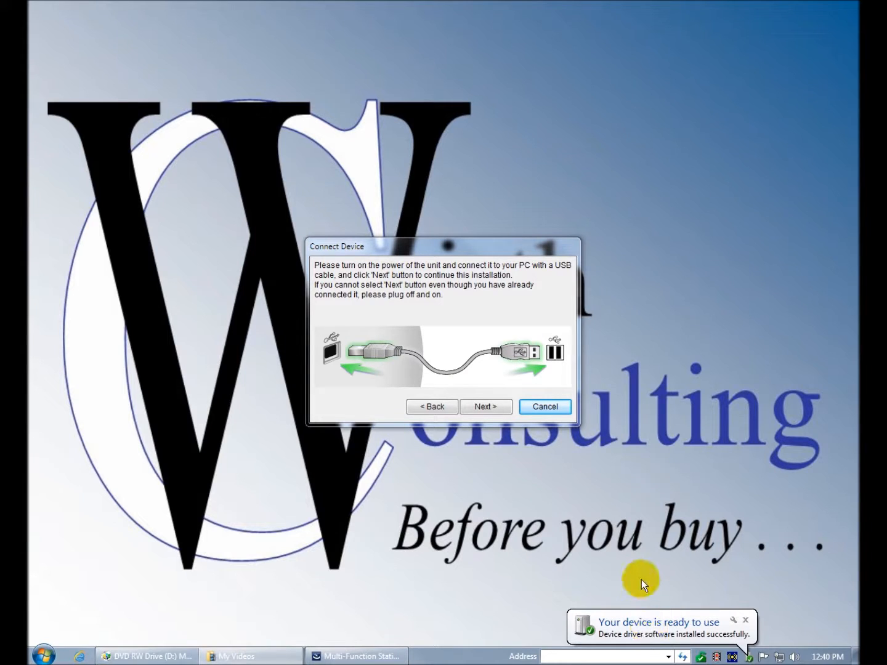
mouse_move(645, 635)
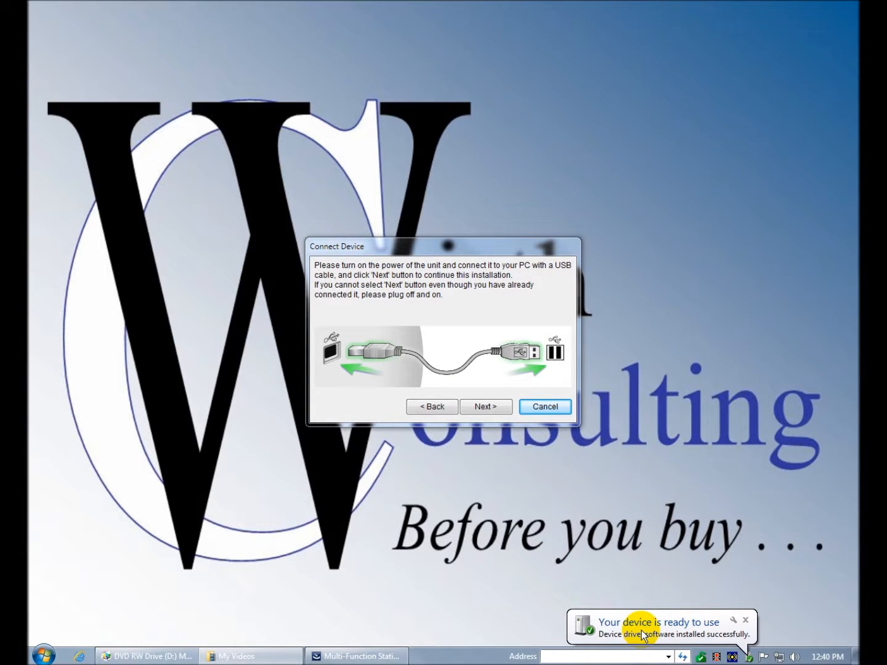
mouse_move(645, 591)
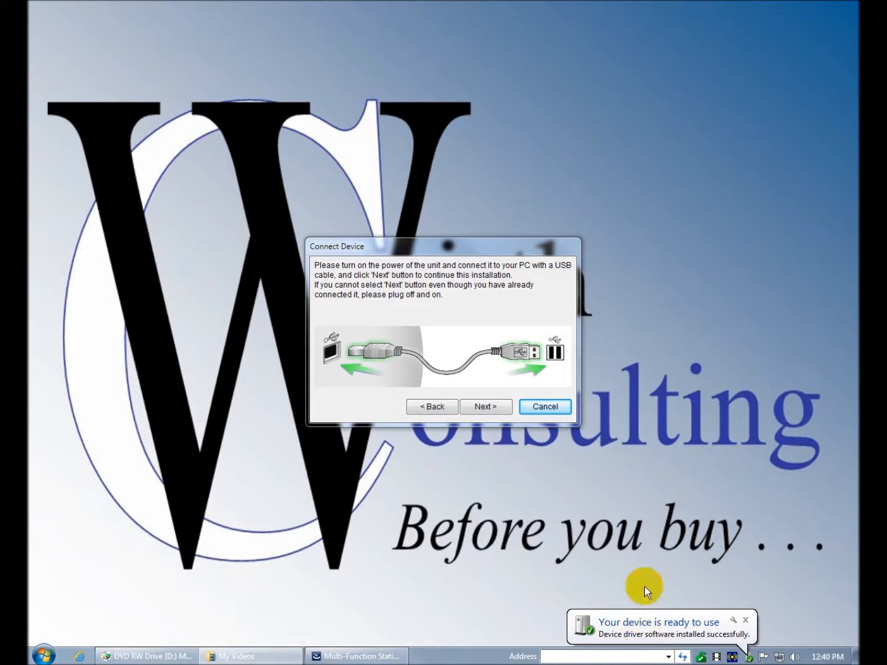
mouse_move(649, 628)
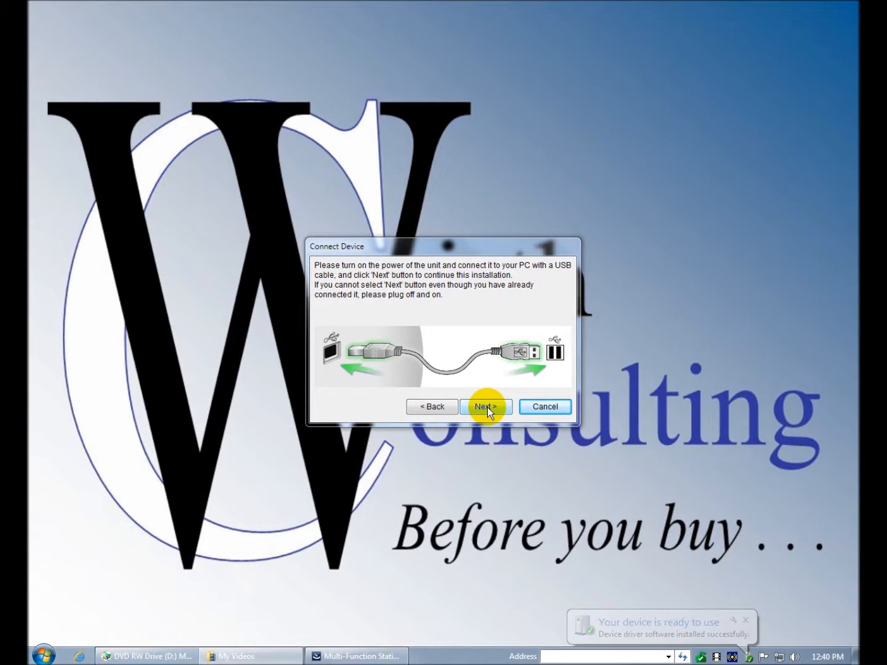
Step: Continue past Connect Device once the unit's driver reports ready to use
click(485, 406)
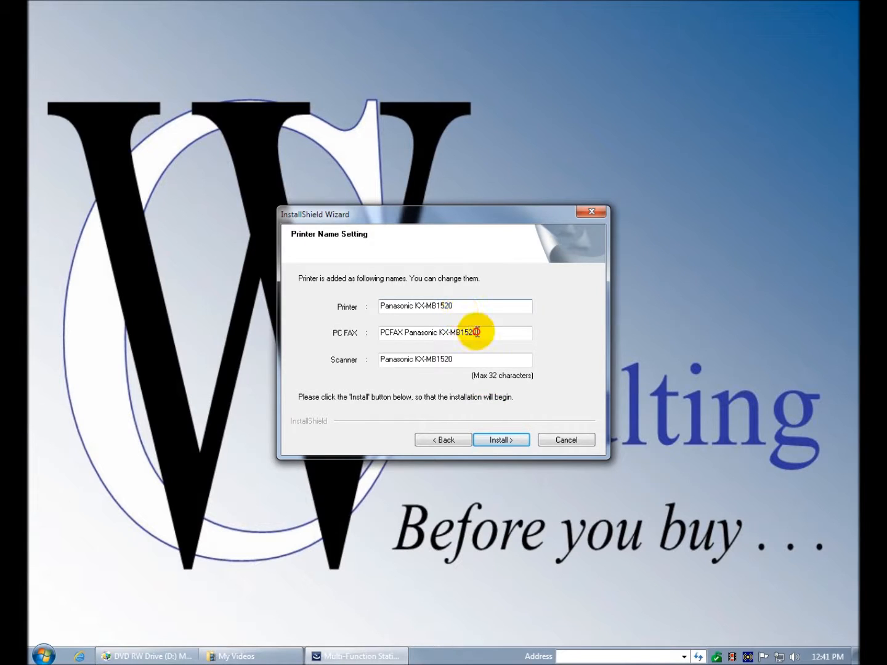
mouse_move(487, 339)
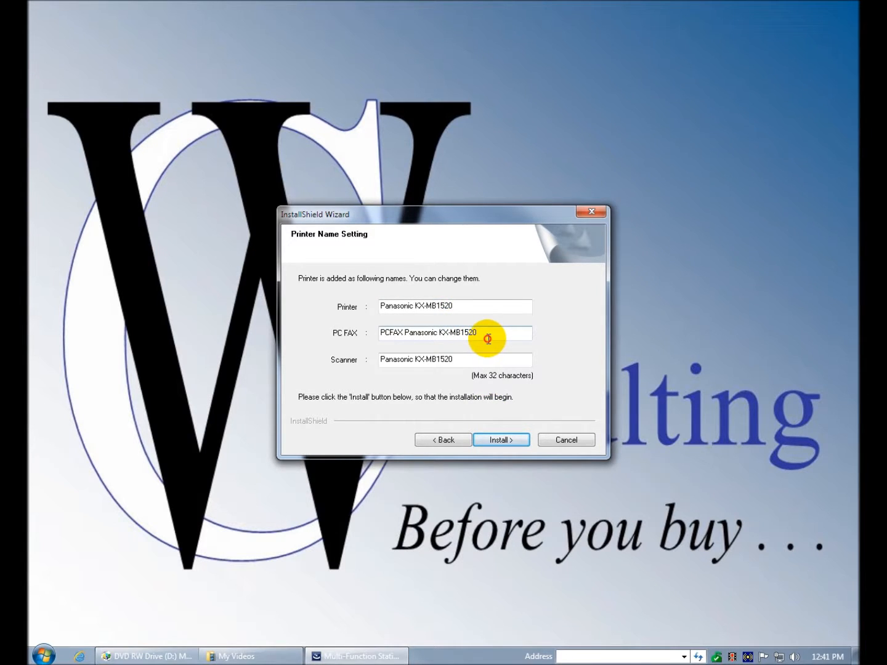
mouse_move(470, 360)
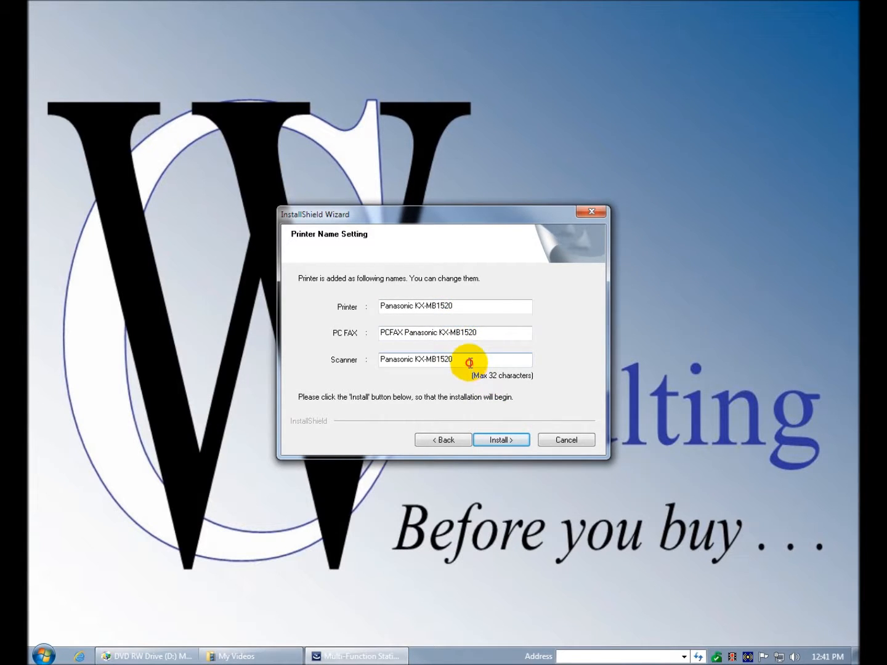
mouse_move(500, 439)
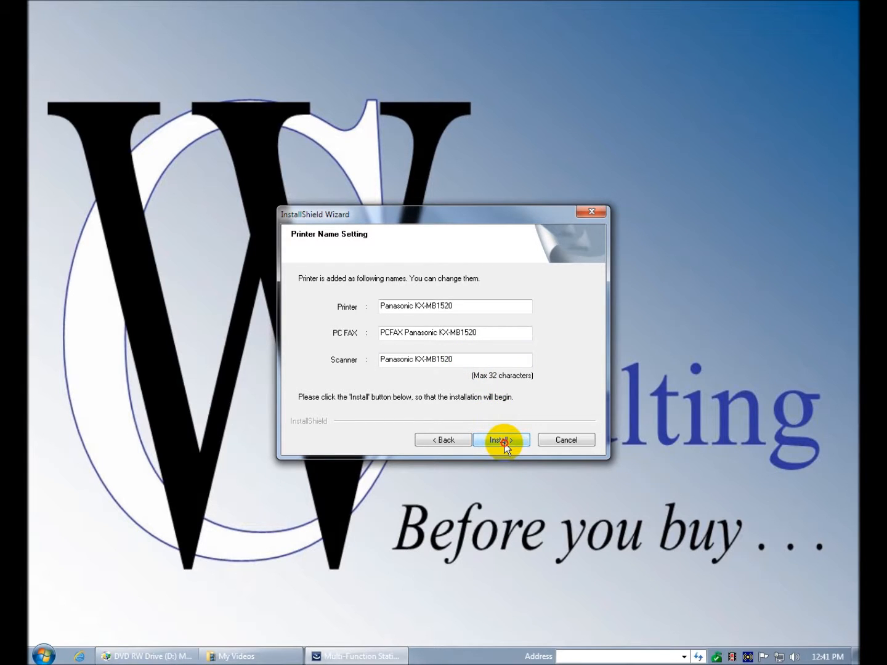
Step: Install the drivers and Easy Print Utility using the default printer, PC FAX and scanner names
click(500, 440)
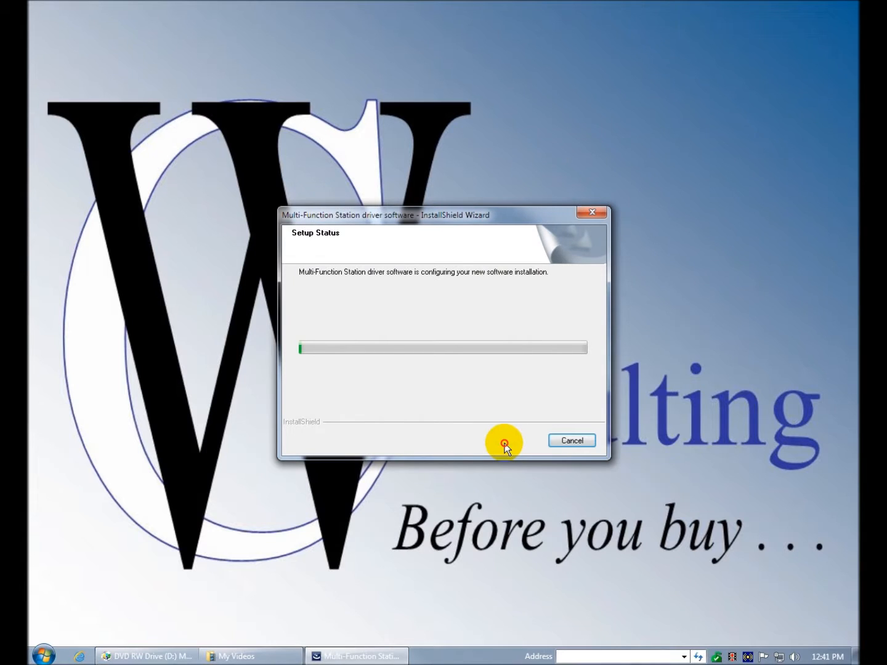
mouse_move(493, 496)
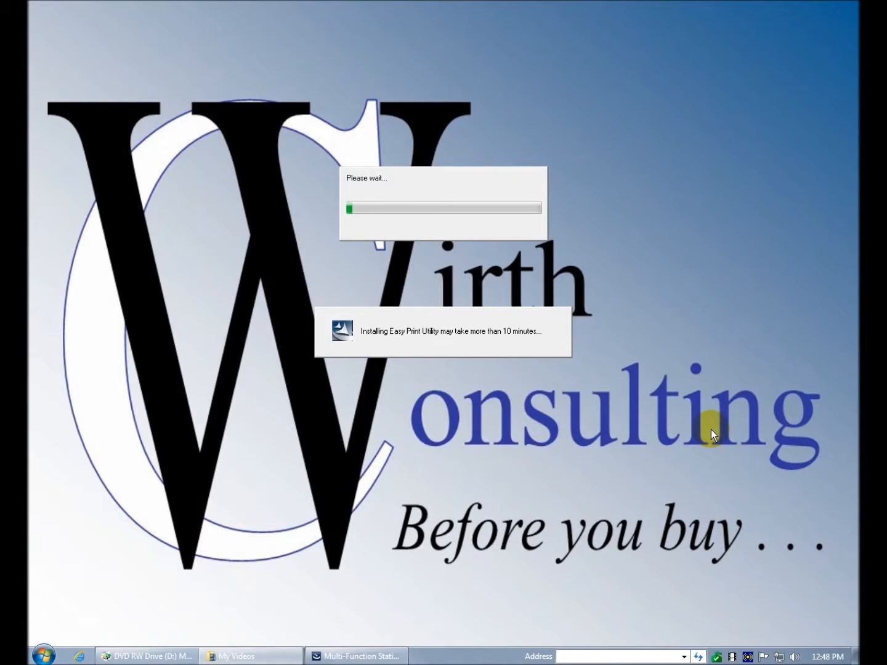
mouse_move(699, 417)
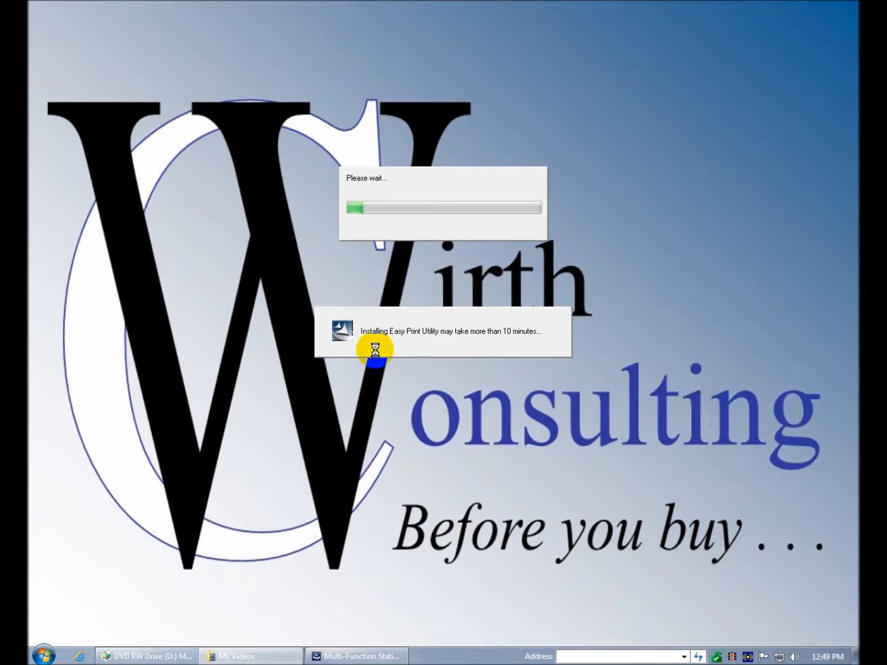
mouse_move(541, 332)
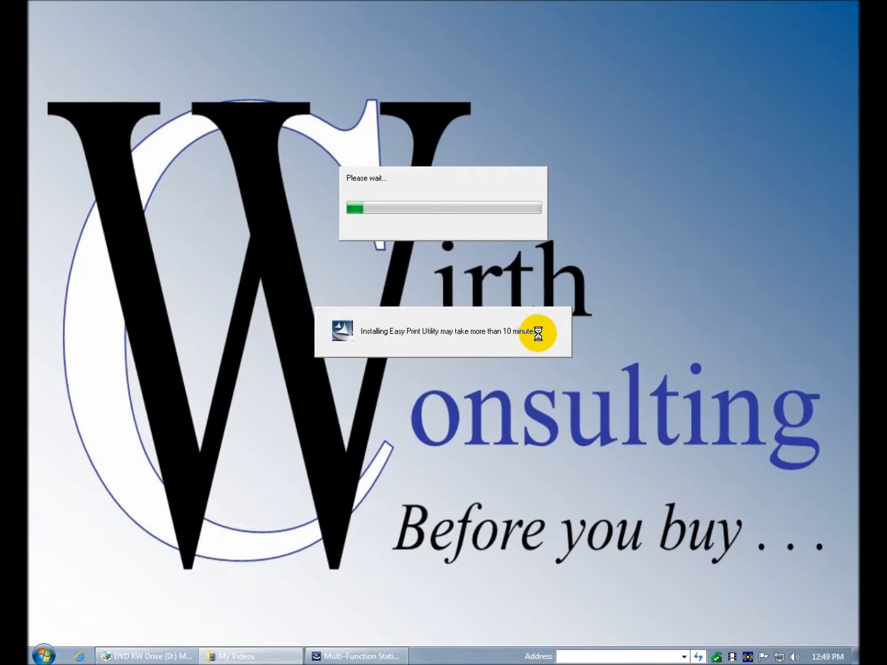
mouse_move(545, 334)
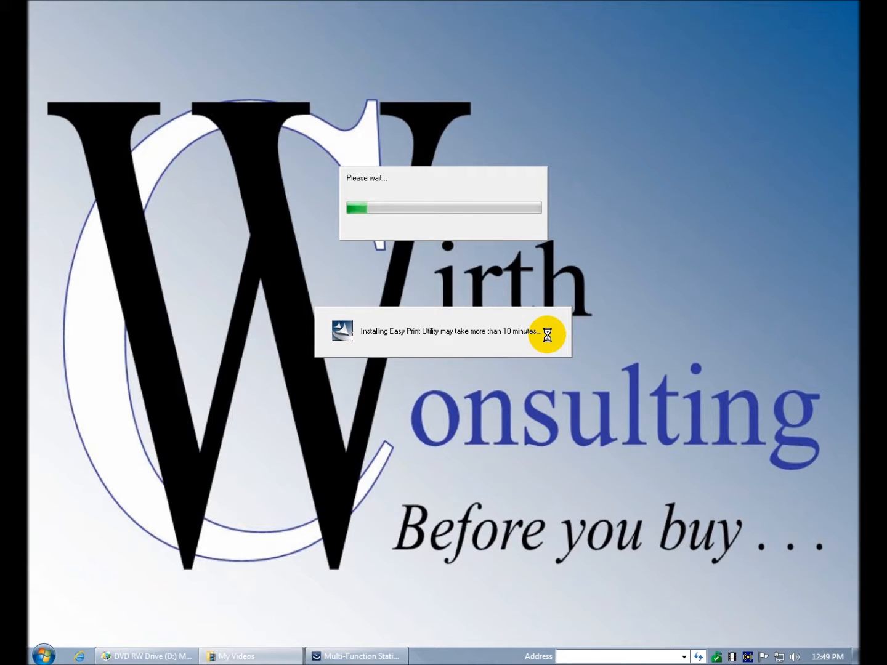
mouse_move(550, 407)
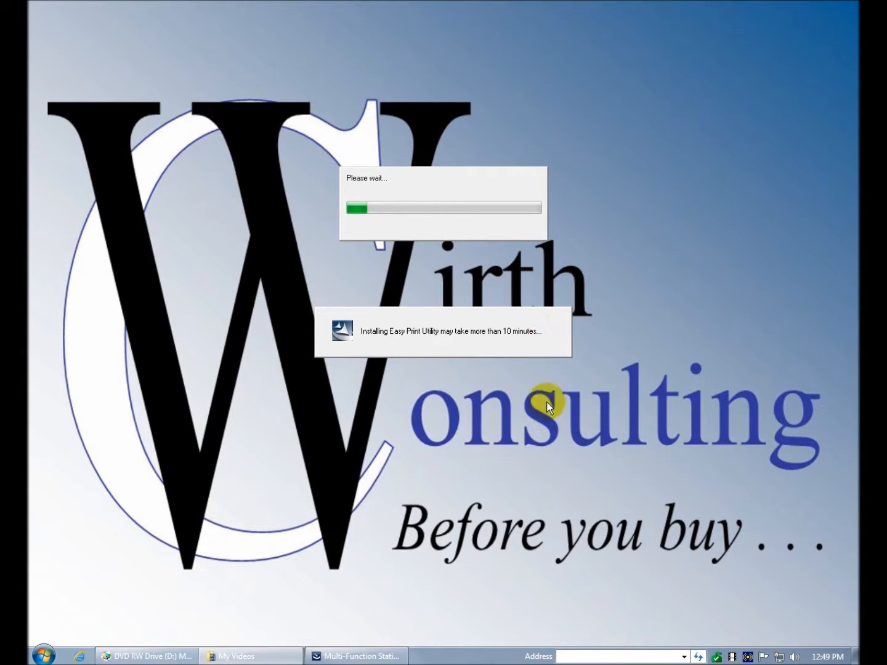
mouse_move(656, 516)
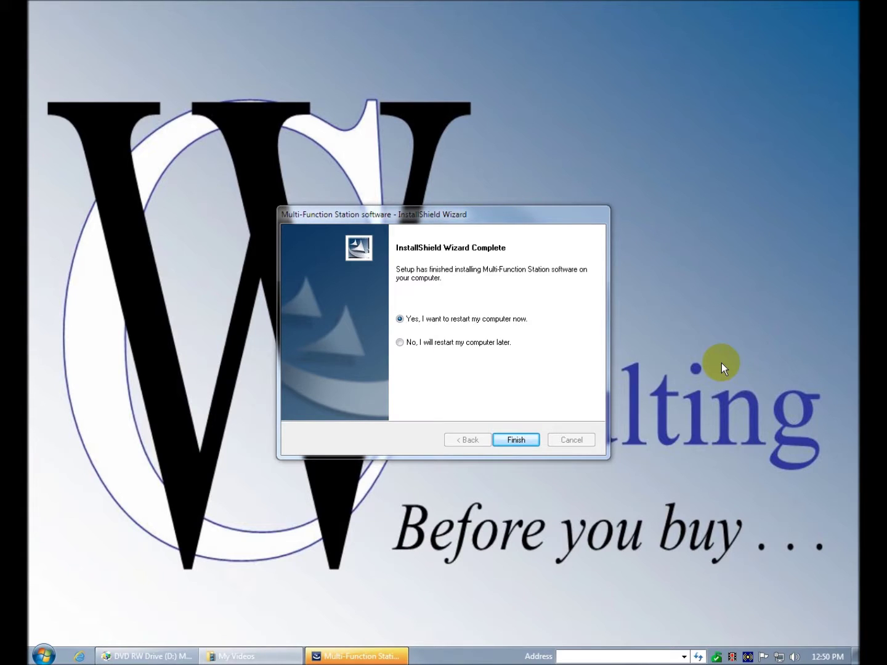
mouse_move(540, 474)
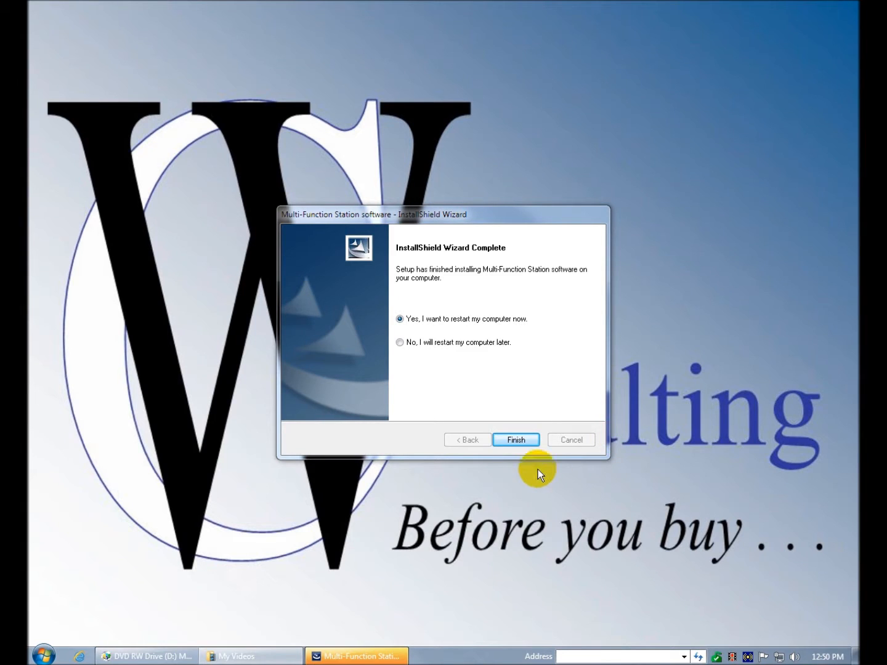
mouse_move(516, 440)
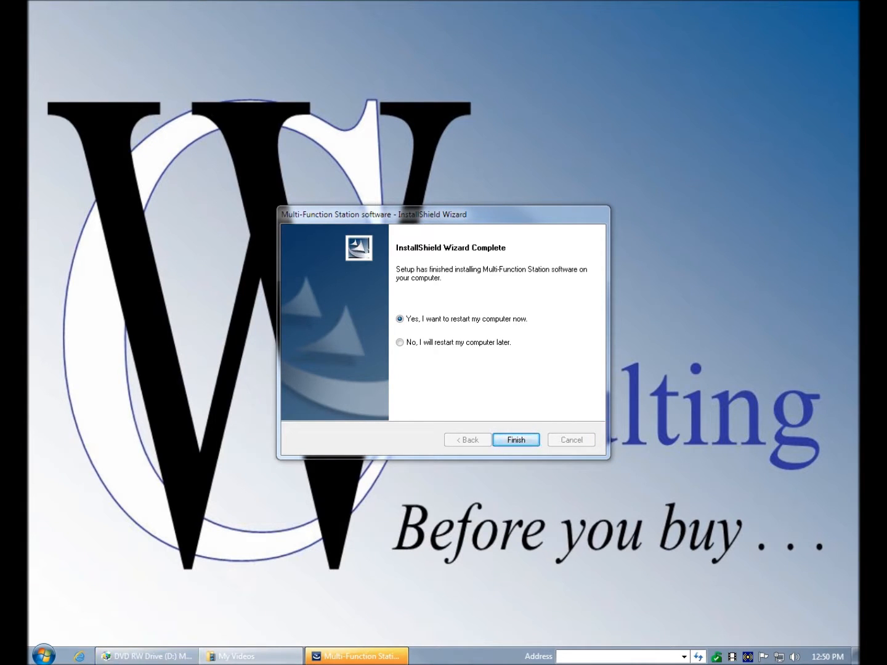
Step: Finish setup with 'Yes, I want to restart my computer now' selected
click(516, 440)
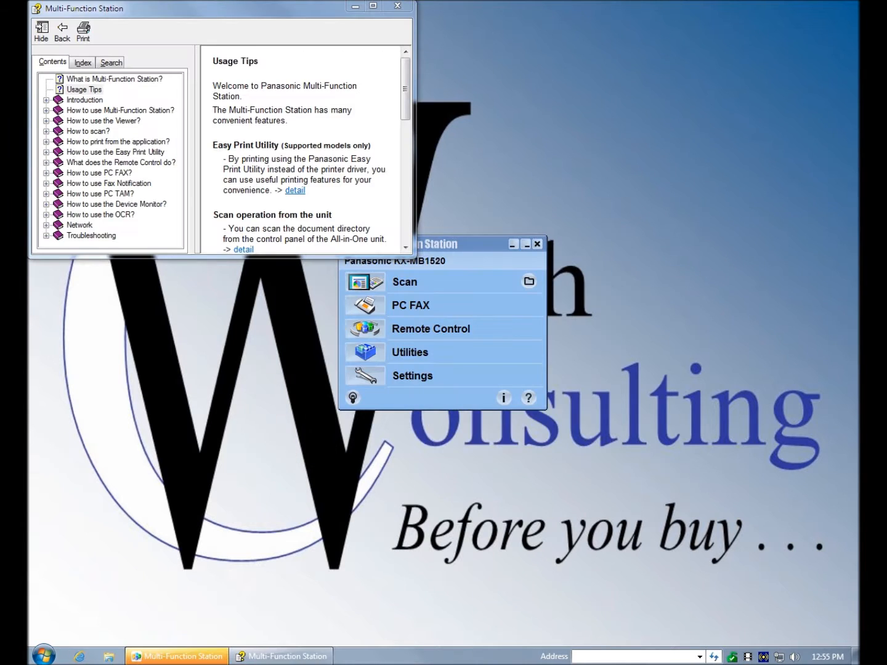
mouse_move(756, 542)
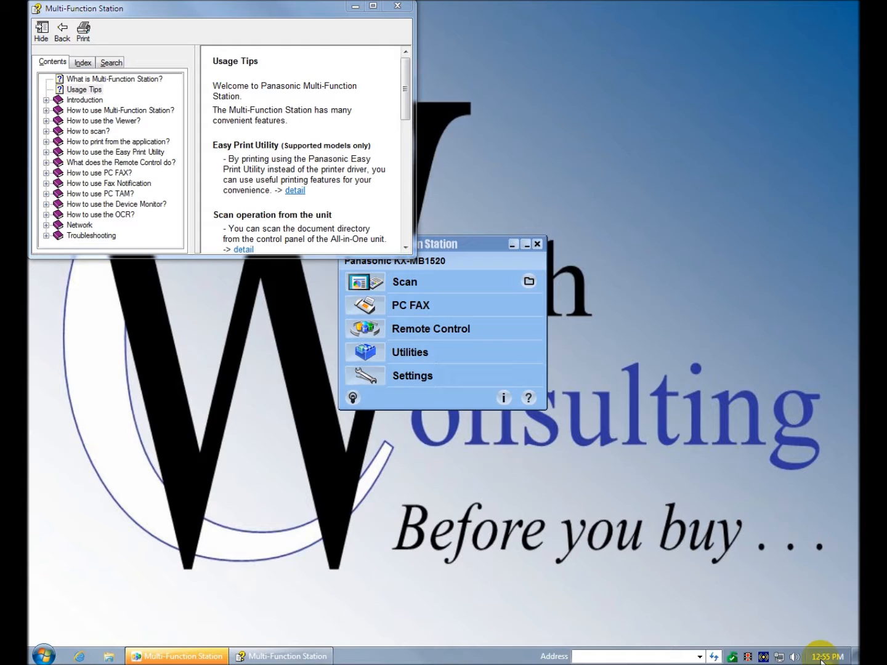
mouse_move(813, 659)
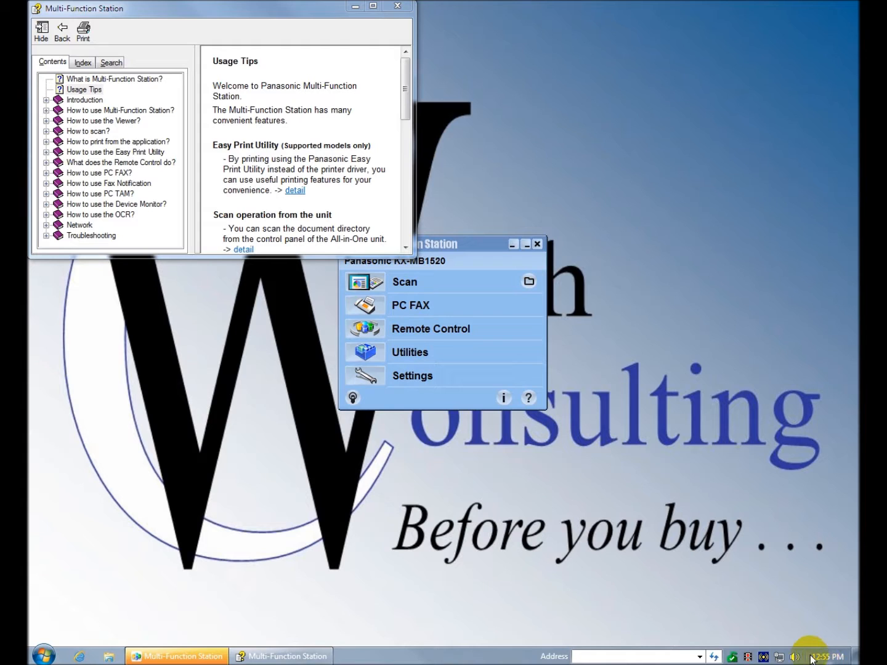
mouse_move(732, 643)
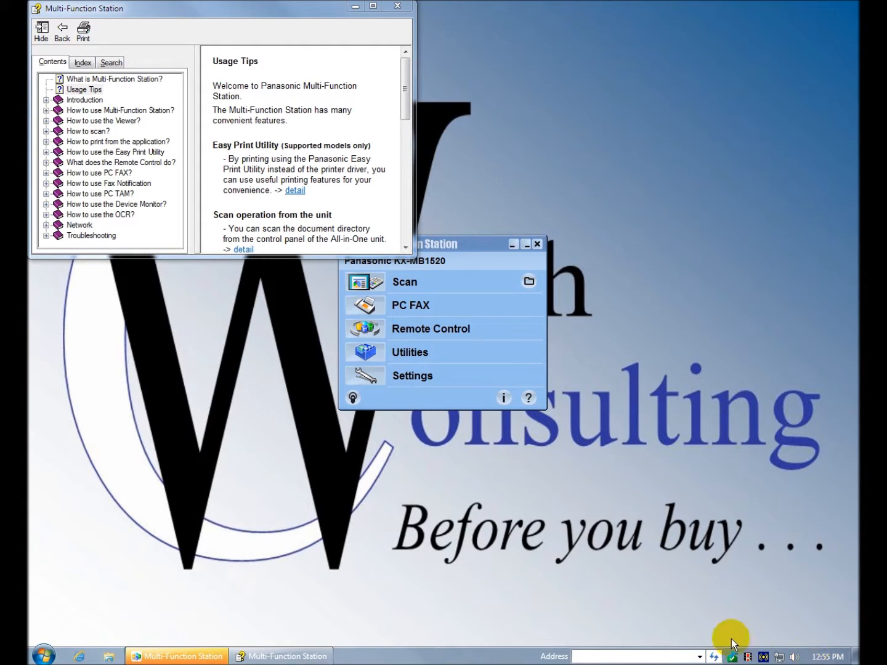
mouse_move(743, 629)
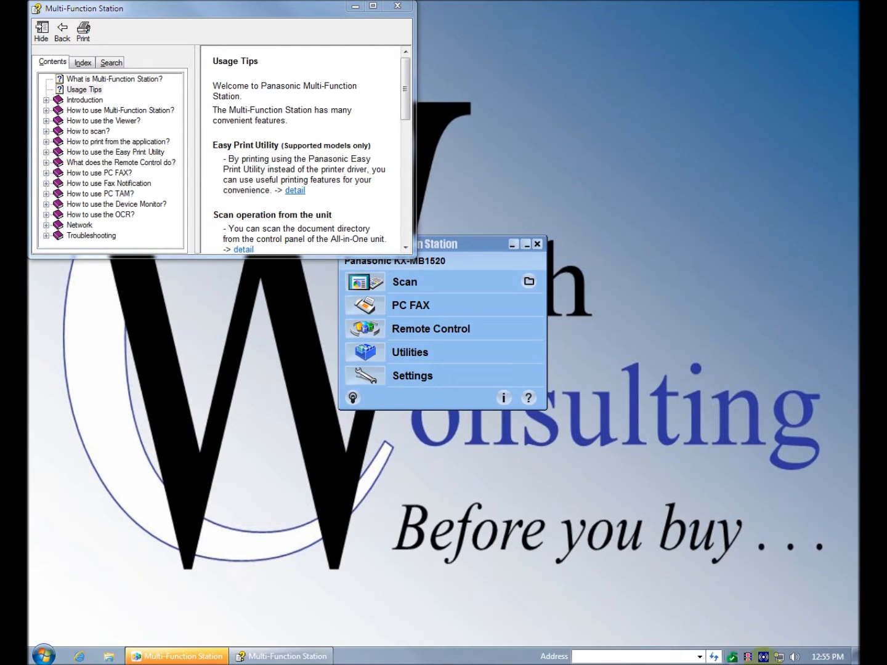
mouse_move(768, 619)
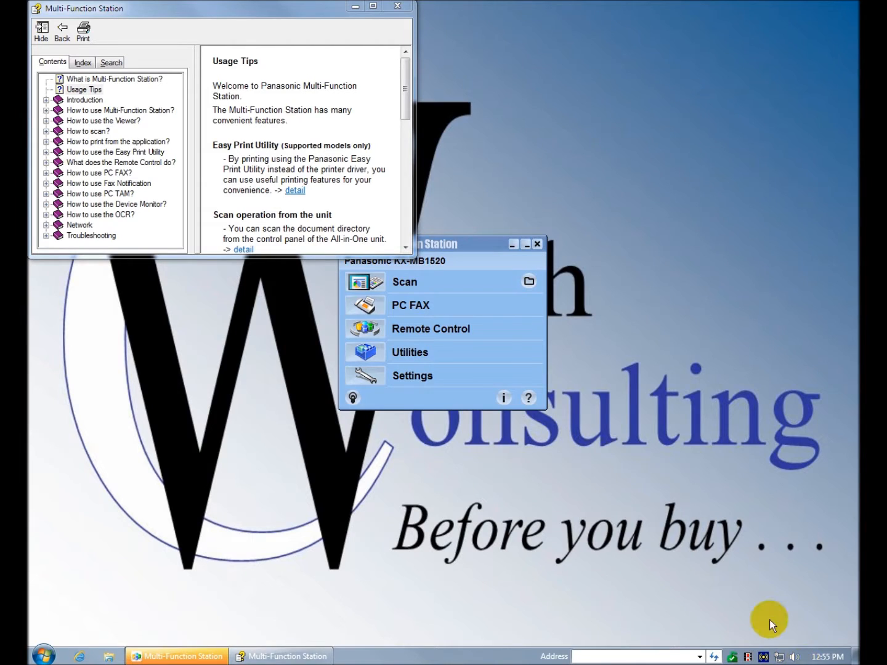
mouse_move(749, 615)
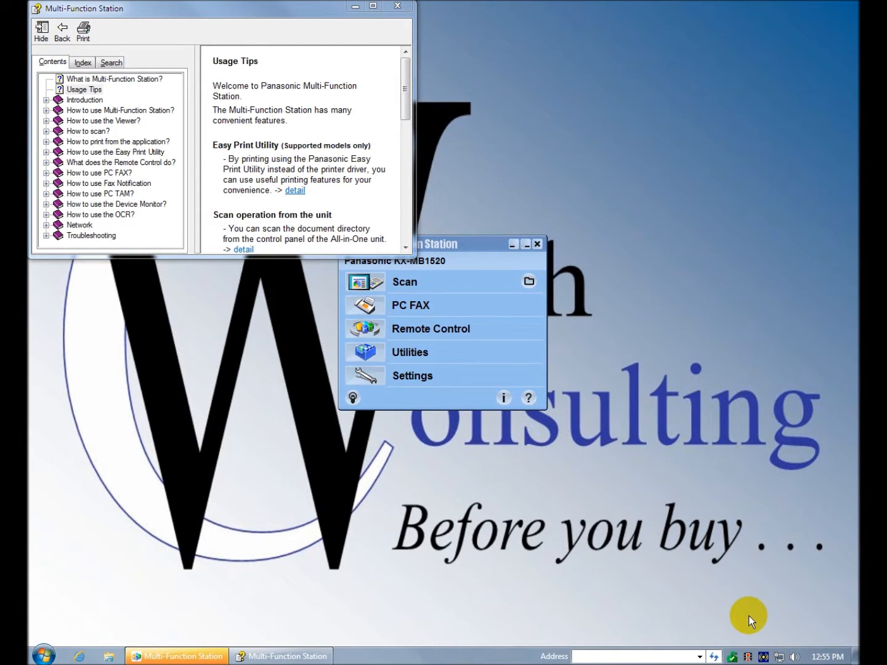
mouse_move(742, 634)
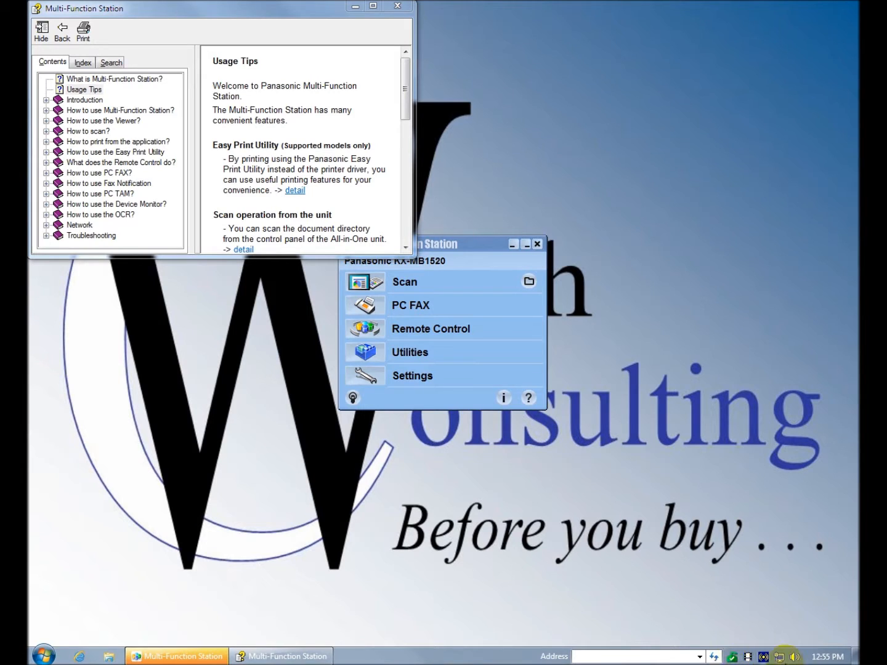
mouse_move(792, 631)
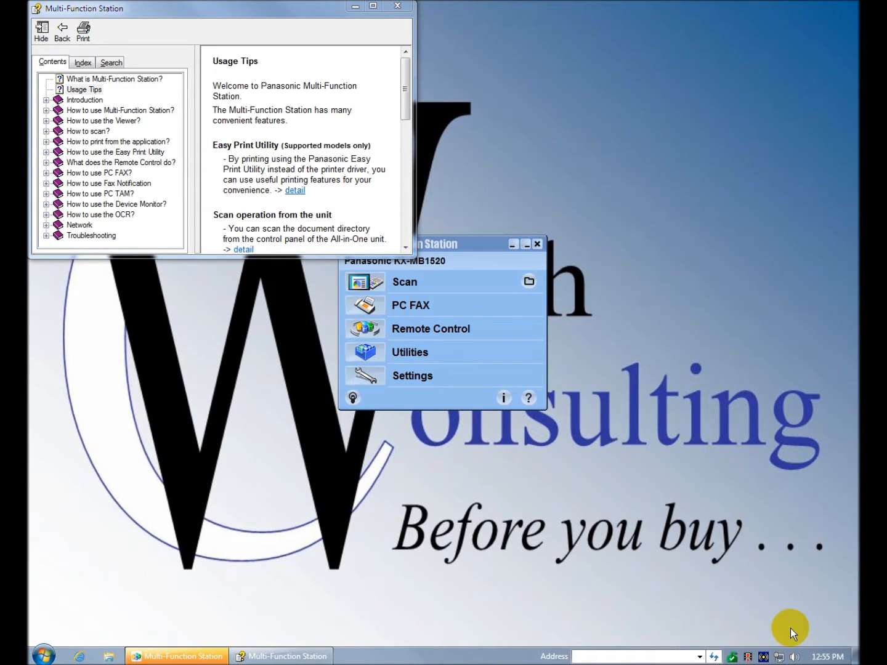
mouse_move(733, 656)
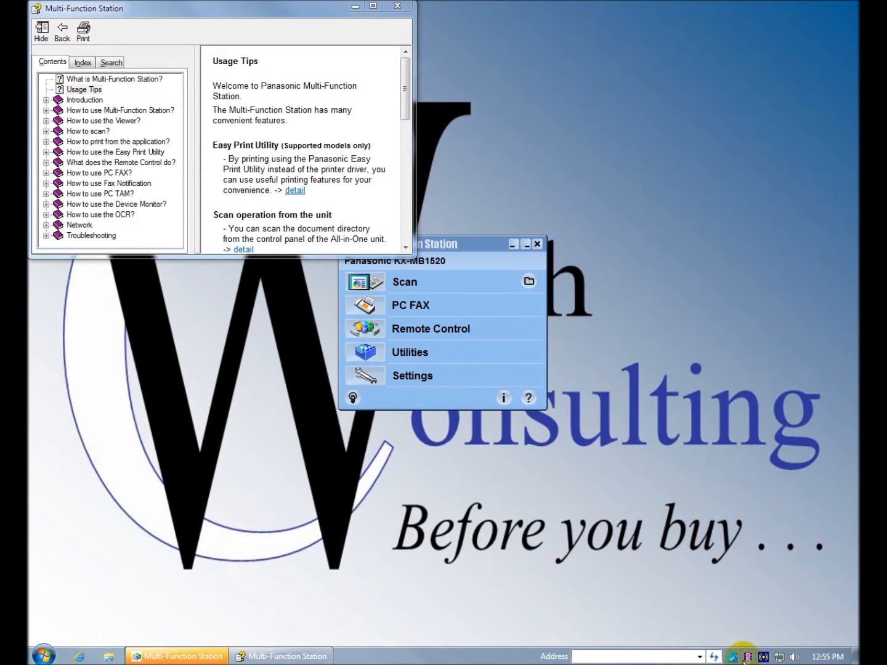
mouse_move(754, 614)
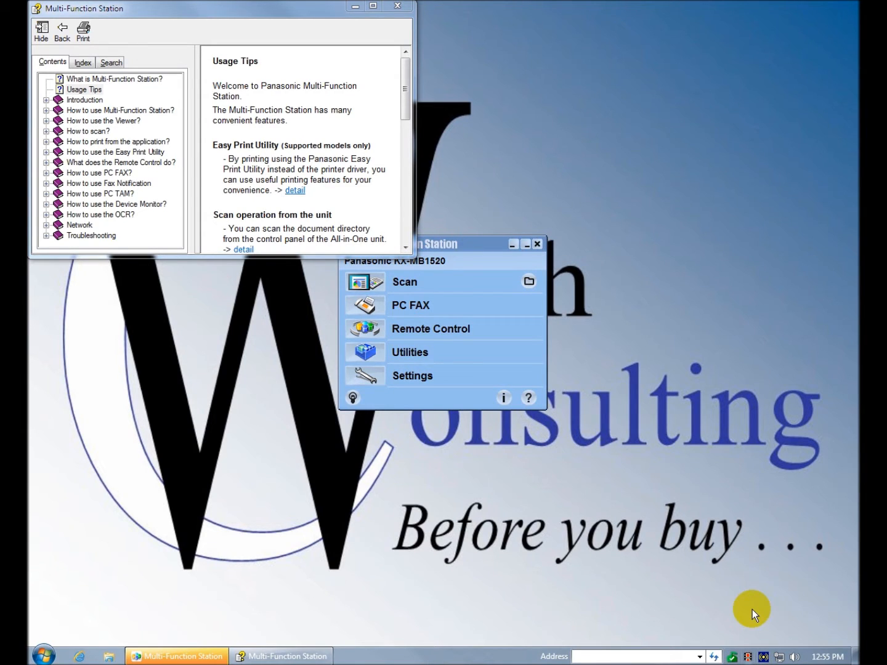
mouse_move(822, 655)
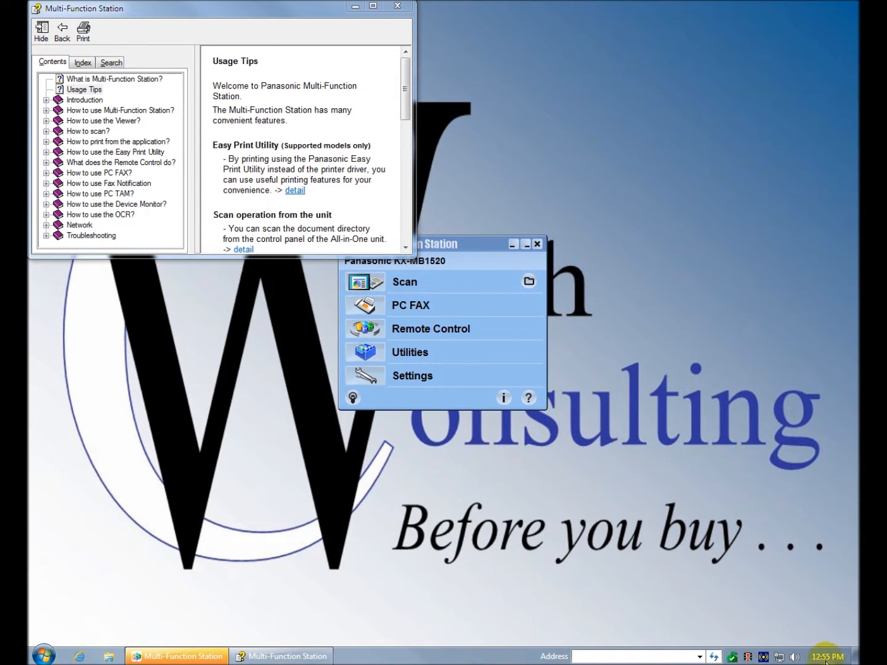
mouse_move(750, 601)
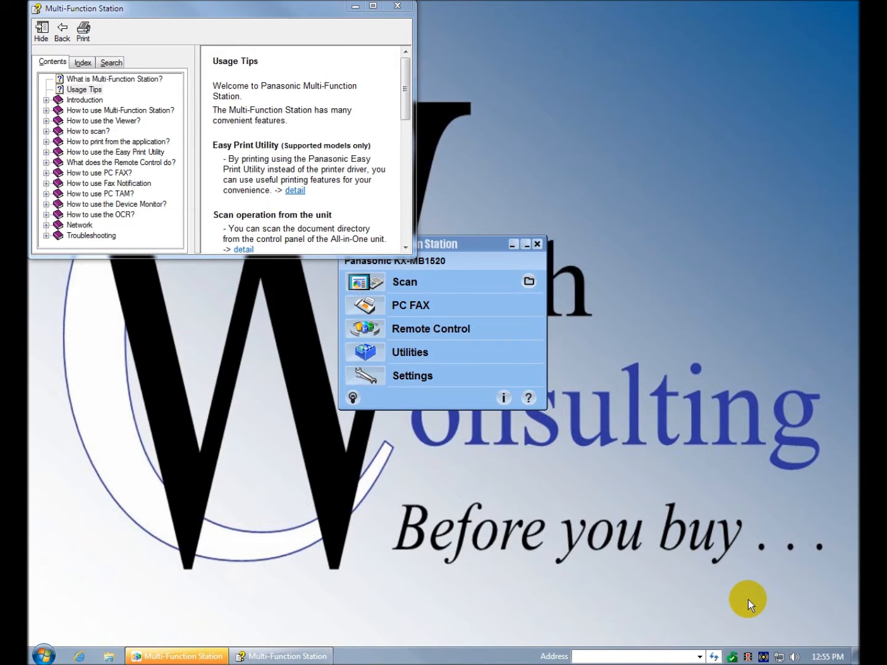
mouse_move(434, 523)
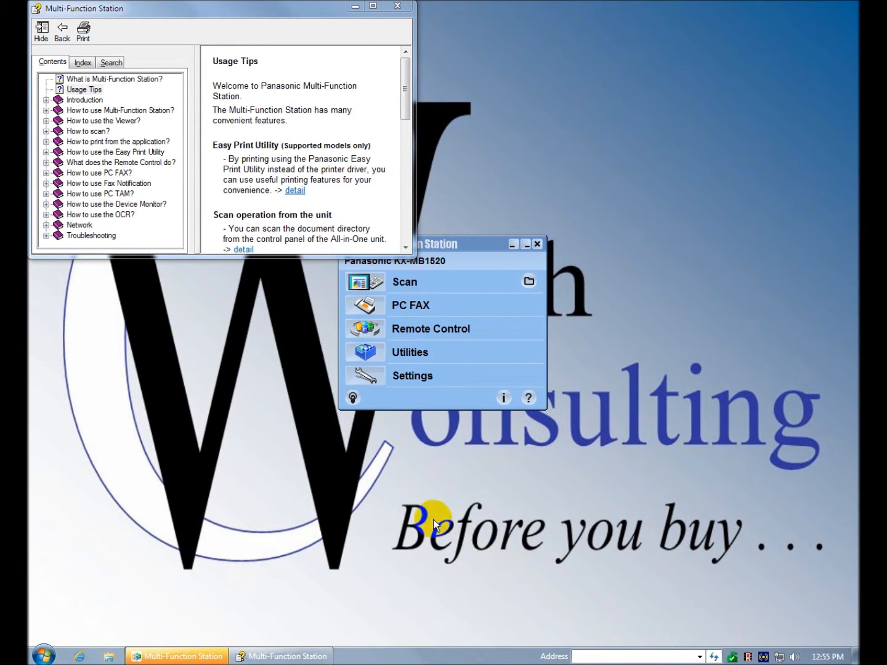